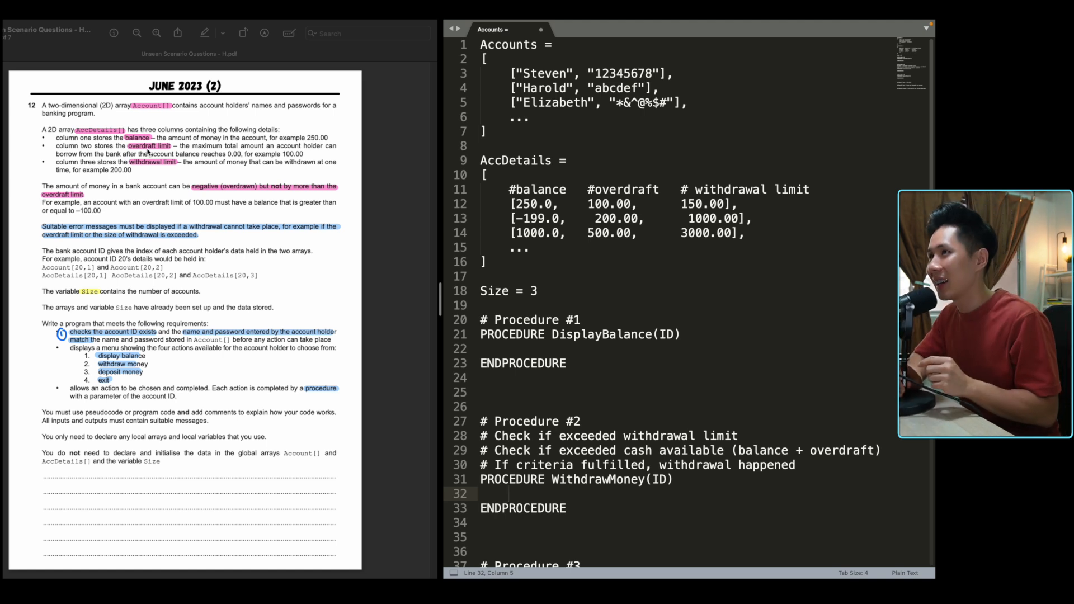
pyautogui.moveTo(68, 121)
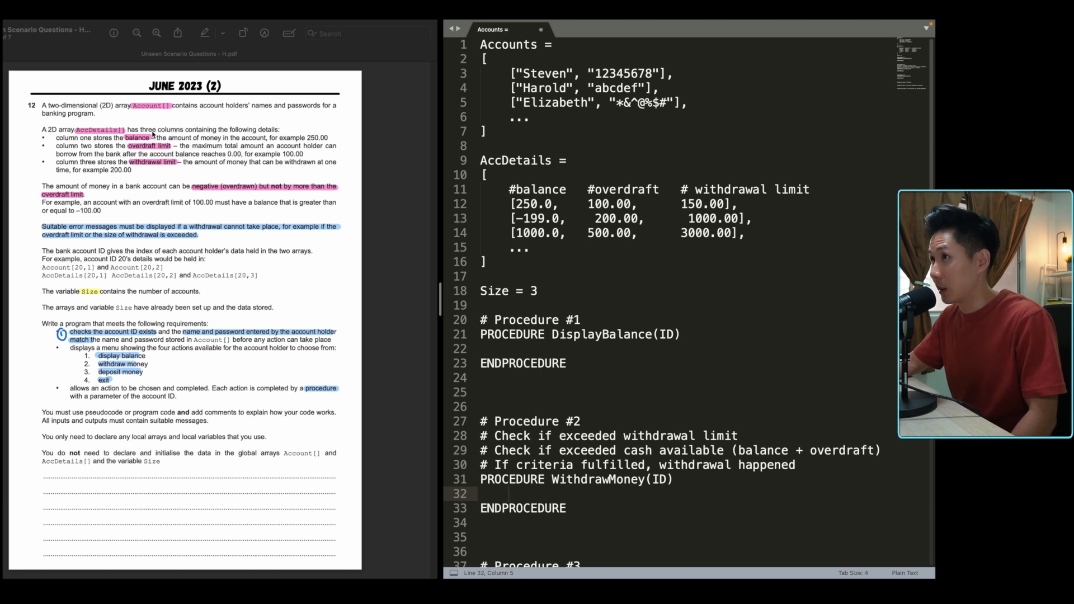
# Step: Highlight the Accounts array, balance, overdraft and withdrawal-limit values, including -199.0
pyautogui.doubleClick(508, 45)
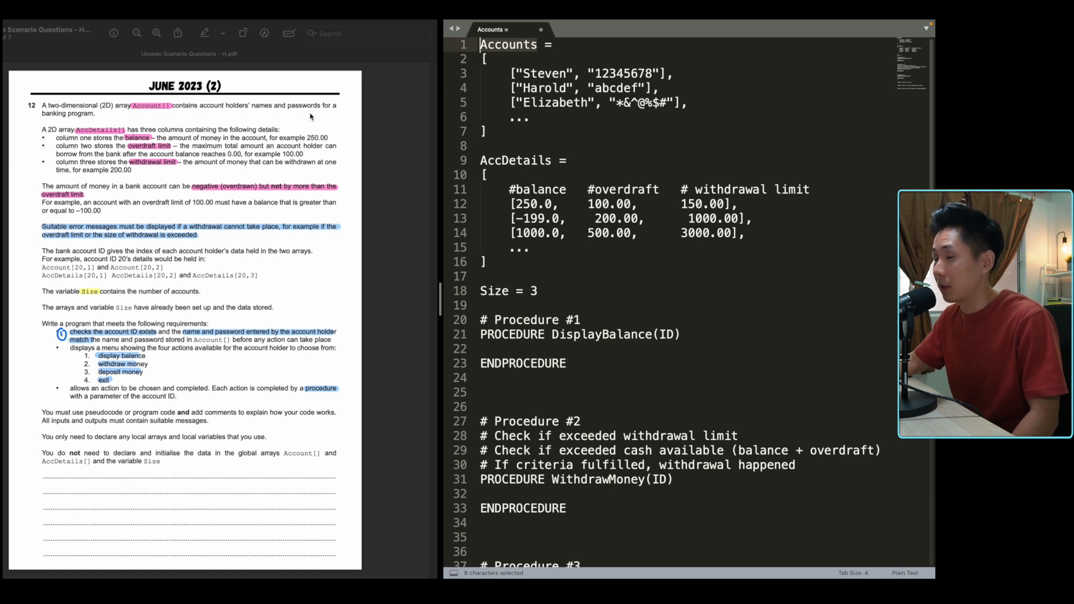
pyautogui.moveTo(238, 116)
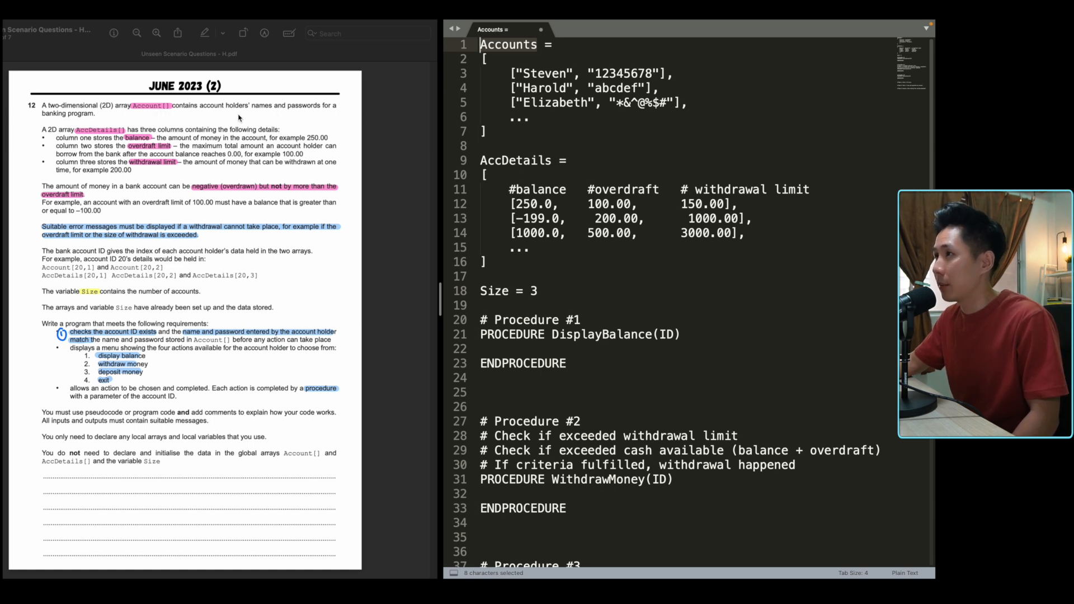
pyautogui.moveTo(509, 129)
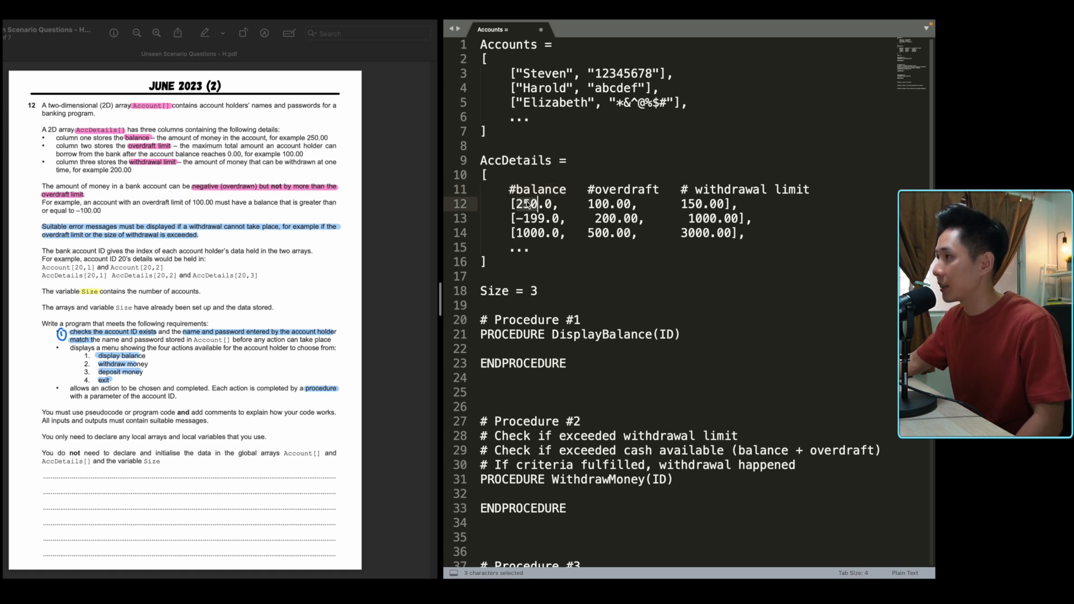
pyautogui.click(513, 204)
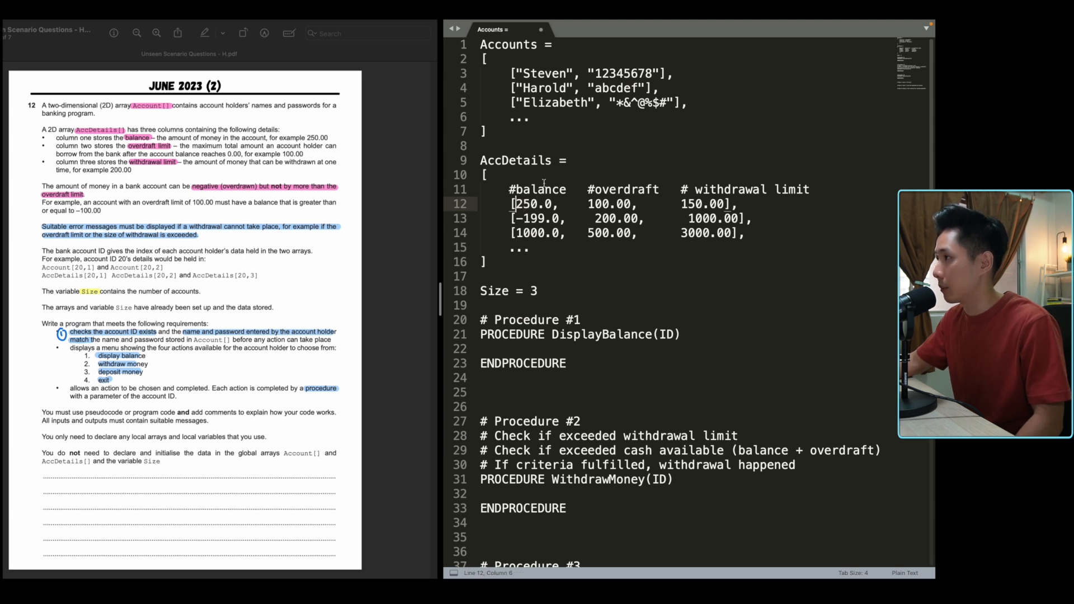
pyautogui.doubleClick(620, 189)
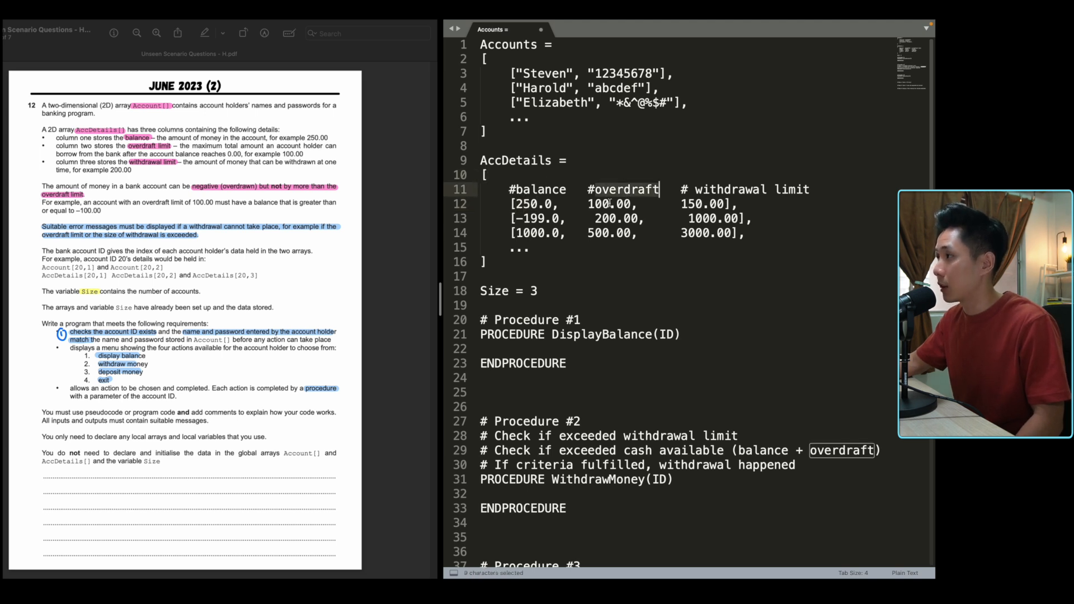
pyautogui.doubleClick(735, 189)
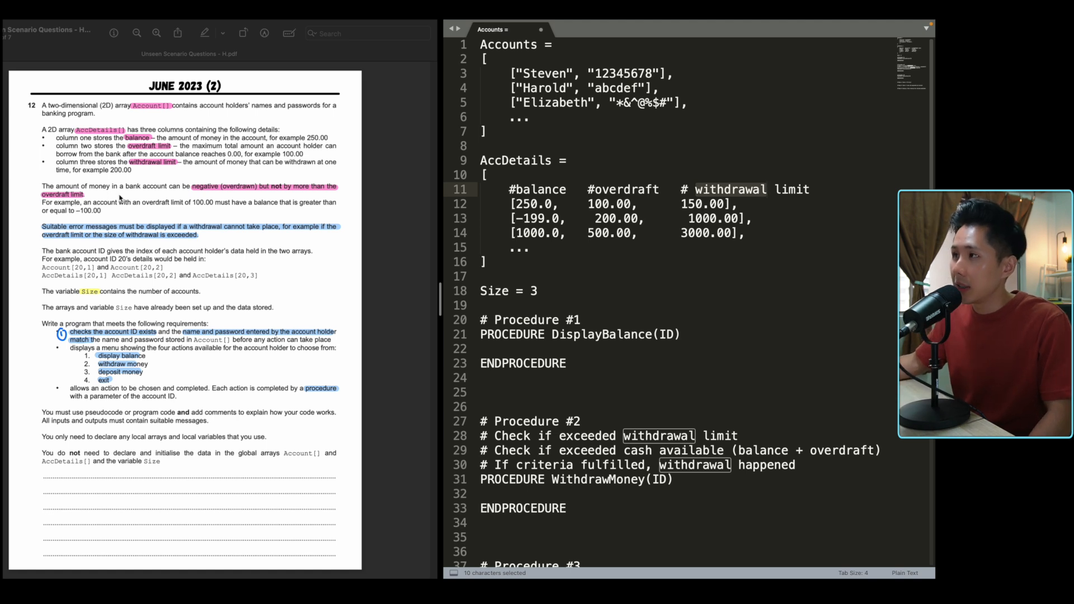
pyautogui.moveTo(216, 198)
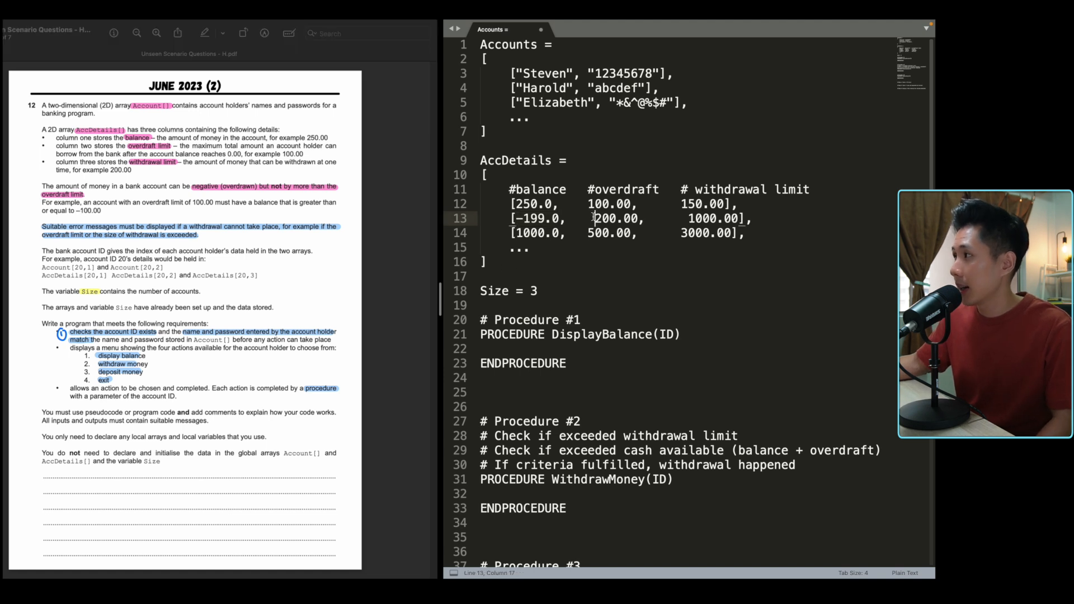
pyautogui.doubleClick(617, 218)
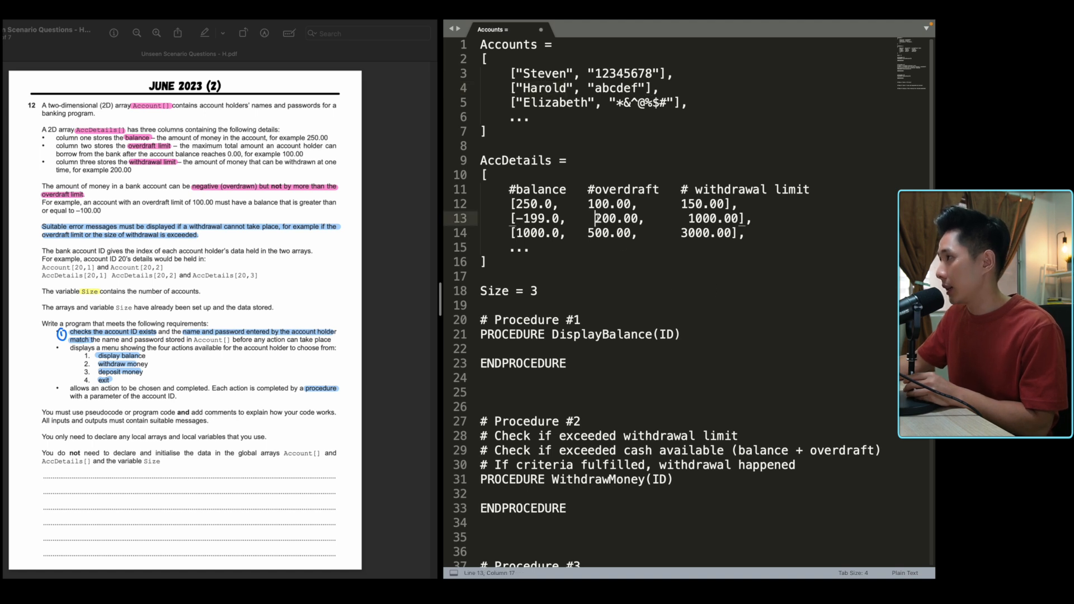
pyautogui.doubleClick(617, 218)
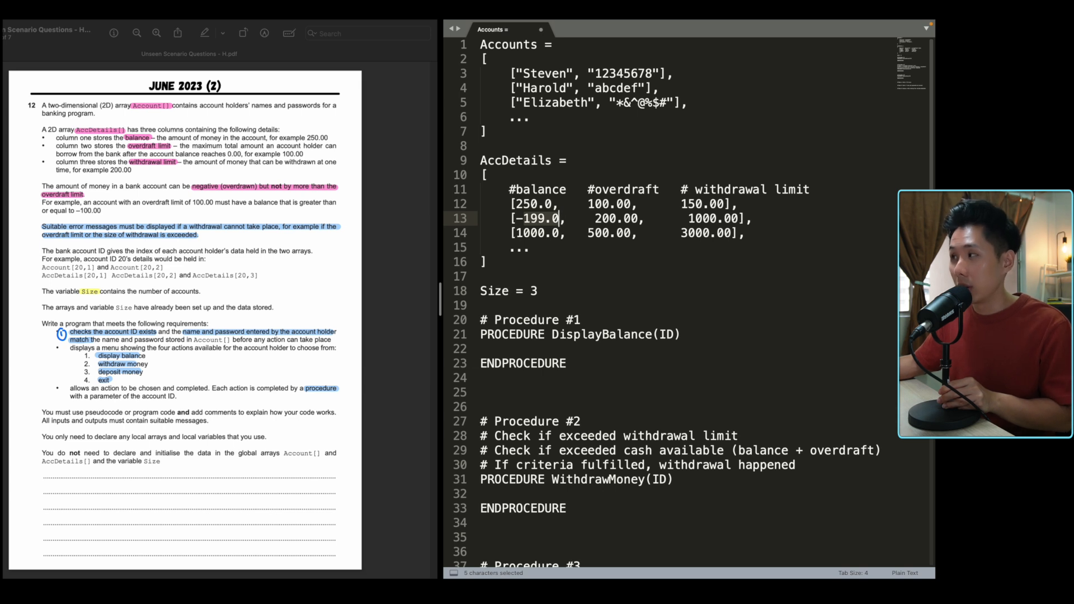
pyautogui.click(541, 218)
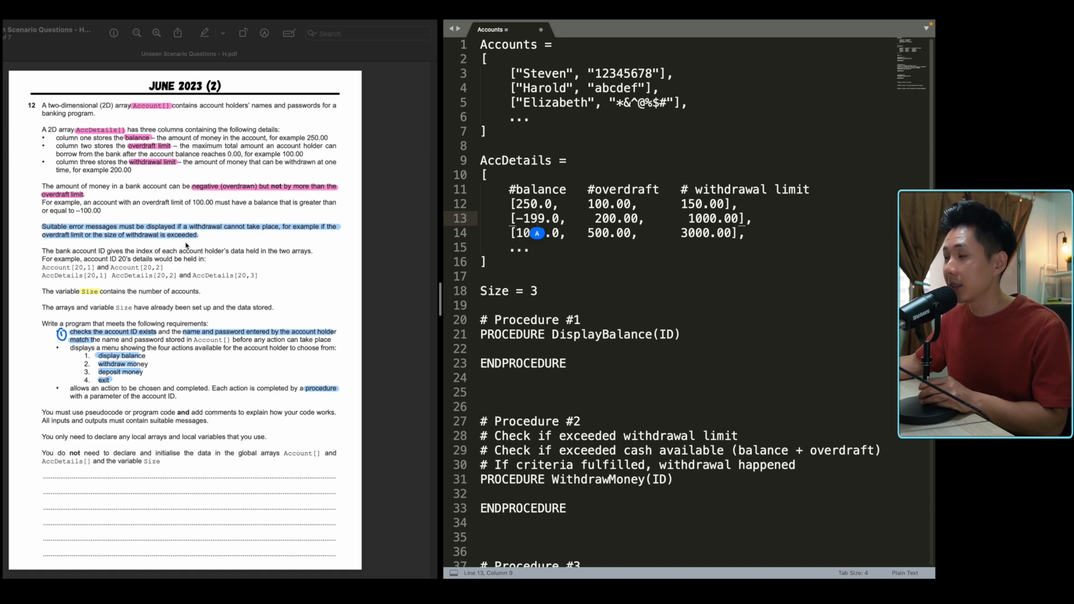
# Step: Highlight the withdrawal checks, the third account's details row and the Size value 3
pyautogui.moveTo(481, 435); pyautogui.dragTo(672, 479)
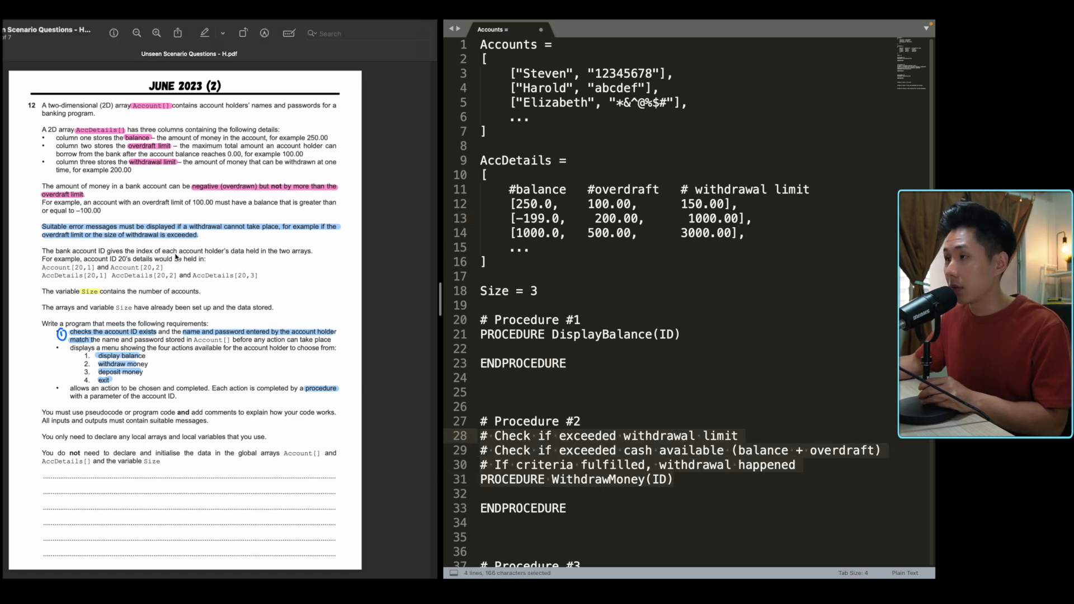
pyautogui.moveTo(290, 260)
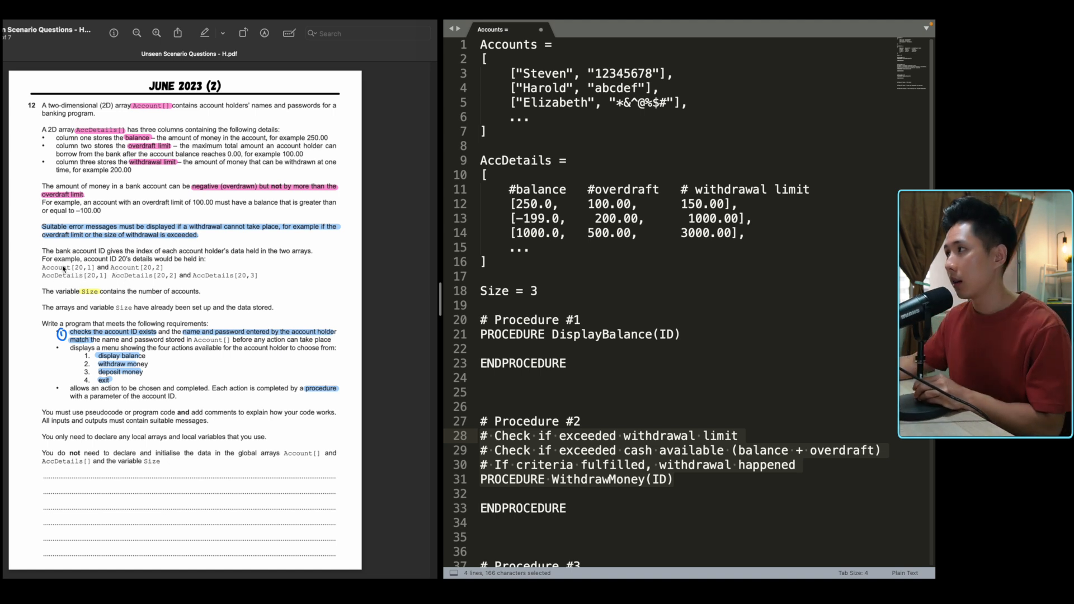
pyautogui.click(539, 73)
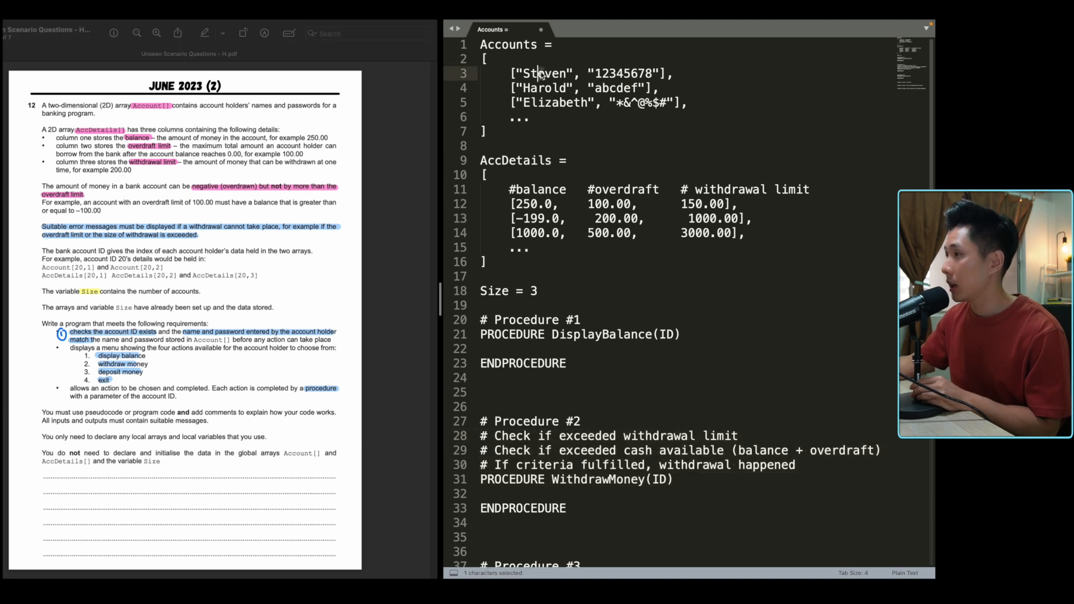
pyautogui.doubleClick(554, 102)
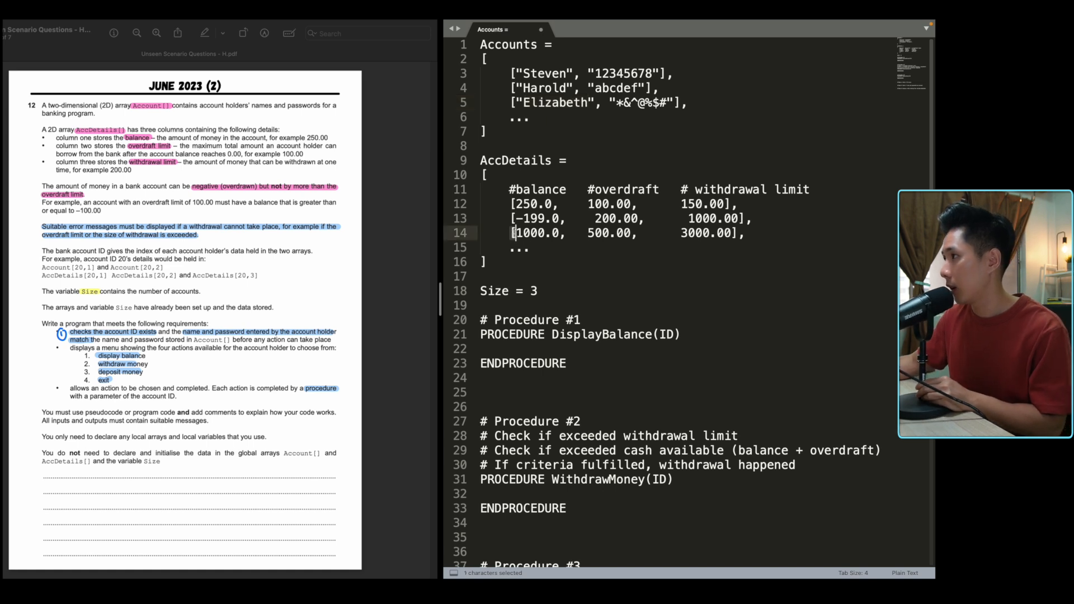
pyautogui.moveTo(513, 233); pyautogui.dragTo(747, 233)
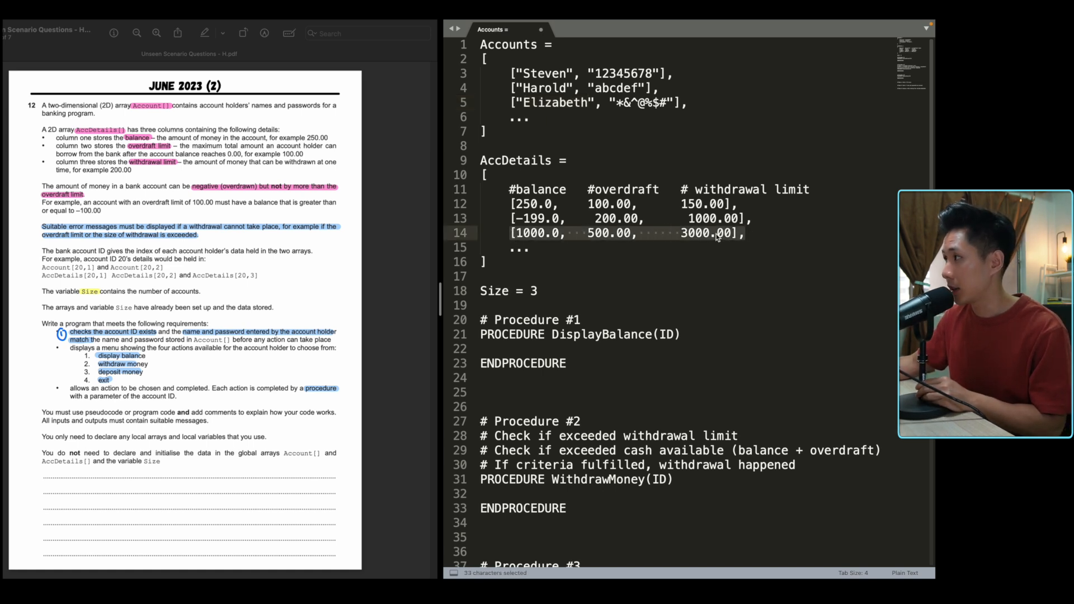
pyautogui.click(723, 232)
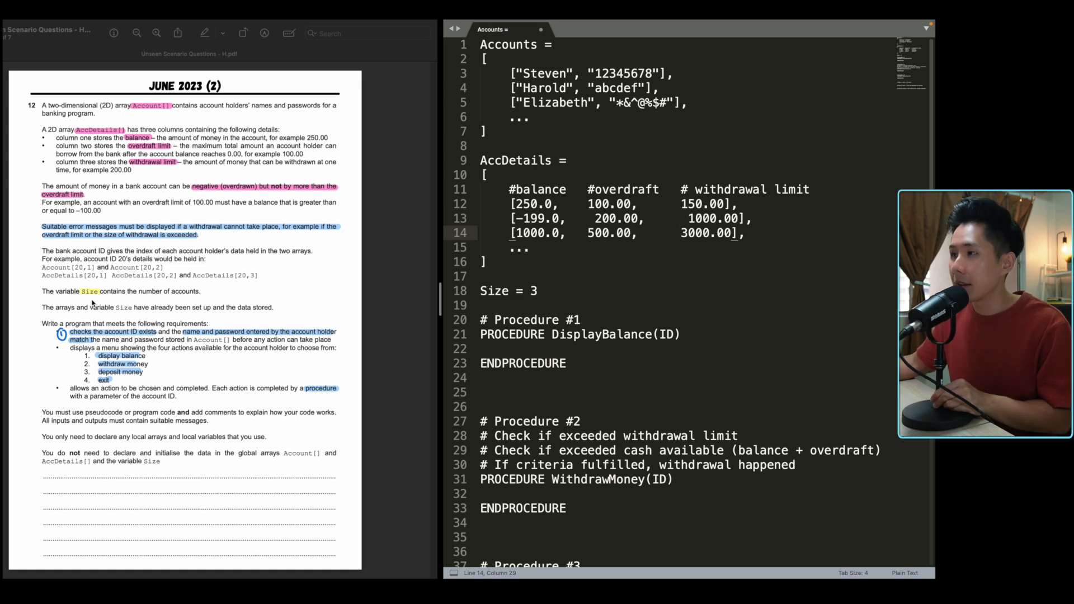
pyautogui.click(538, 290)
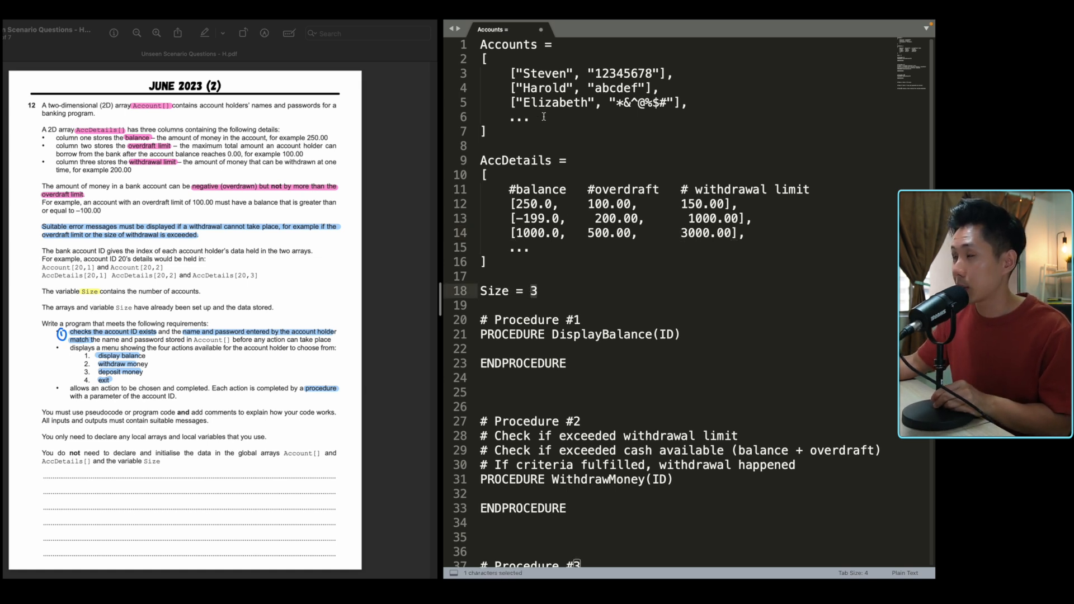
pyautogui.click(534, 291)
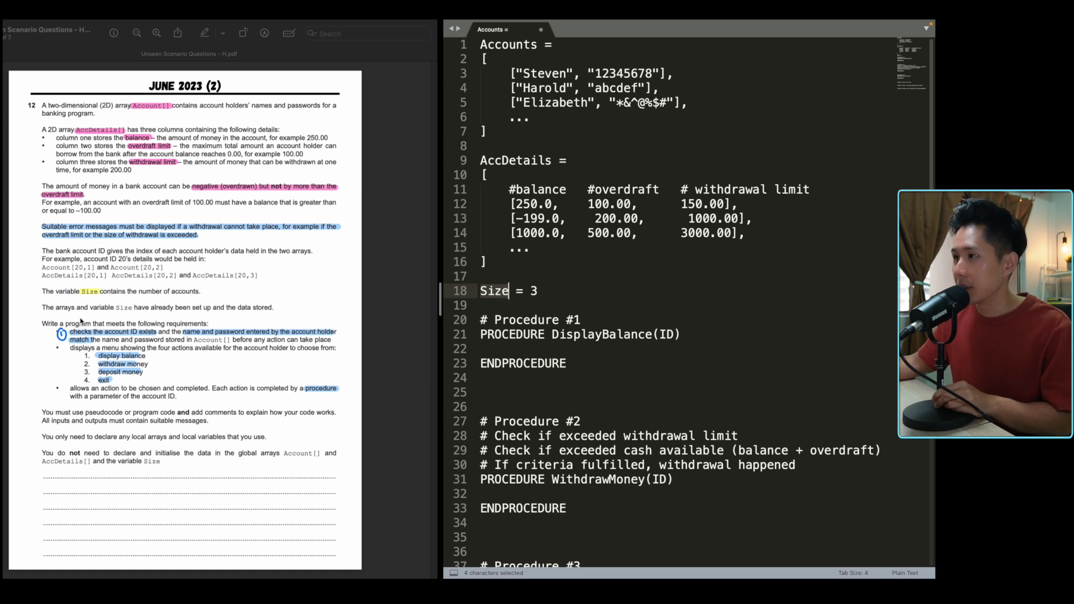
pyautogui.moveTo(660, 301)
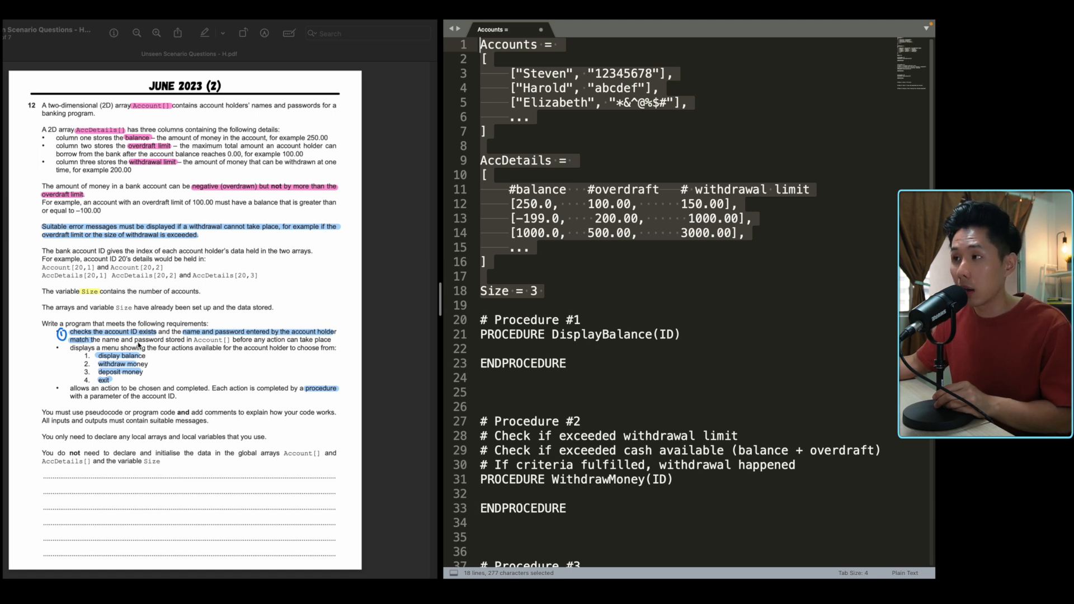
# Step: Highlight the DisplayBalance procedure block, the three account rows and the ellipsis
pyautogui.click(531, 363)
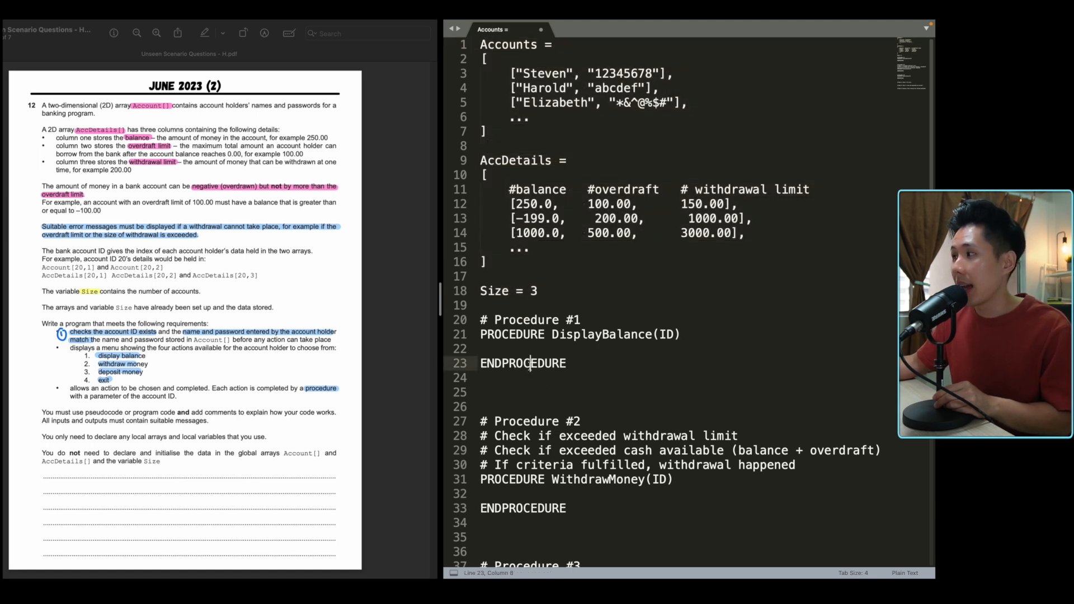
pyautogui.scroll(-3)
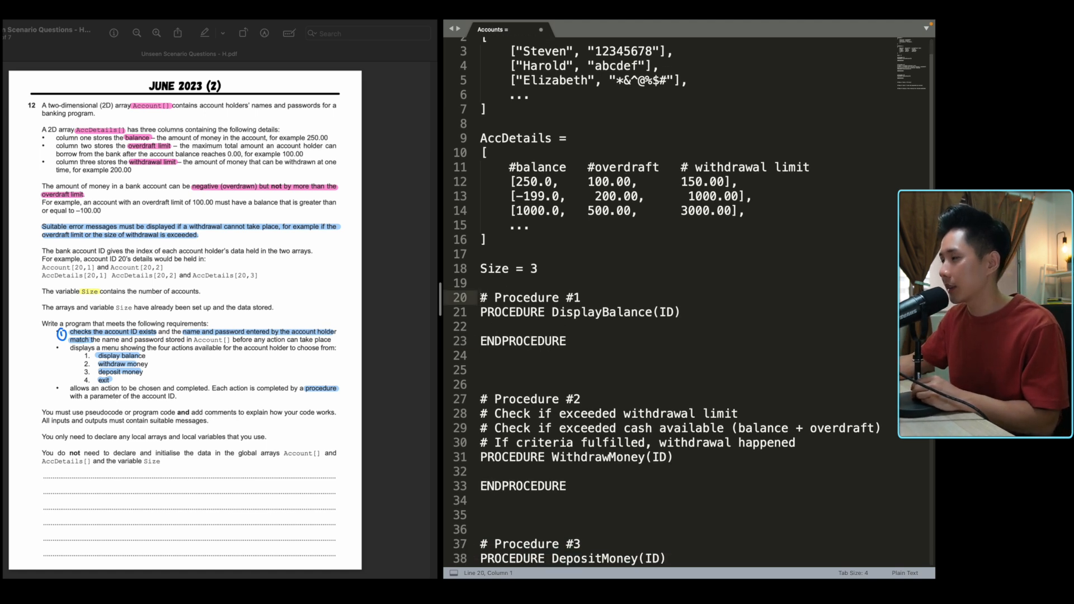
pyautogui.moveTo(483, 297); pyautogui.dragTo(568, 341)
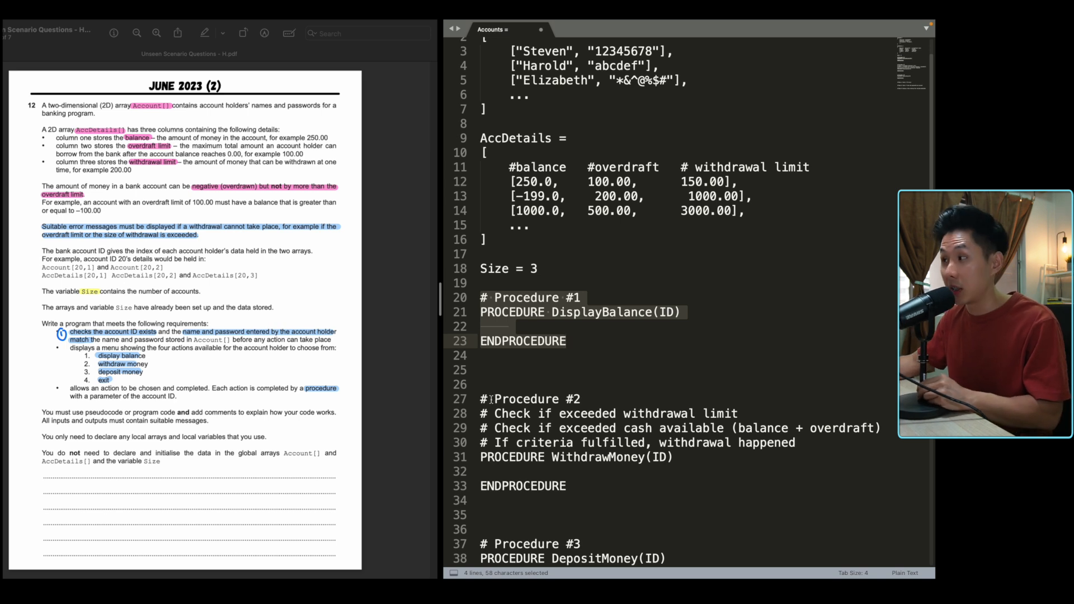
pyautogui.scroll(-3)
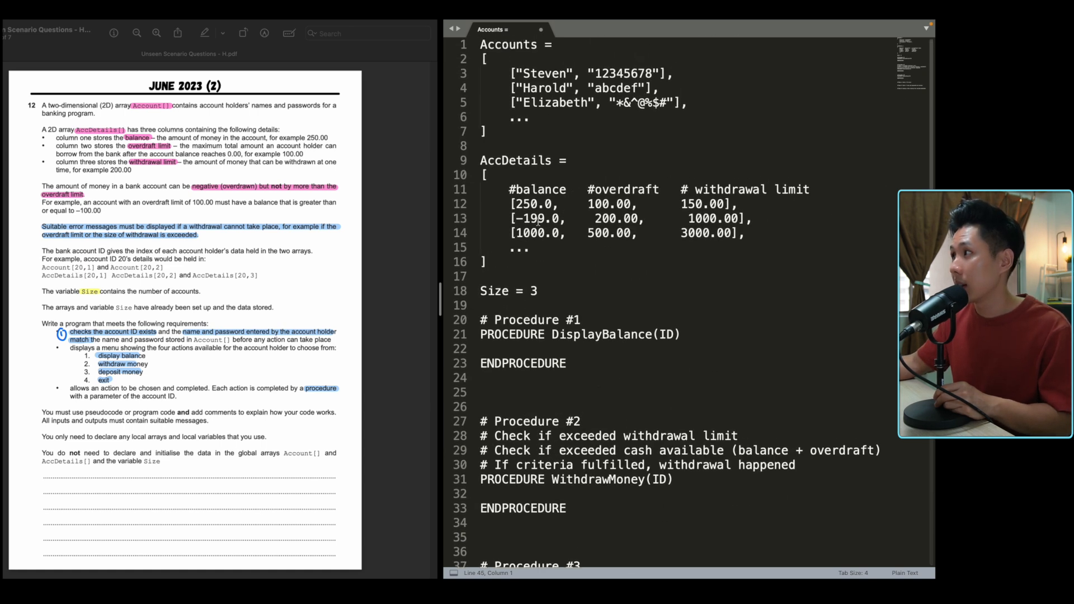
pyautogui.moveTo(479, 203); pyautogui.dragTo(747, 232)
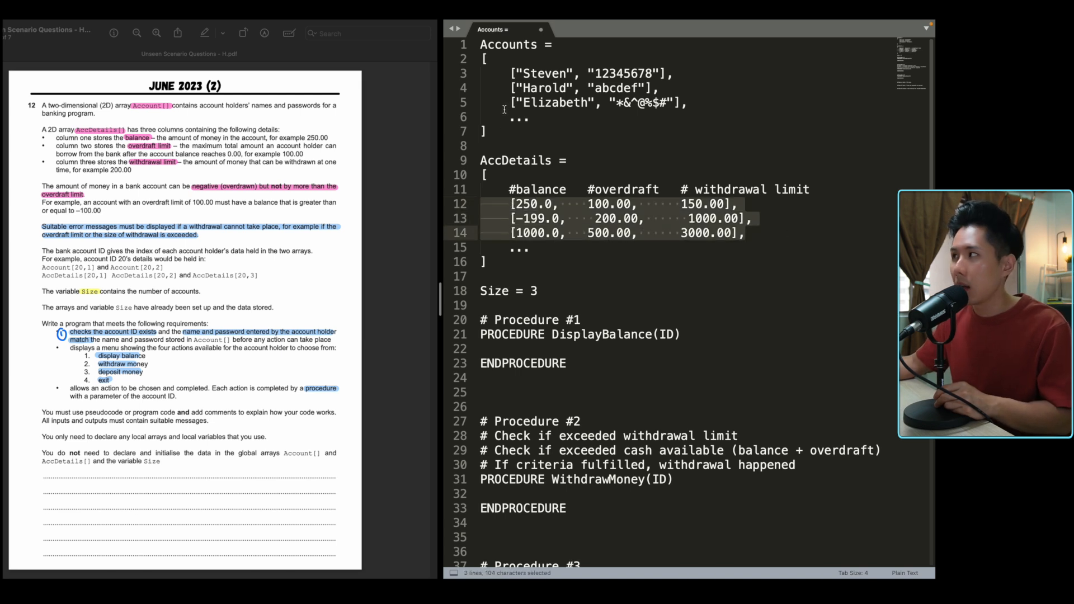
pyautogui.click(509, 117)
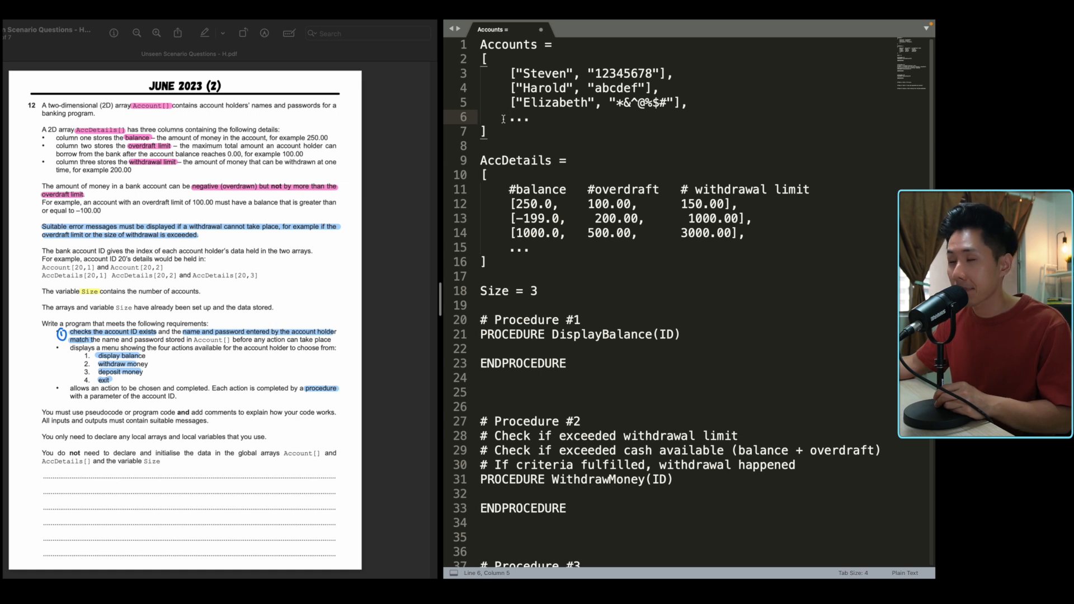
pyautogui.click(531, 290)
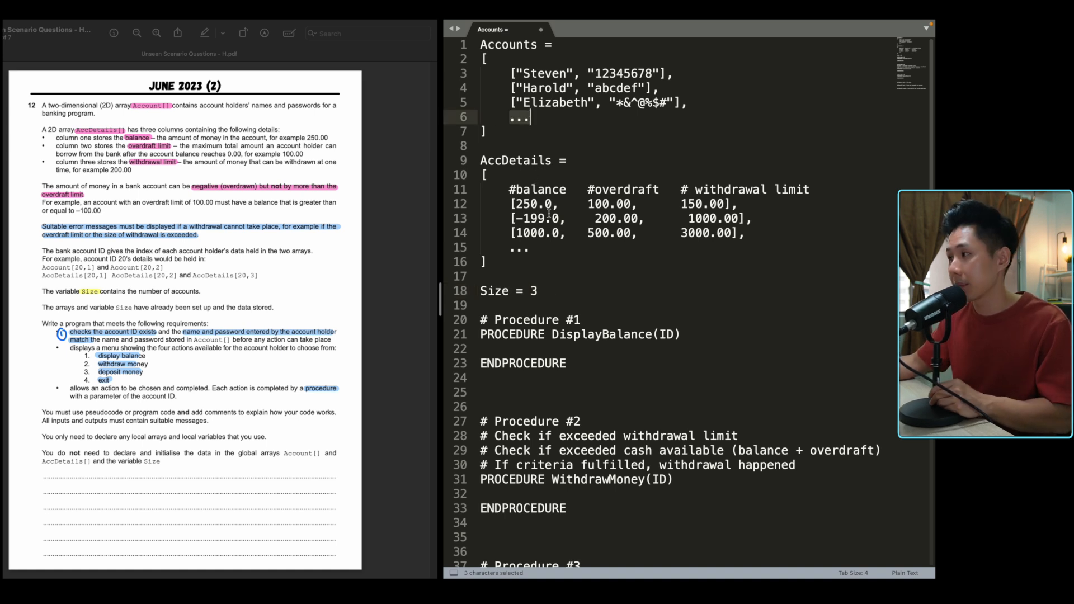
# Step: Under Step 1, output a prompt for the user's ID and read it
pyautogui.scroll(-3)
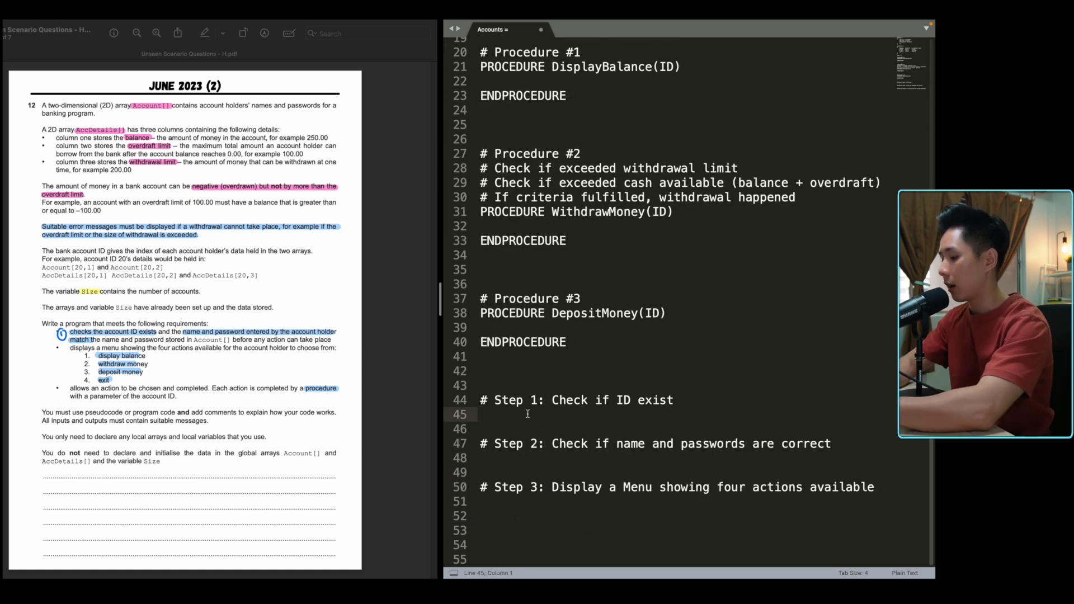
pyautogui.write('OUTPUT "HJey"')
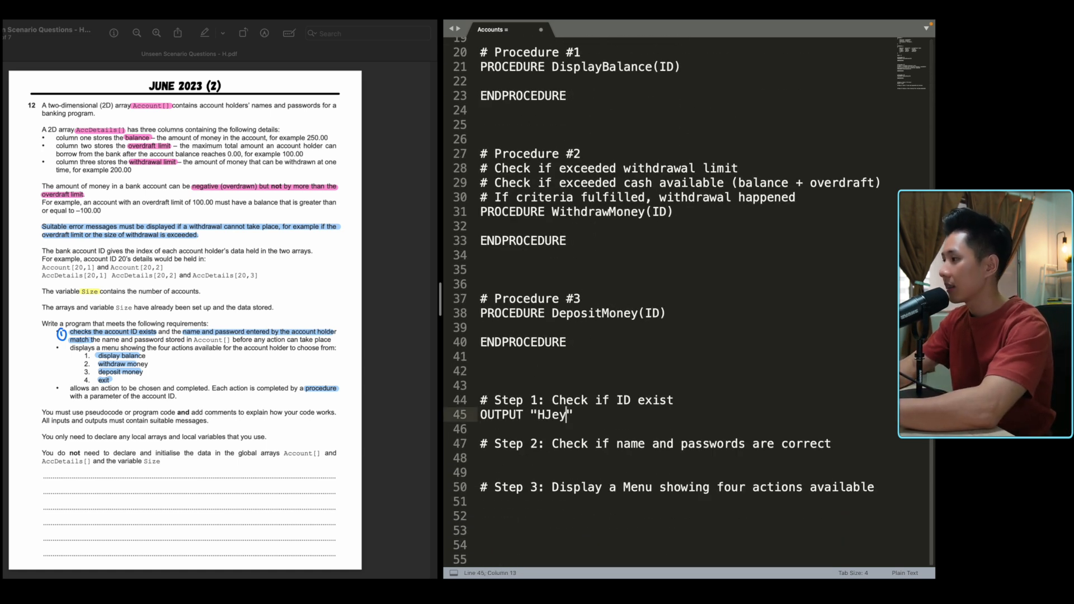
pyautogui.write('Hey, enter')
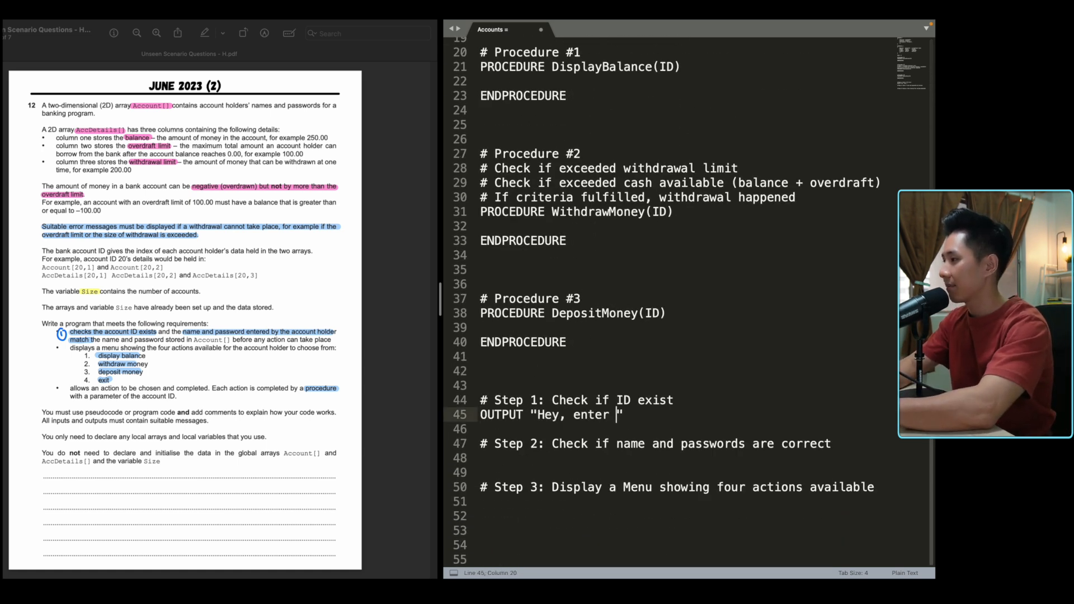
pyautogui.write('your ID"')
pyautogui.click(683, 429)
pyautogui.write('INPUT ID')
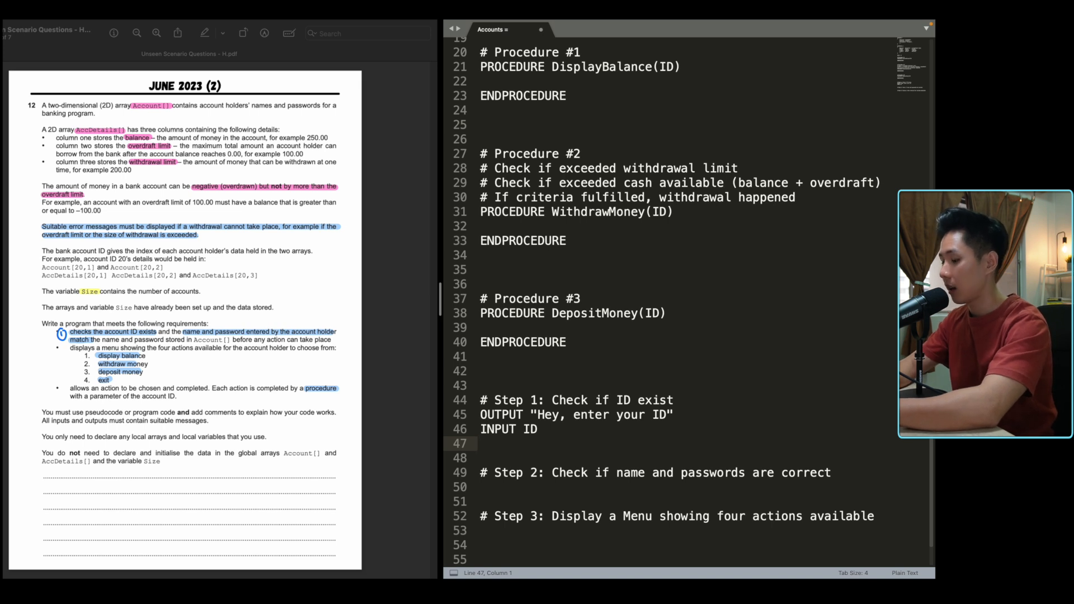
# Step: Start the loop WHILE ID < 0 OR ID > Size
pyautogui.write('WHILE ID')
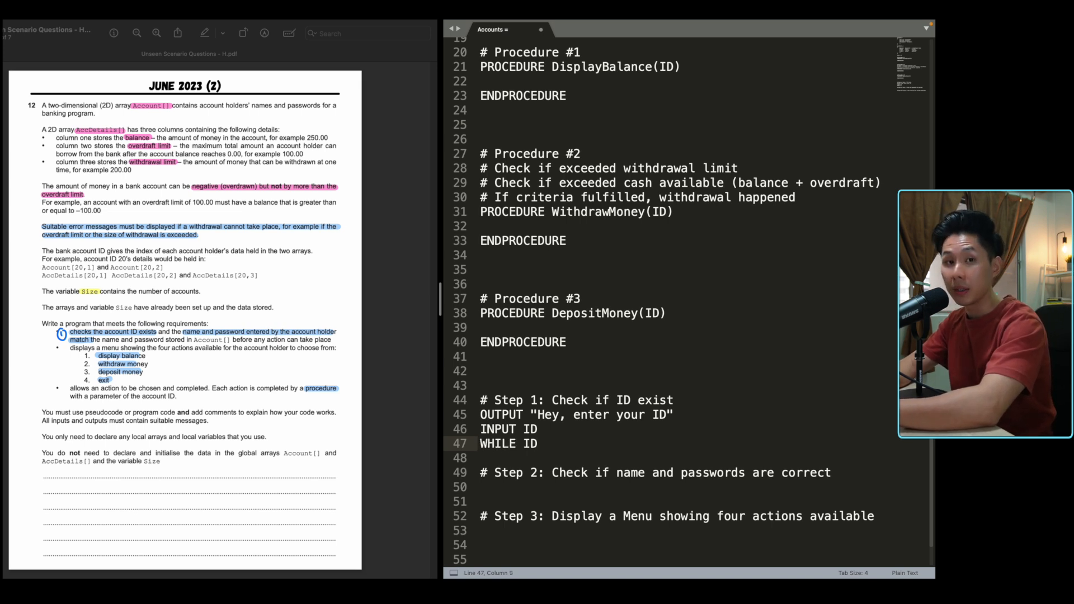
pyautogui.write('" "')
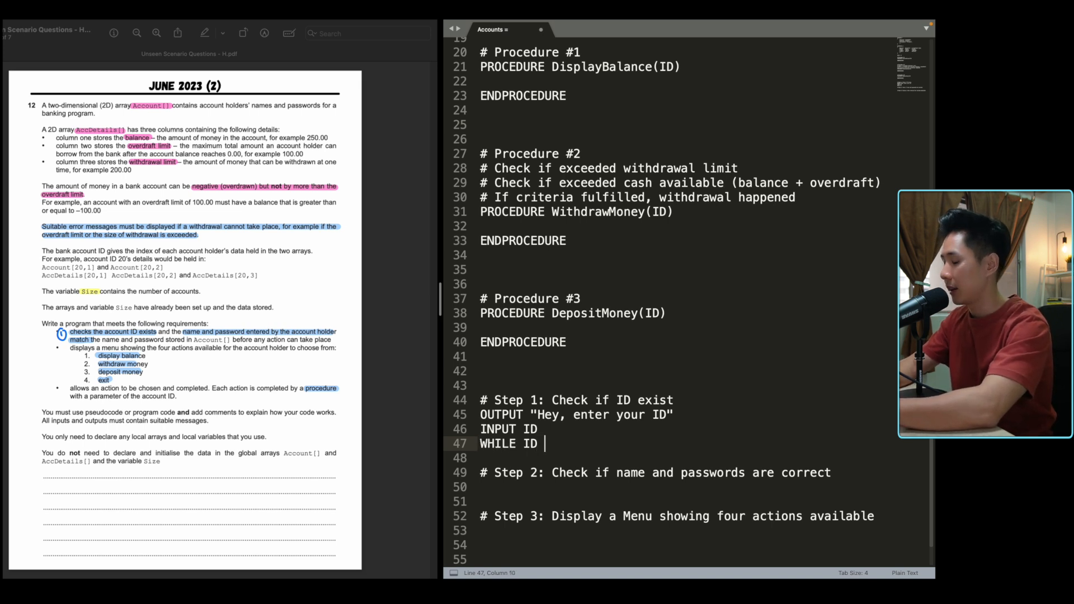
pyautogui.write('<')
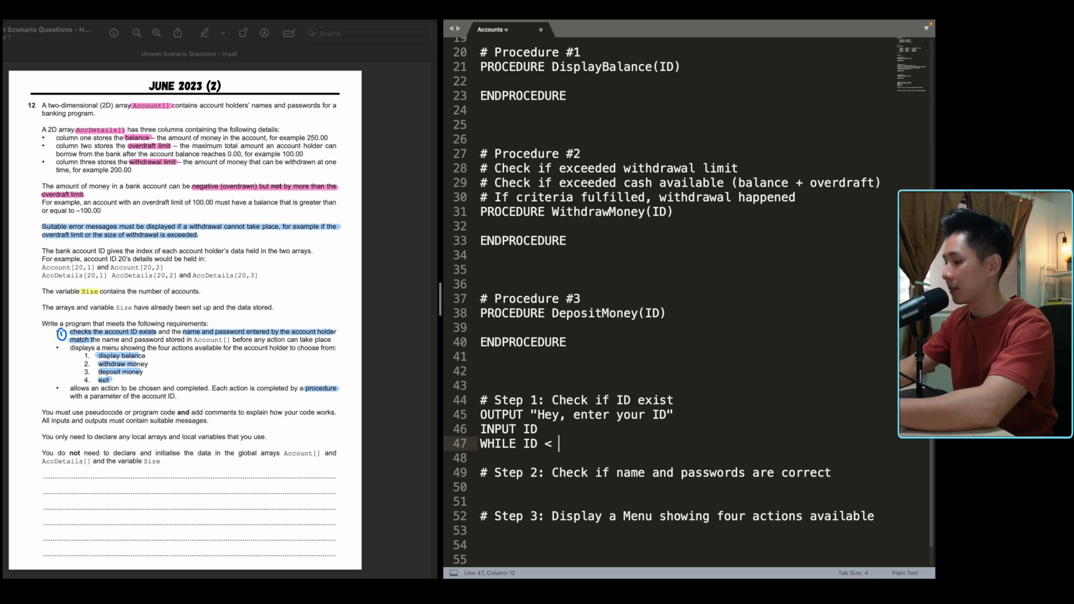
pyautogui.write('0 OR')
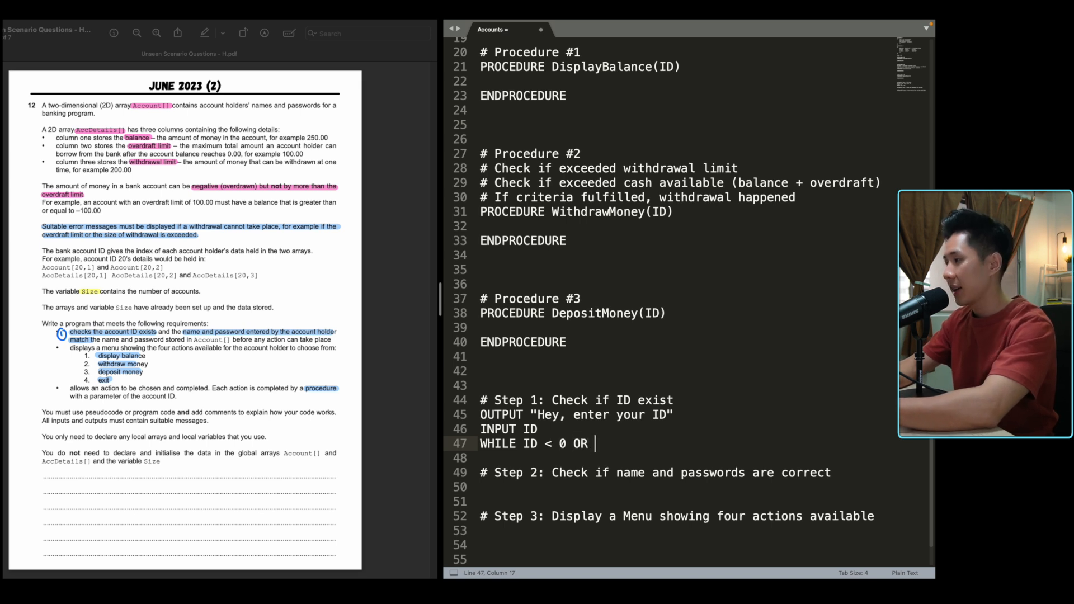
pyautogui.write('ID >')
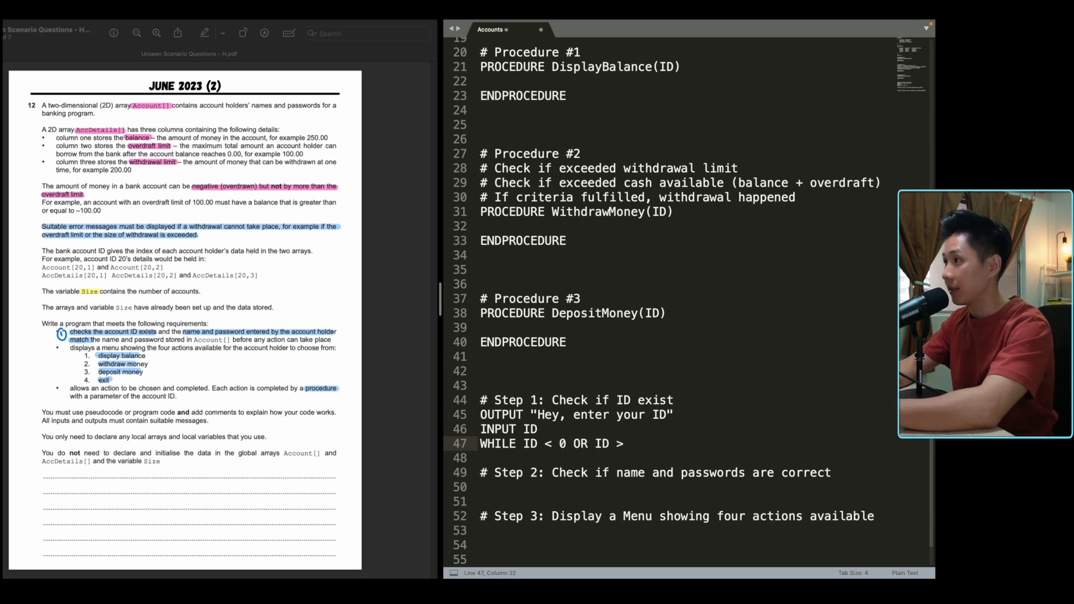
pyautogui.write('Size')
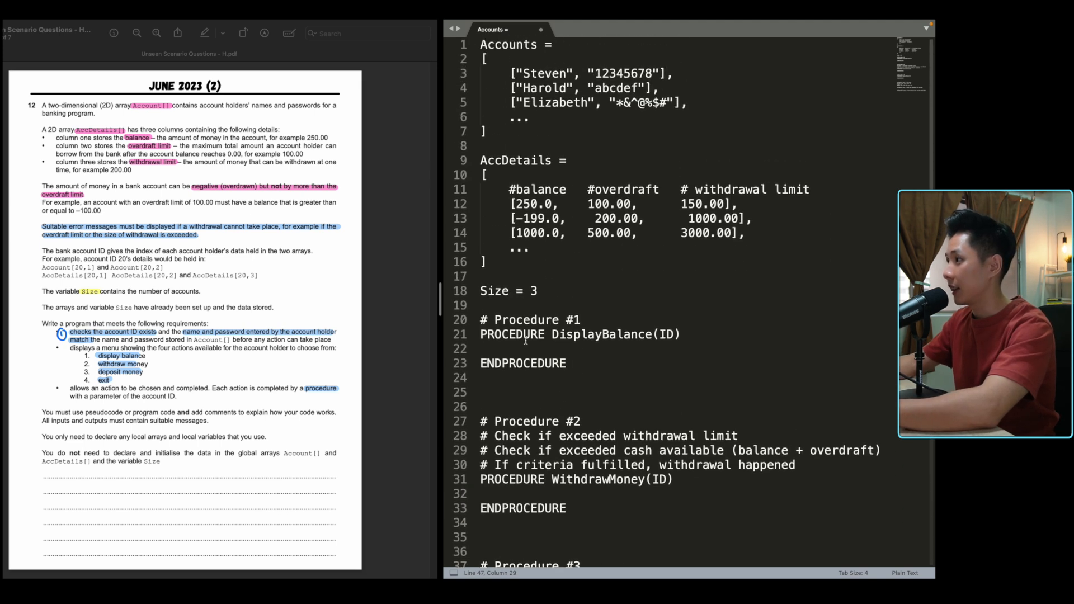
# Step: Re-prompt for the ID inside the loop and close it with ENDWHILE
pyautogui.scroll(-3)
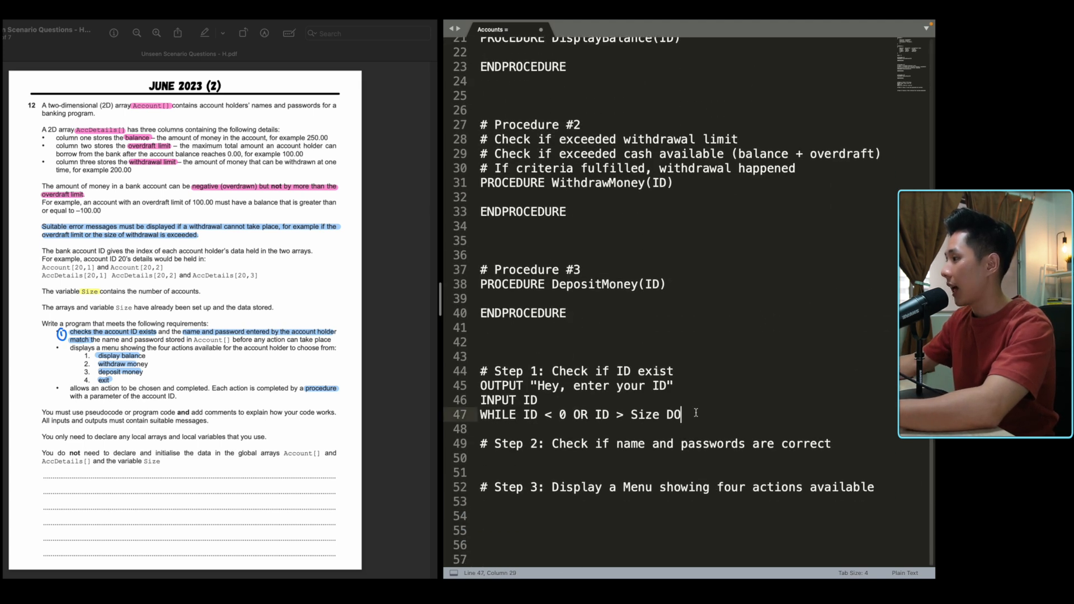
pyautogui.write('INPUT ID')
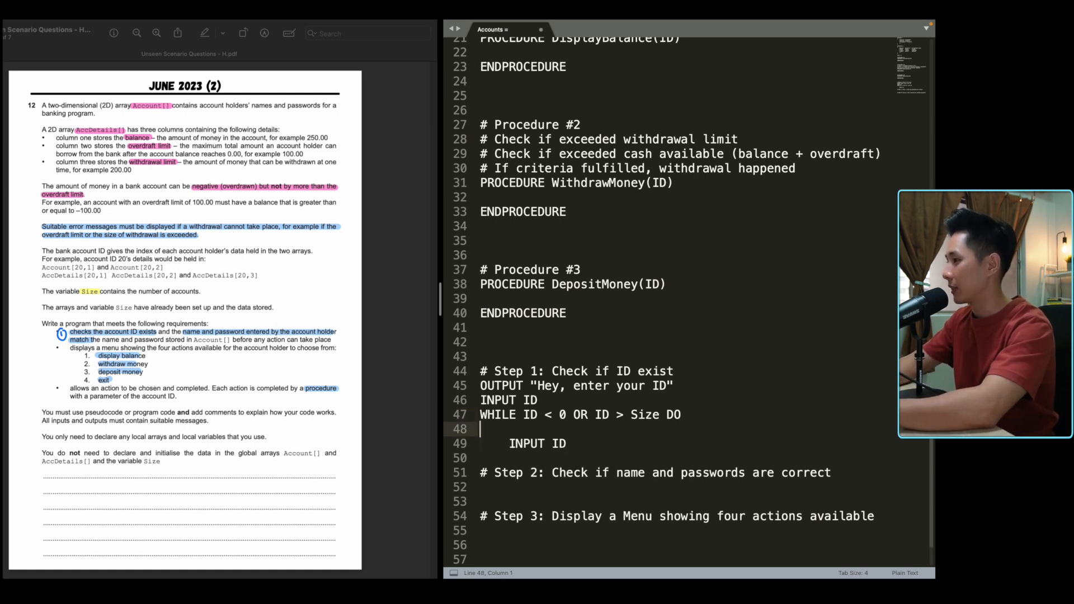
pyautogui.write('OUTPUT "')
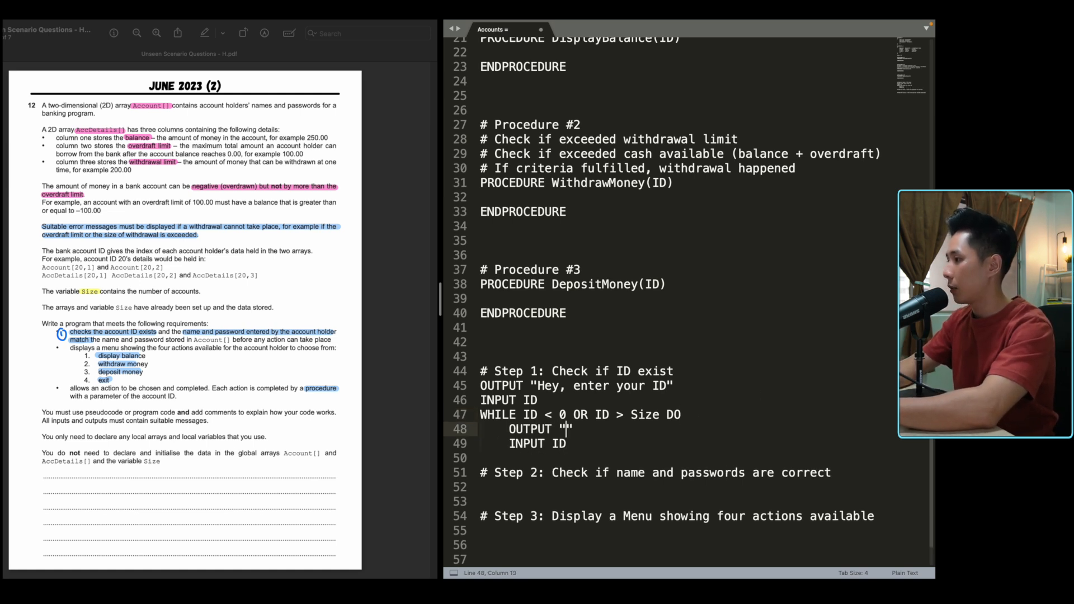
pyautogui.write('Your ID is invalid, do it again')
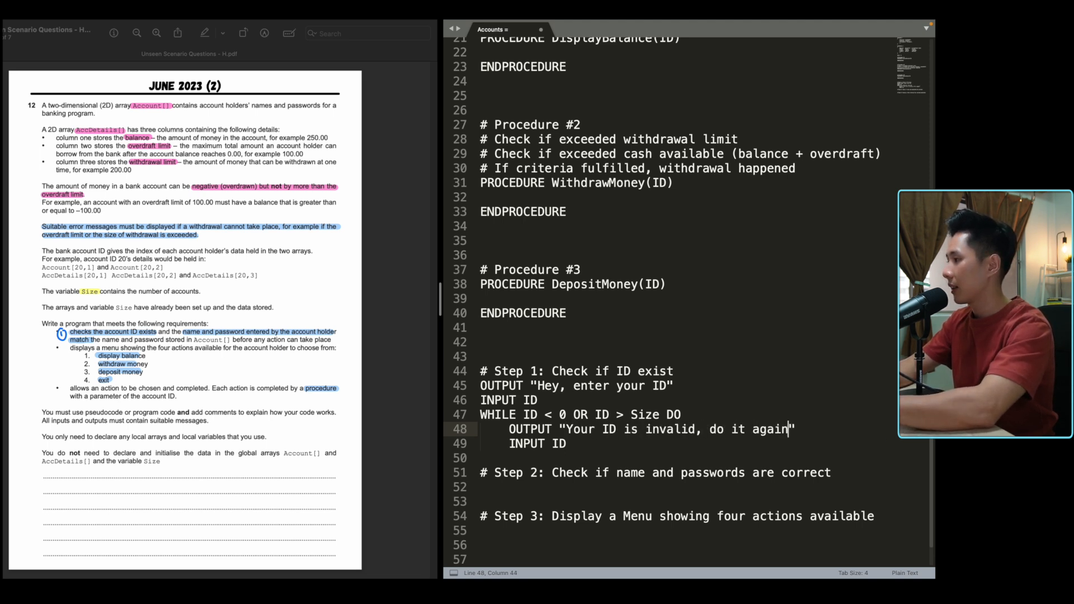
pyautogui.press('enter')
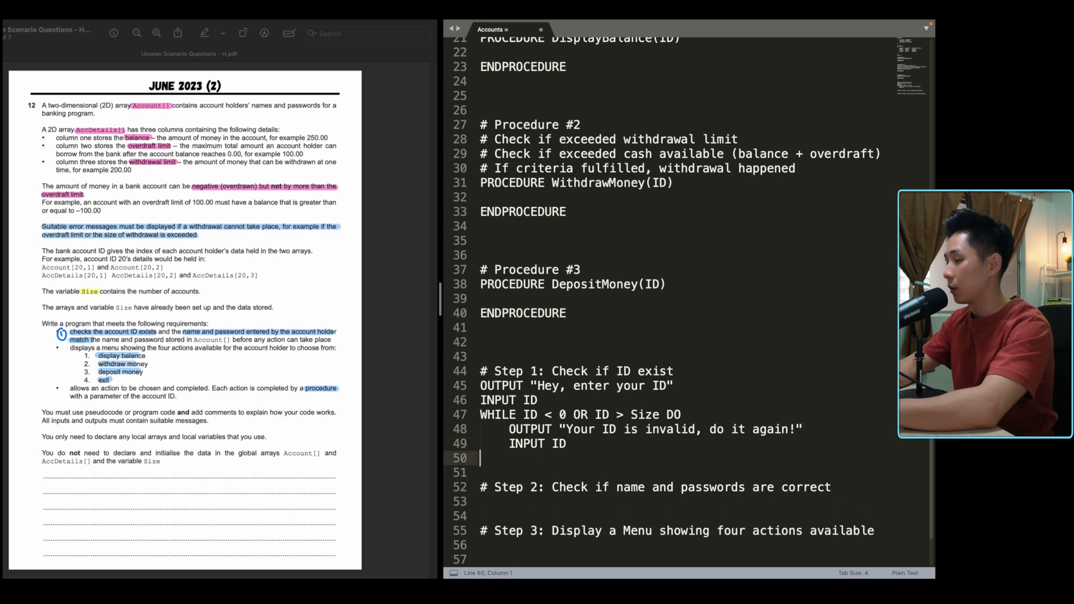
pyautogui.write('ENDWHILE')
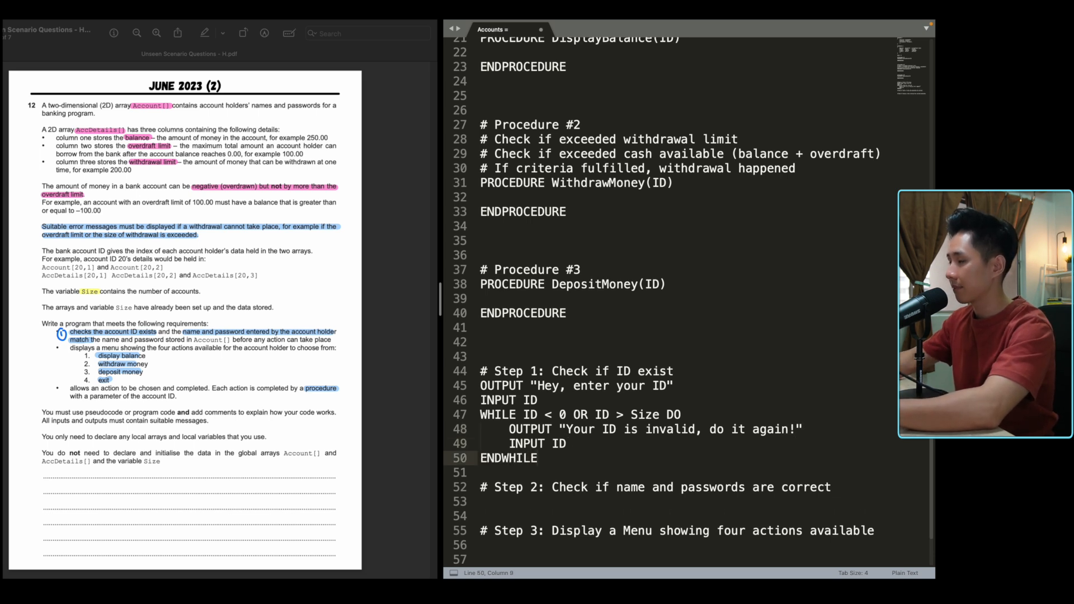
pyautogui.scroll(-3)
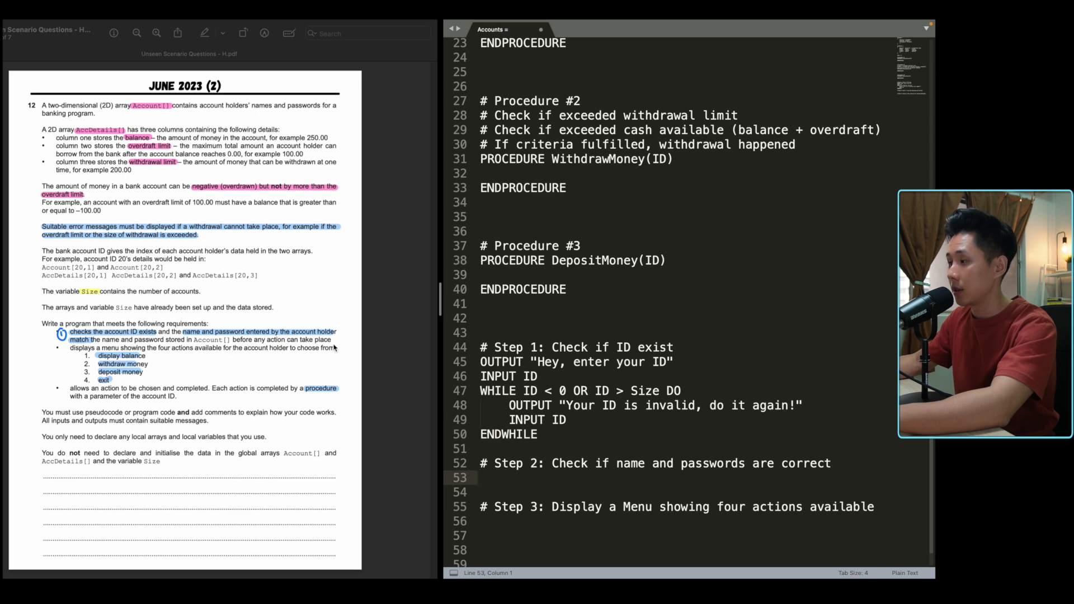
pyautogui.moveTo(338, 360)
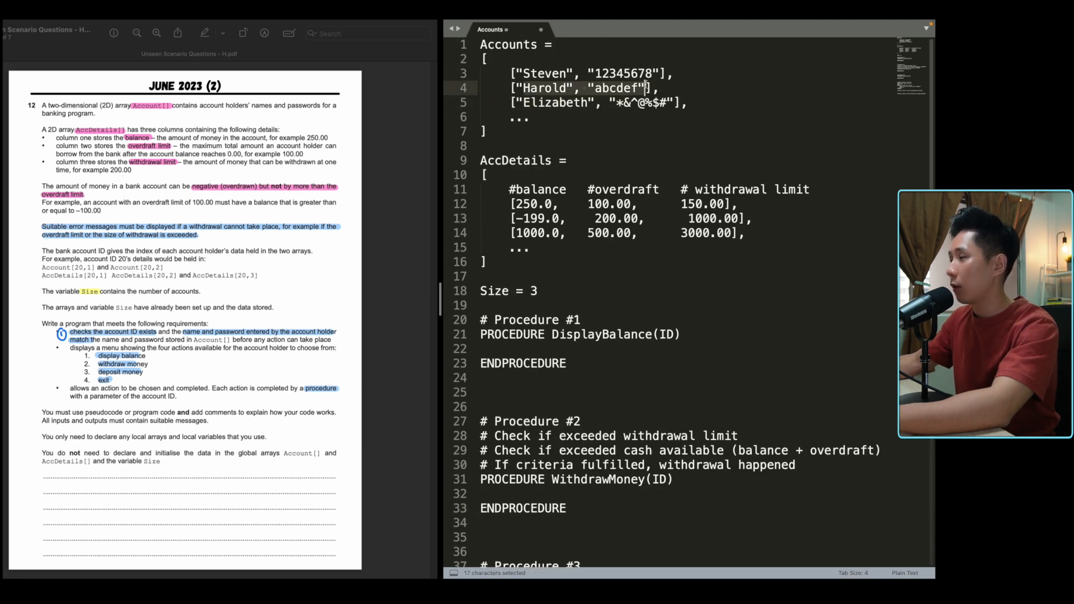
pyautogui.click(644, 88)
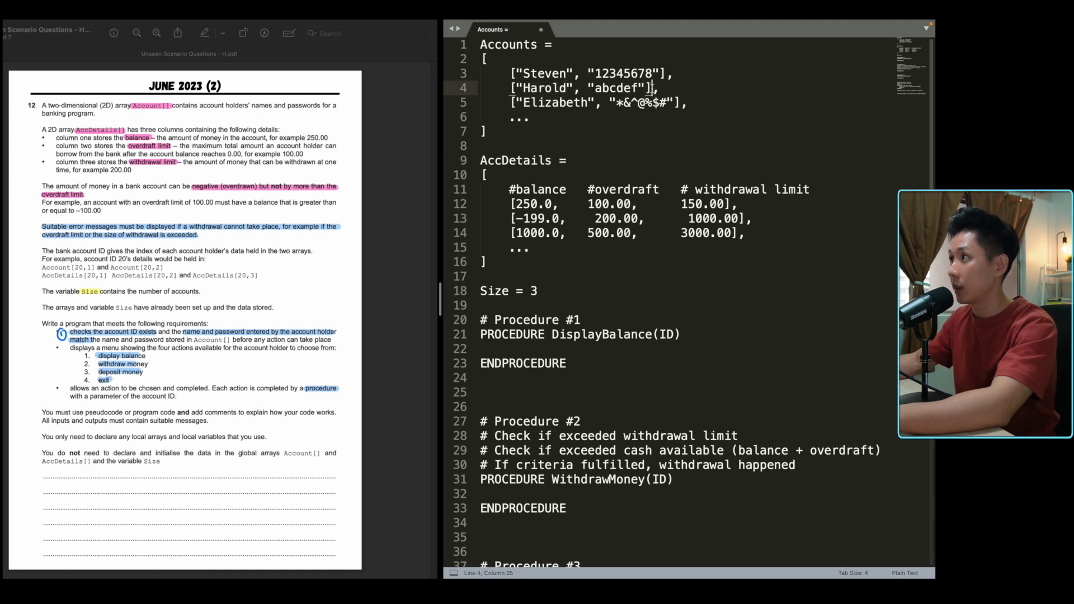
pyautogui.scroll(-3)
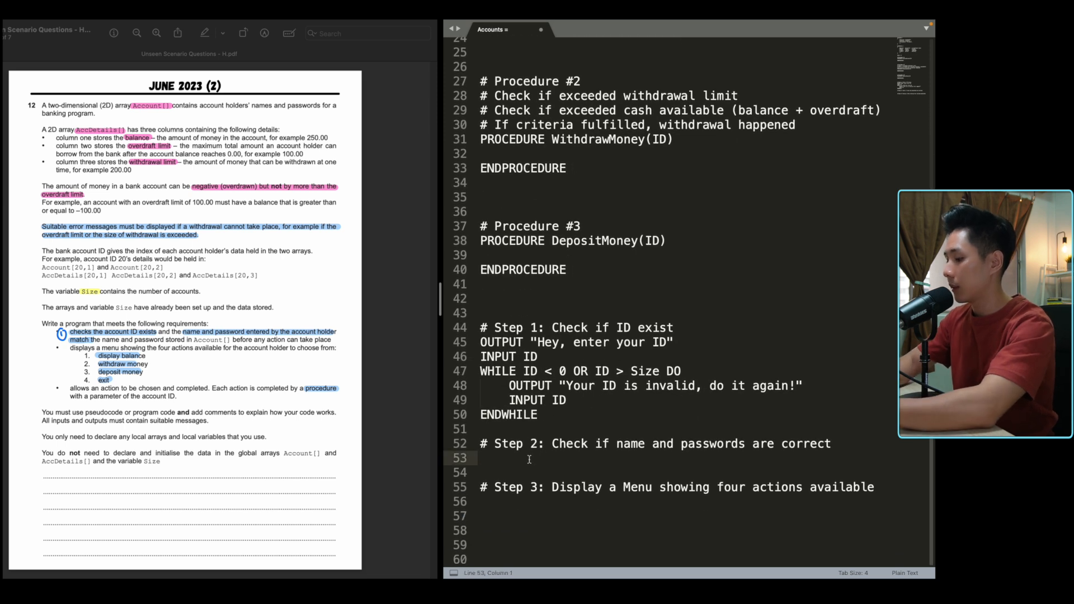
# Step: Output 'Enter your name and passwords', then read Name and Password
pyautogui.write('OUTPUT "')
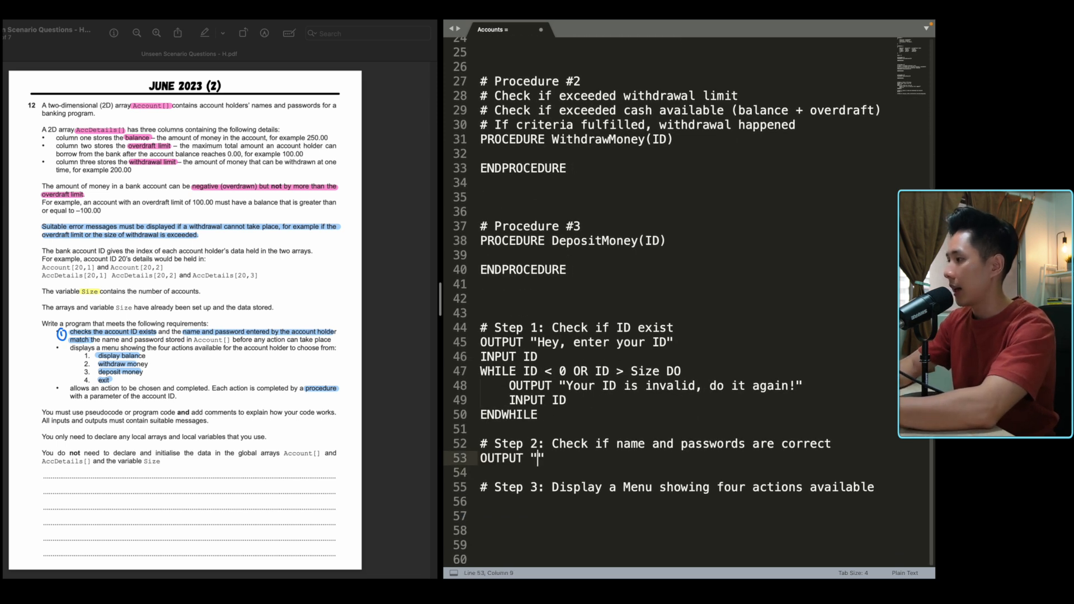
pyautogui.write('Enter your name and passwords')
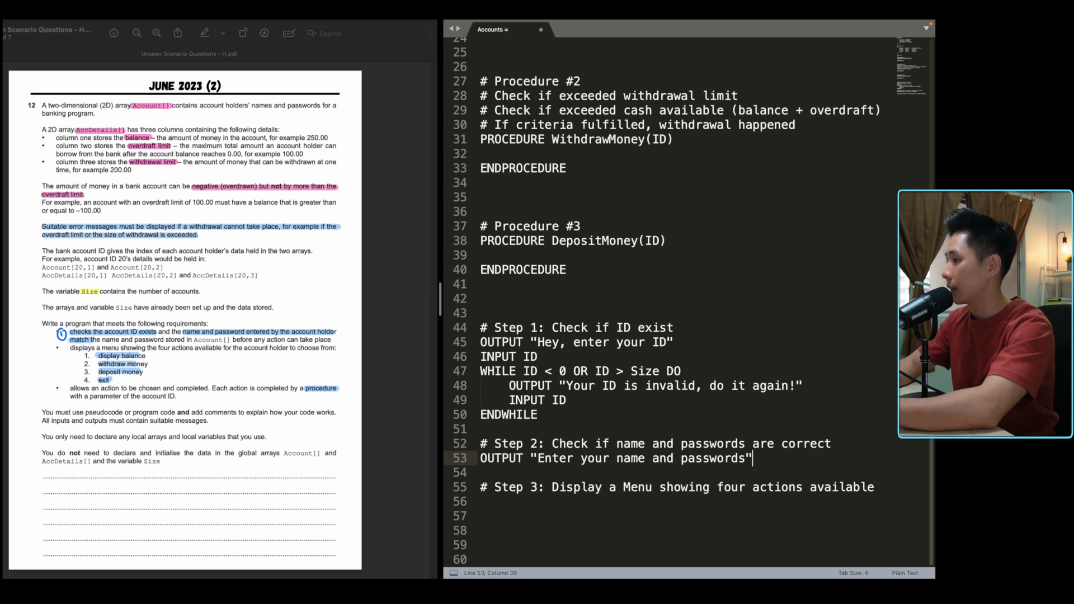
pyautogui.write('INPUT Name')
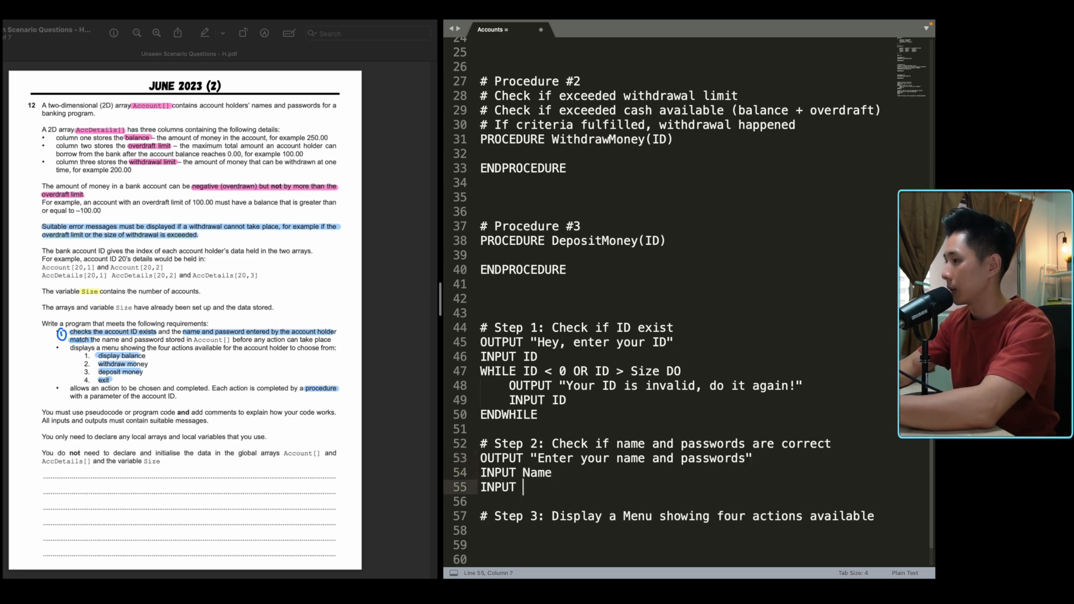
pyautogui.write('Password')
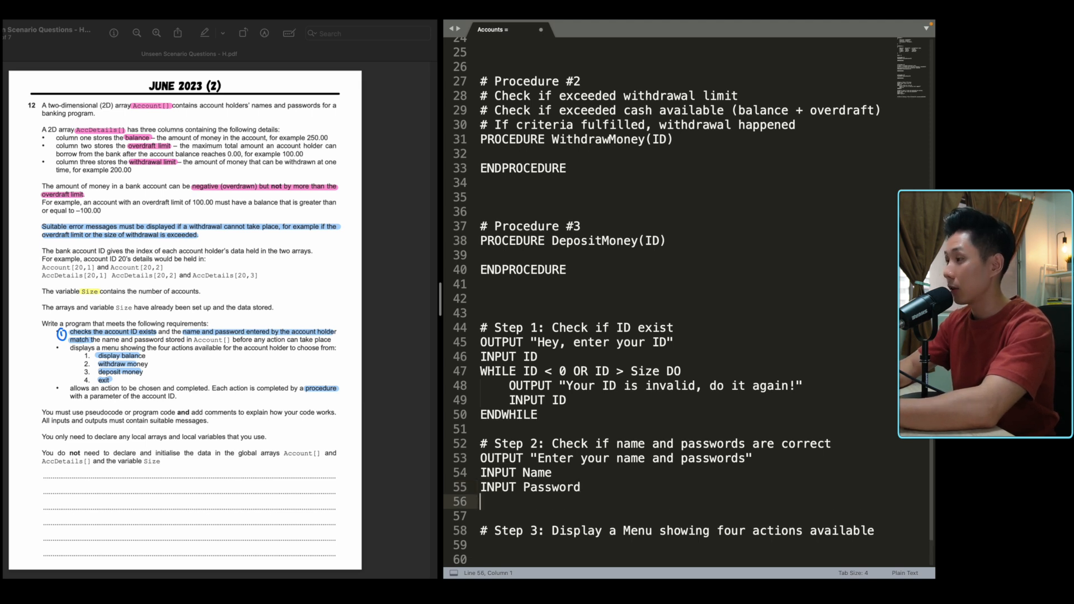
# Step: Begin the check WHILE Name <> Account[ID]
pyautogui.write('WHILE Name')
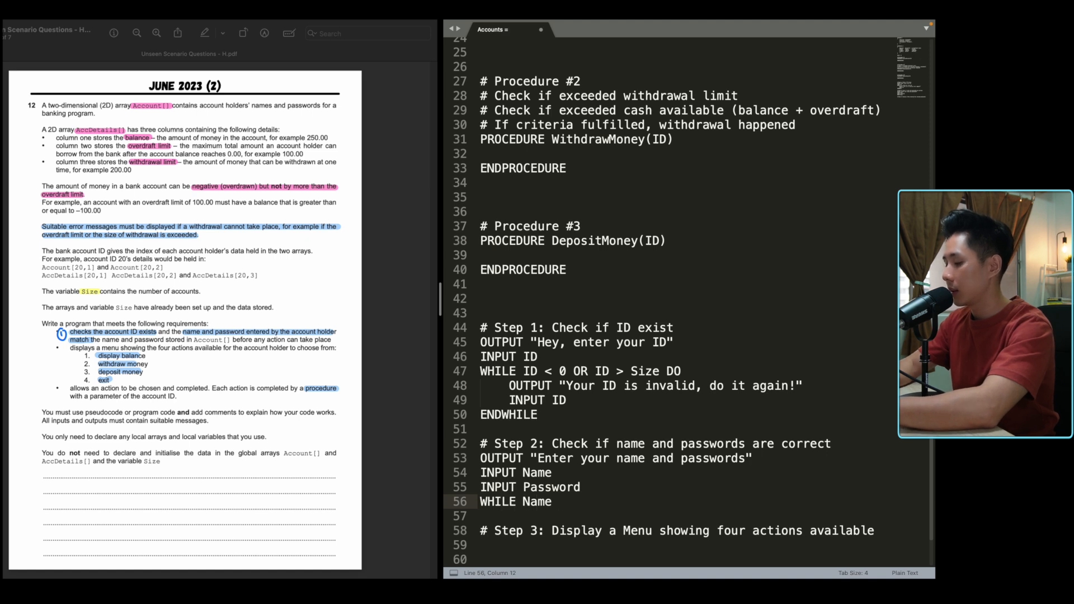
pyautogui.write('<>')
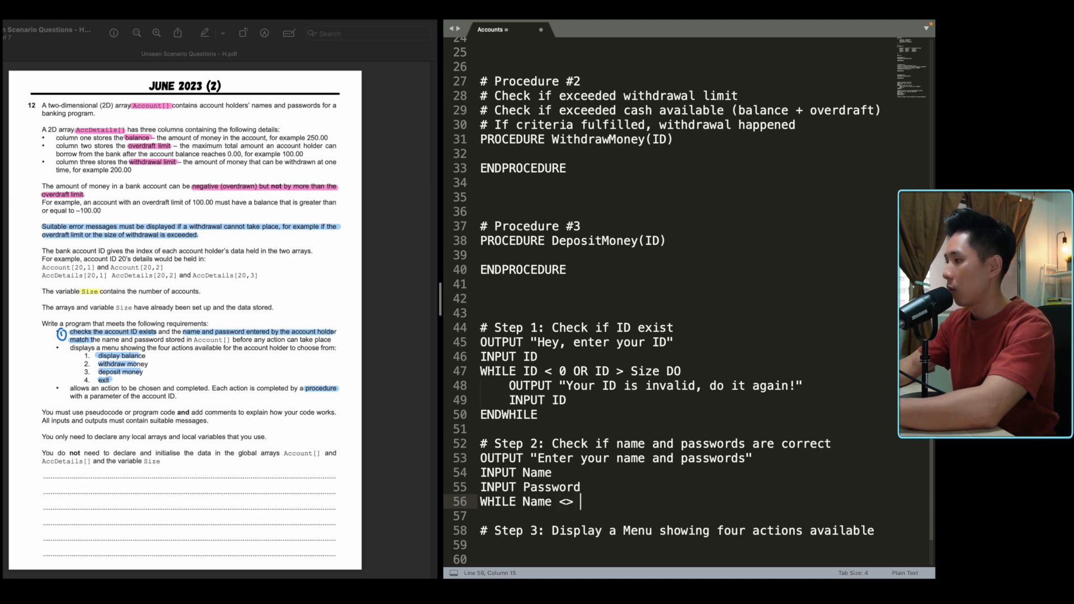
pyautogui.write('Account')
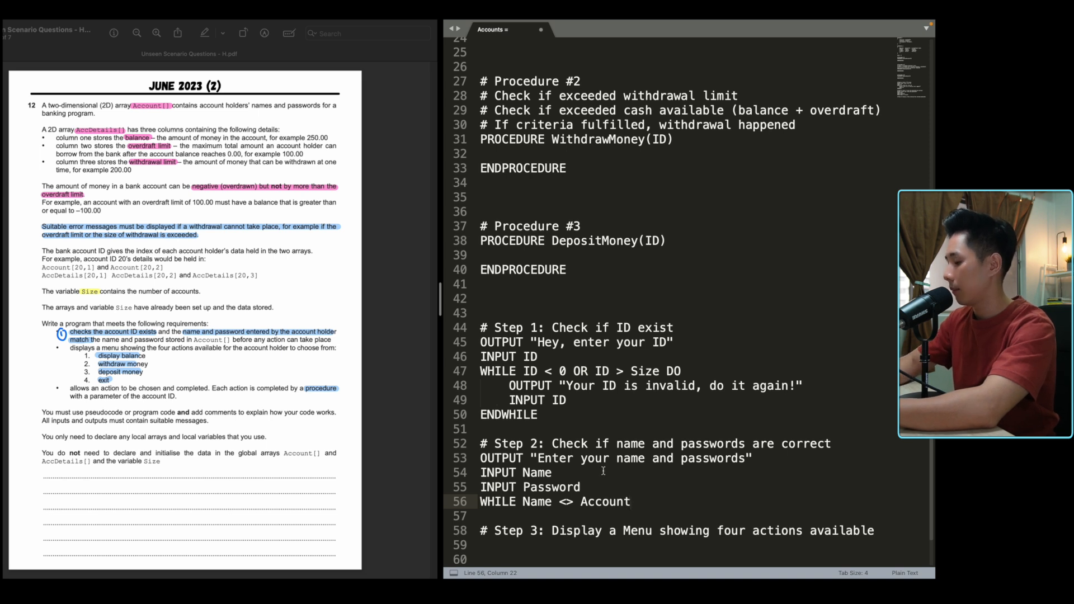
pyautogui.write('[ID]')
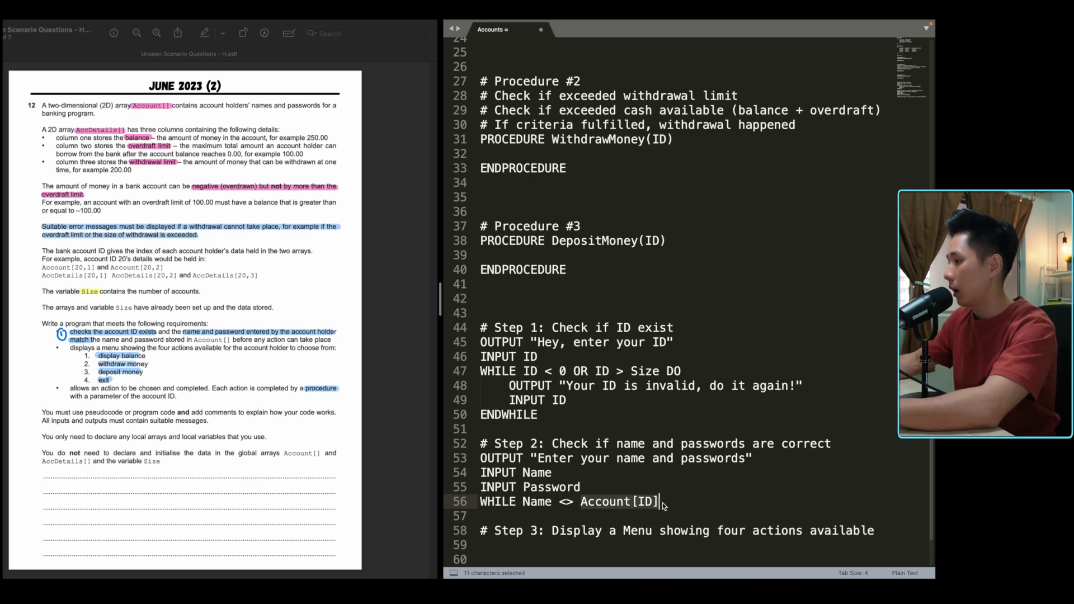
pyautogui.write('[1]')
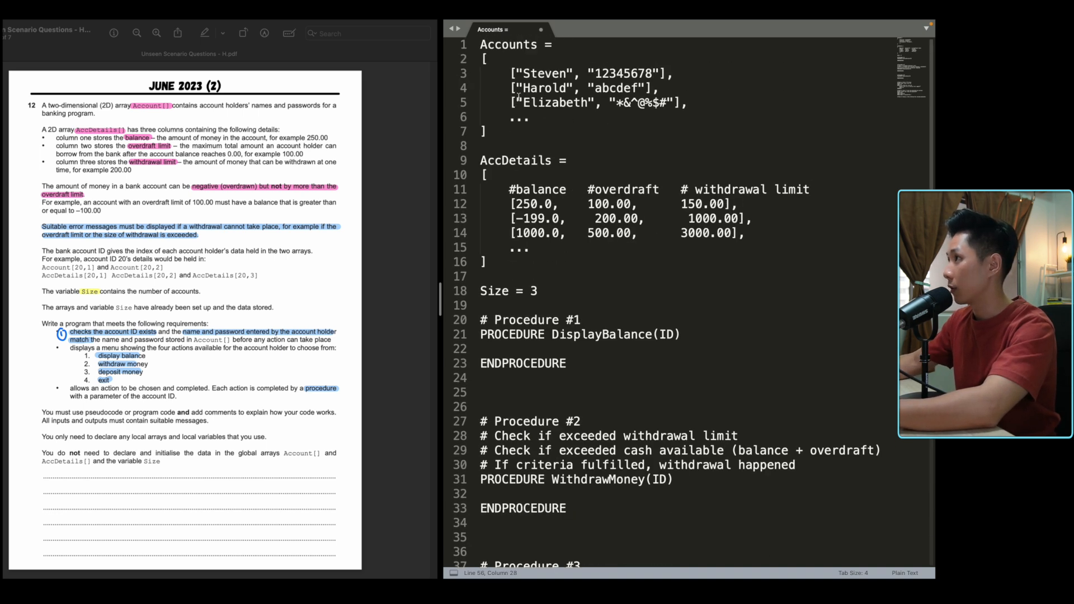
pyautogui.tripleClick(582, 88)
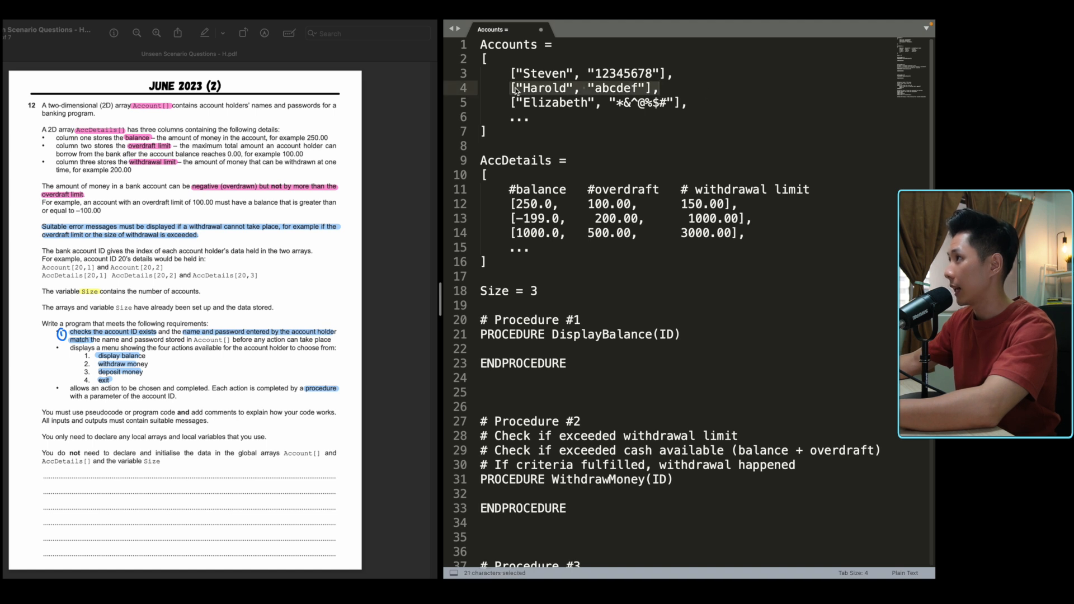
pyautogui.click(517, 88)
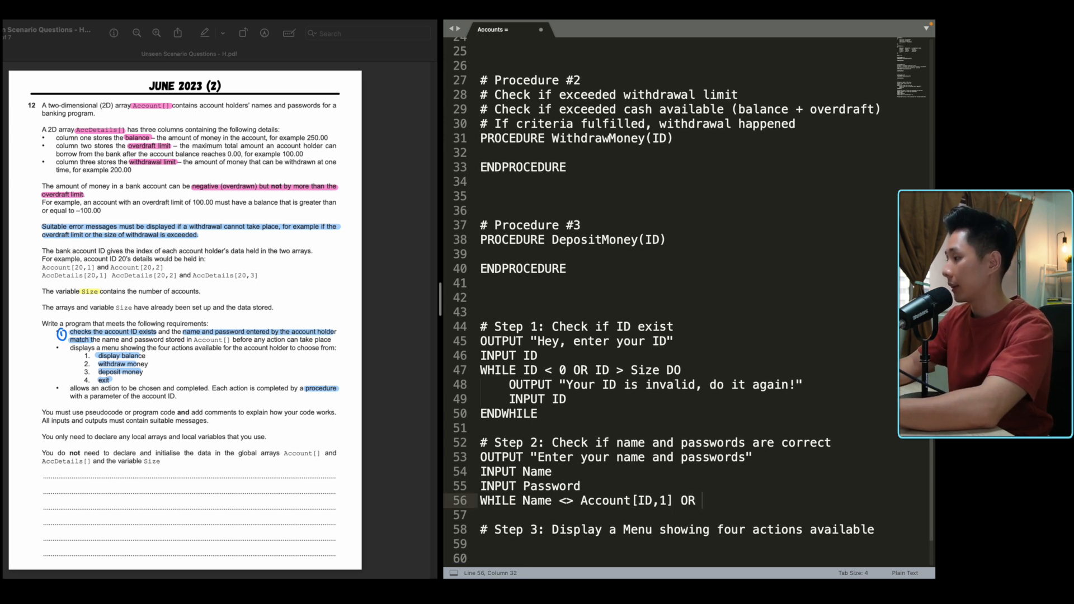
# Step: Add Password <> Account[ID,2] and output 'Your details are incorrect, enter again'
pyautogui.write('Password <>')
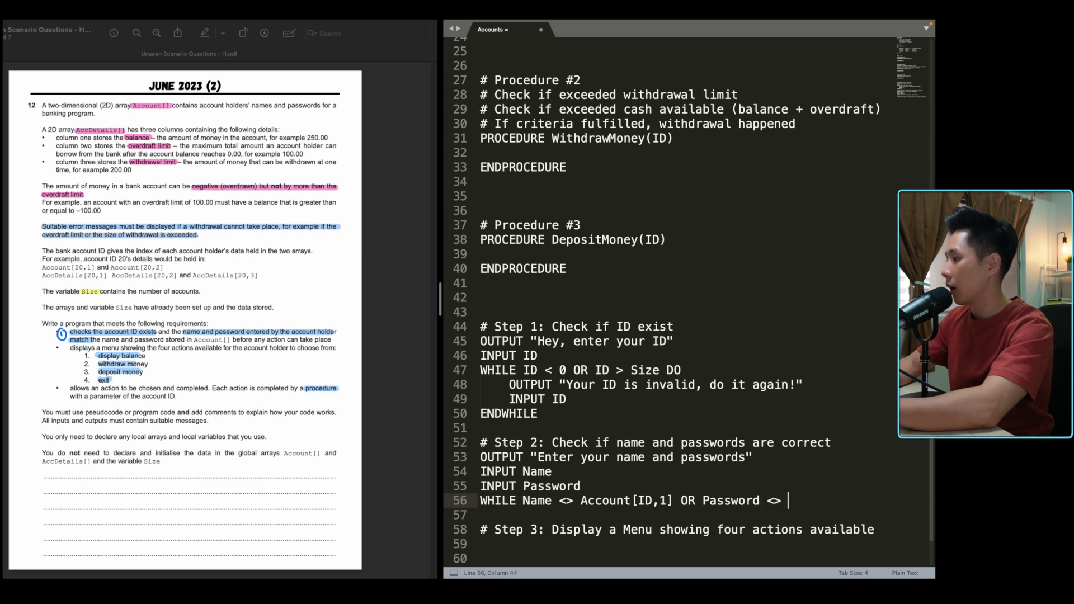
pyautogui.write('Account[ID,2] D')
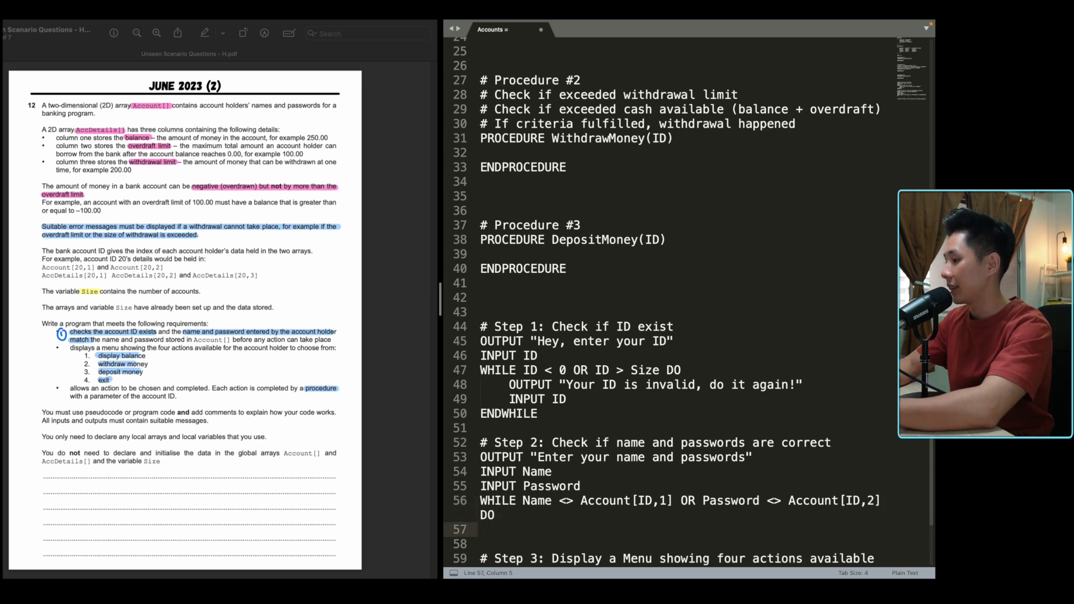
pyautogui.write('OUTPUT ""')
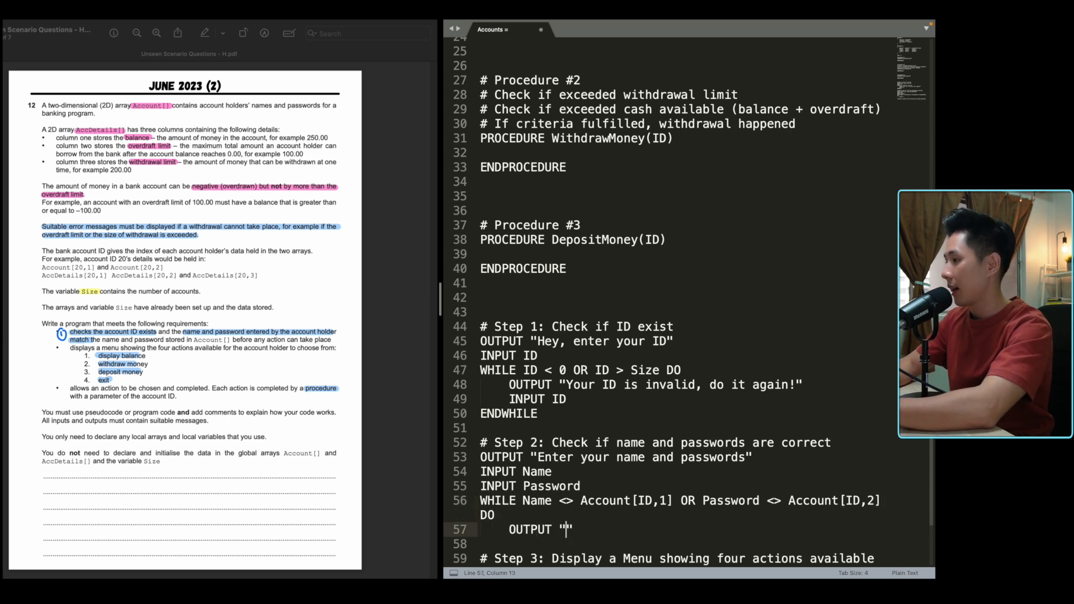
pyautogui.write('Your')
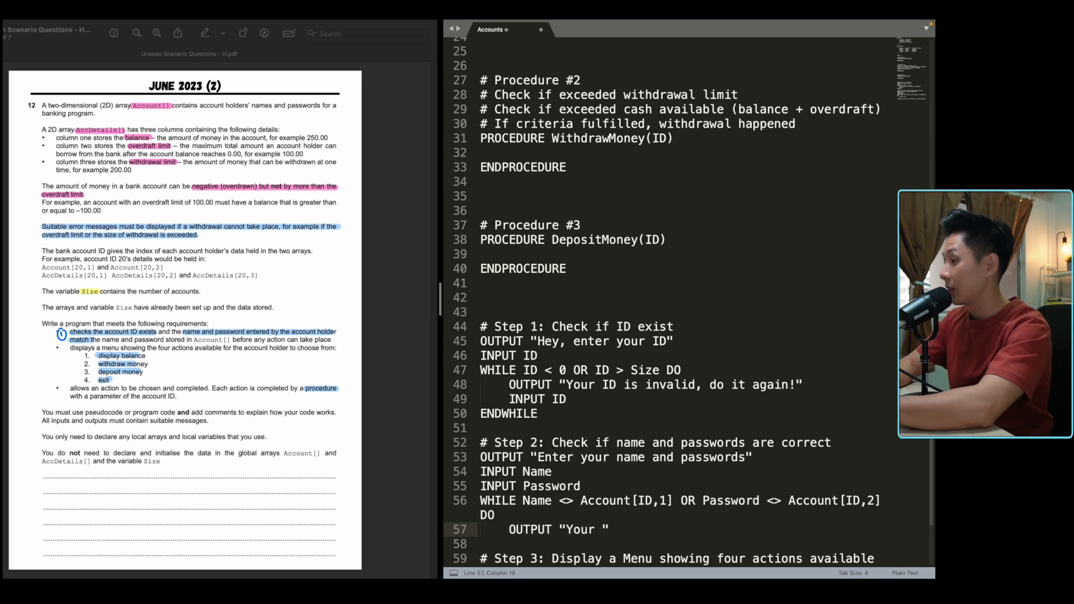
pyautogui.write('details are')
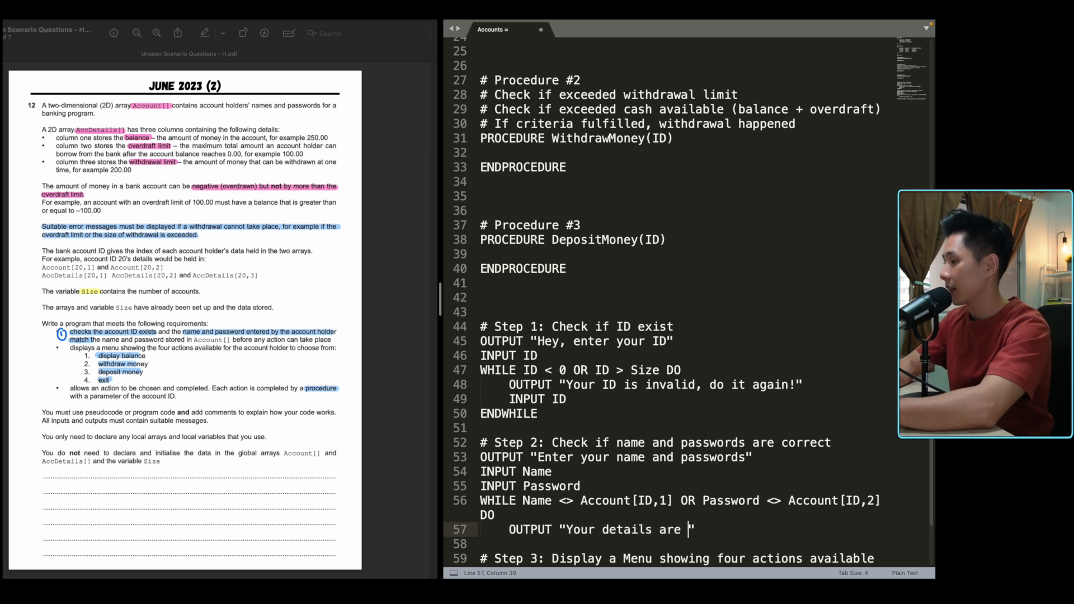
pyautogui.write('incorrect, e')
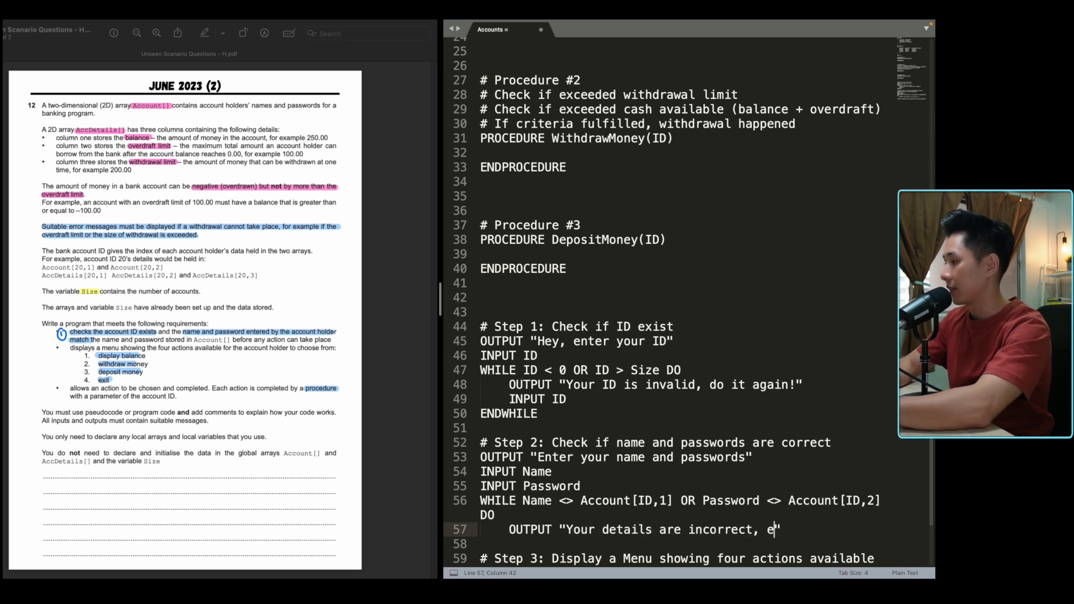
pyautogui.write('nter again"')
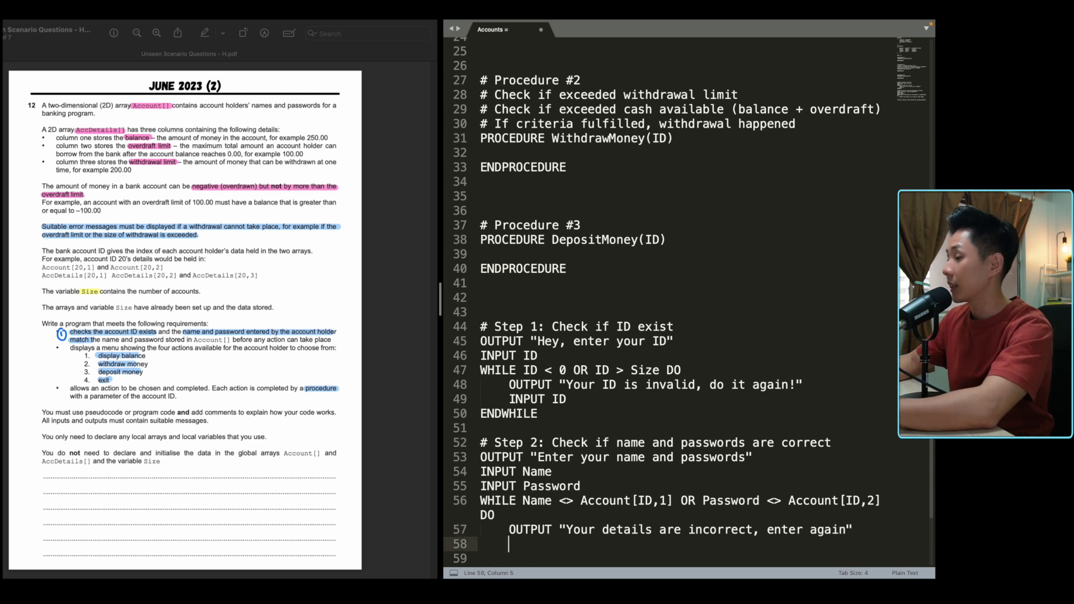
# Step: Re-read Name and Password, then close the loop with ENDWHILE
pyautogui.write('INPUT Name')
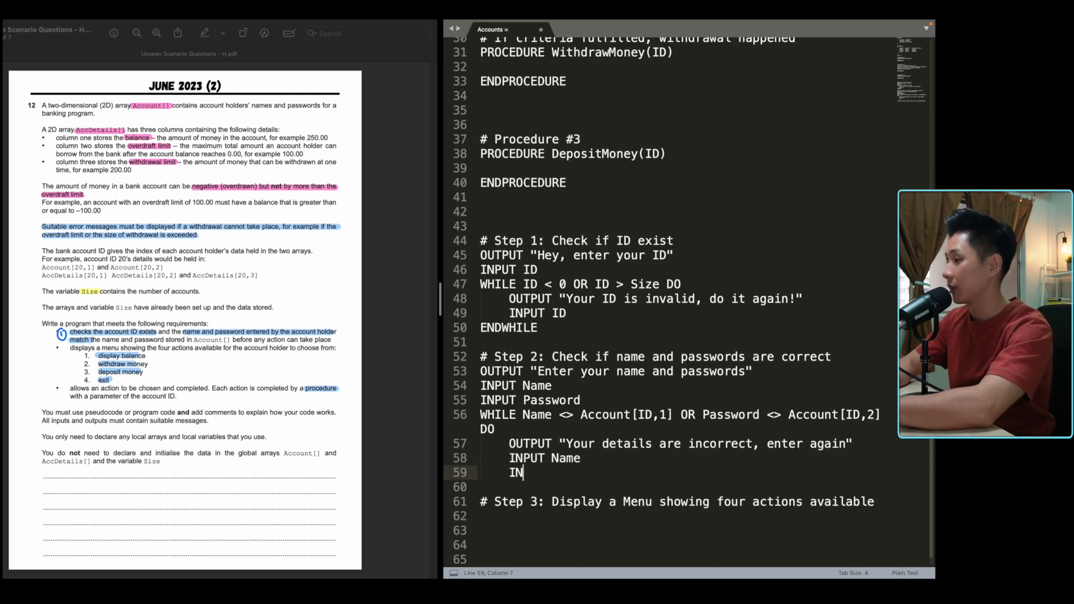
pyautogui.write('PUT Password')
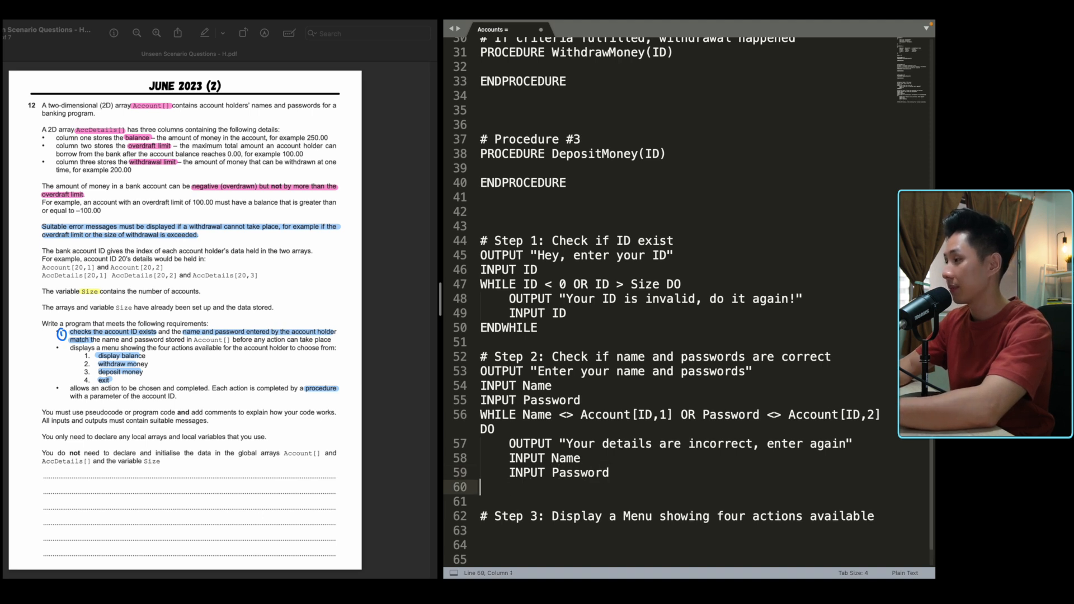
pyautogui.write('ENDWHILE')
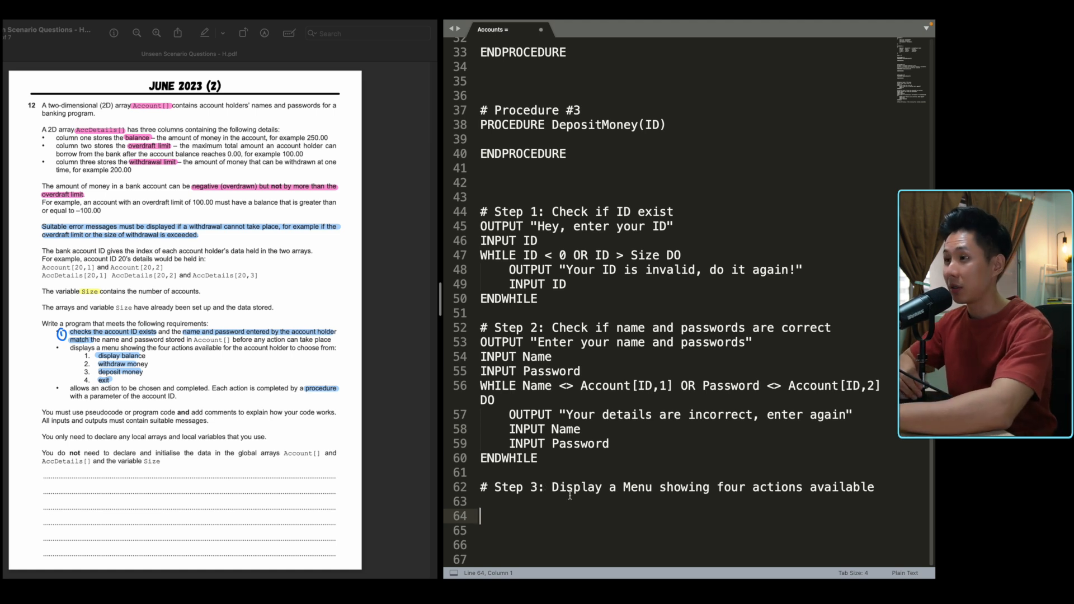
# Step: Output menu lines '1. Display Balance', '2. Withdraw Money' and '3. Deposit Money'
pyautogui.write('O')
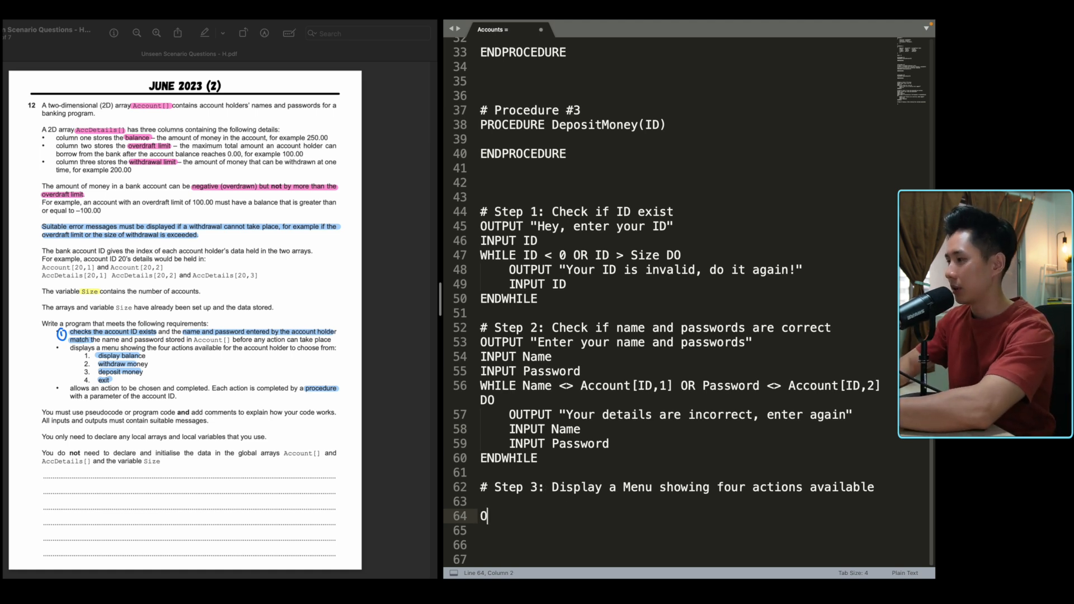
pyautogui.write('UTP')
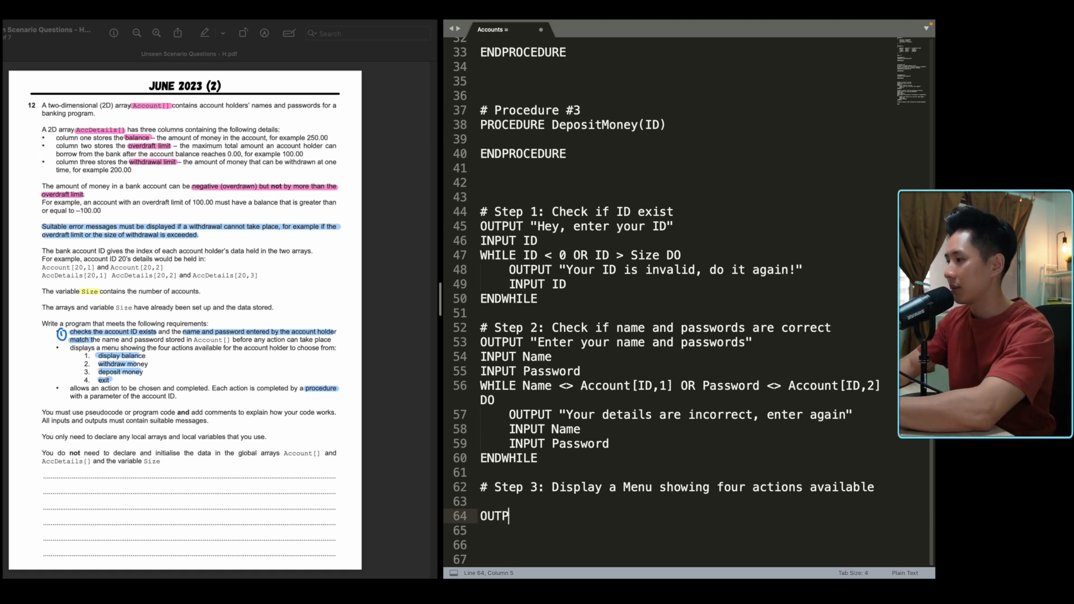
pyautogui.write('UT "1. "')
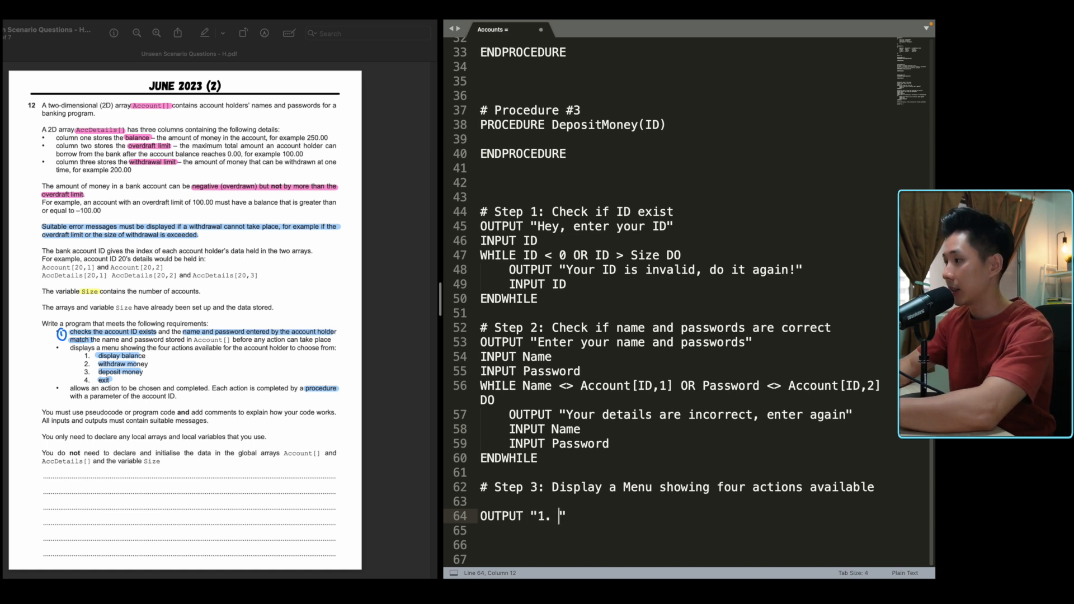
pyautogui.write('Display Balance')
pyautogui.click(682, 530)
pyautogui.write('OUTPUT')
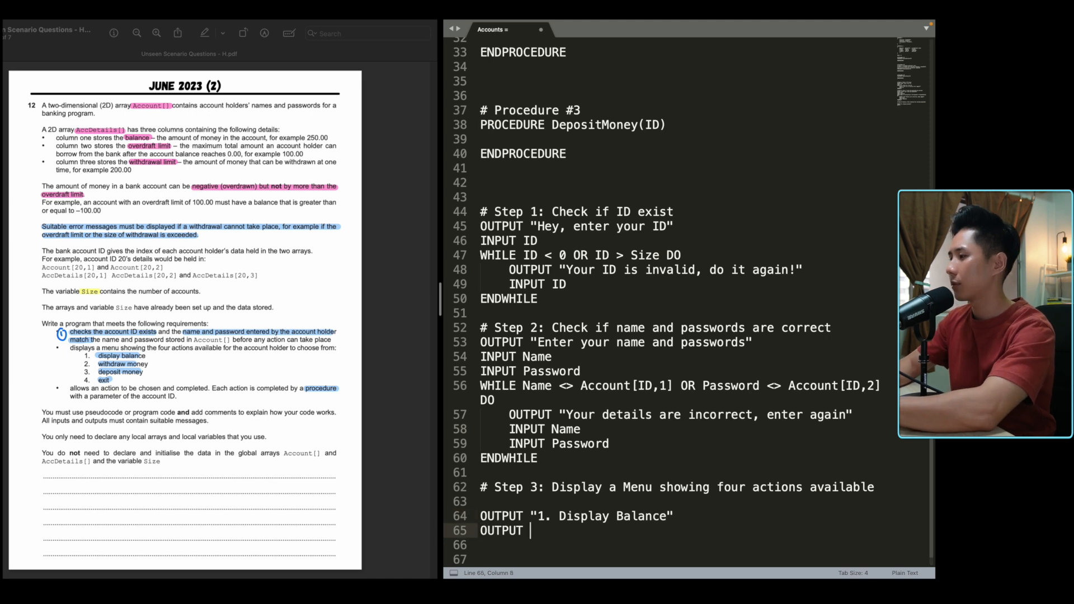
pyautogui.write('"2. Withdraw Money"')
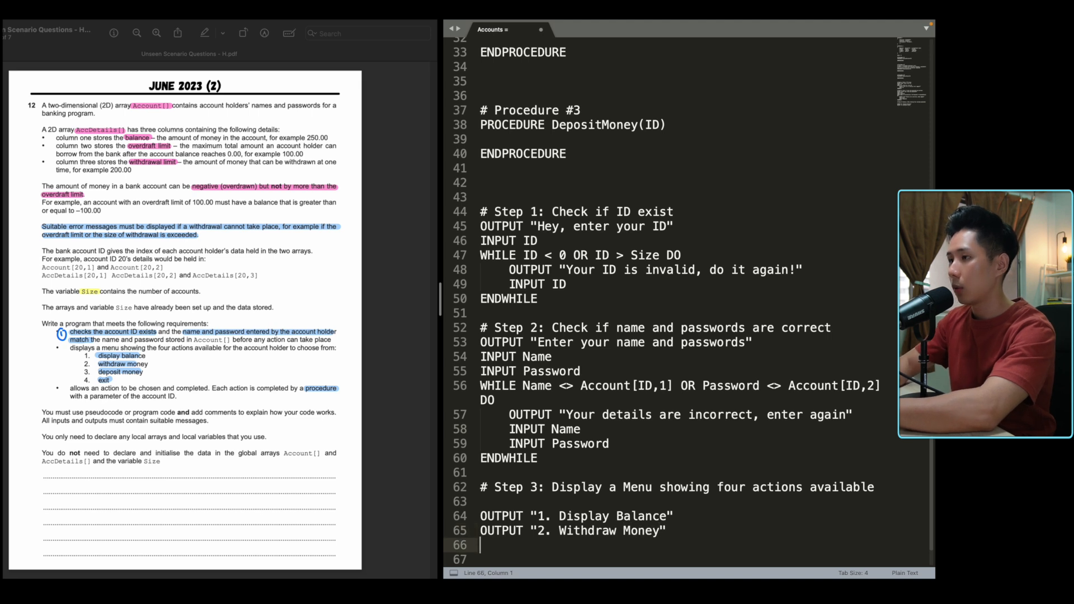
pyautogui.write('OUTPUT "3. D')
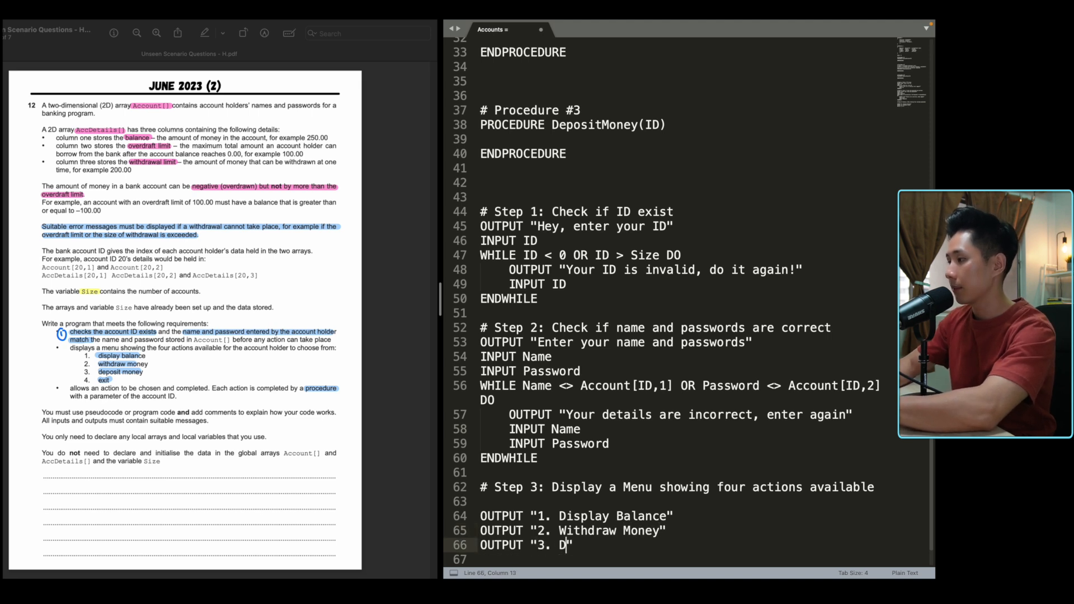
pyautogui.write('eposit Money')
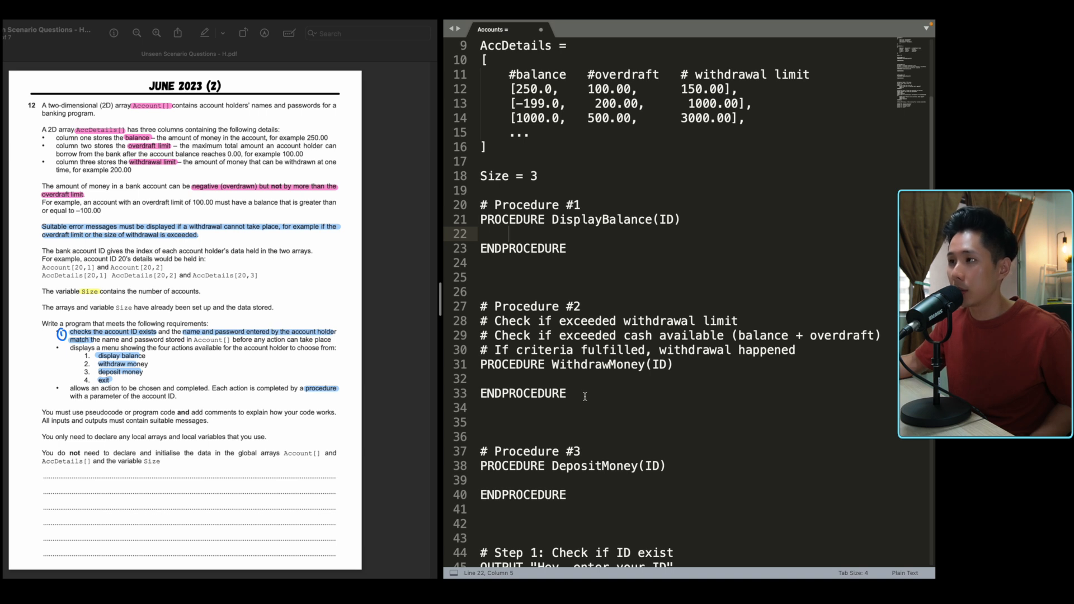
# Step: Read Option and begin a CASE OF Option block
pyautogui.scroll(-3)
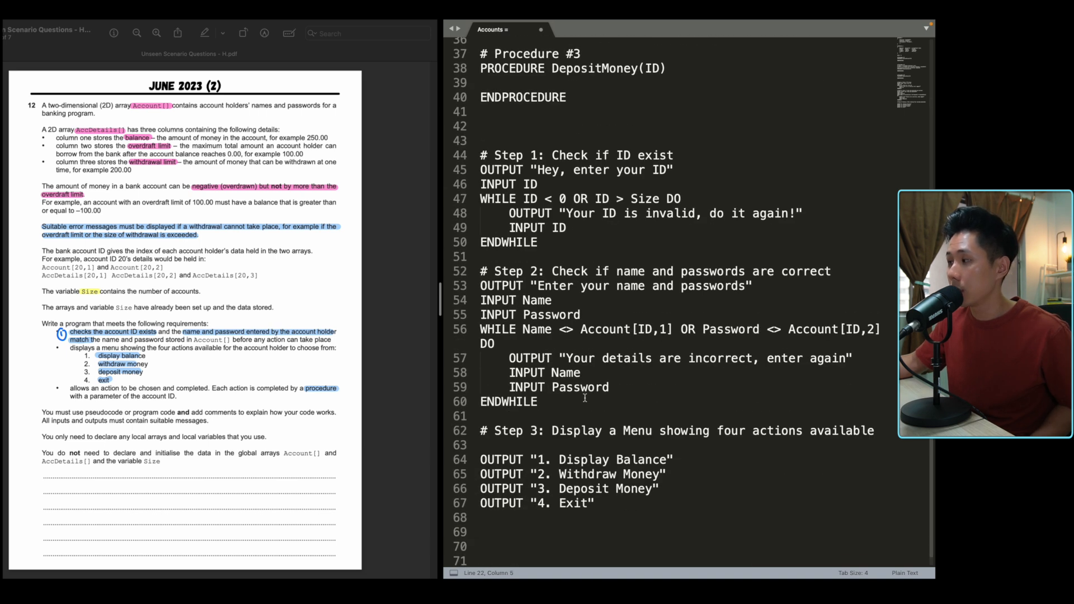
pyautogui.scroll(-3)
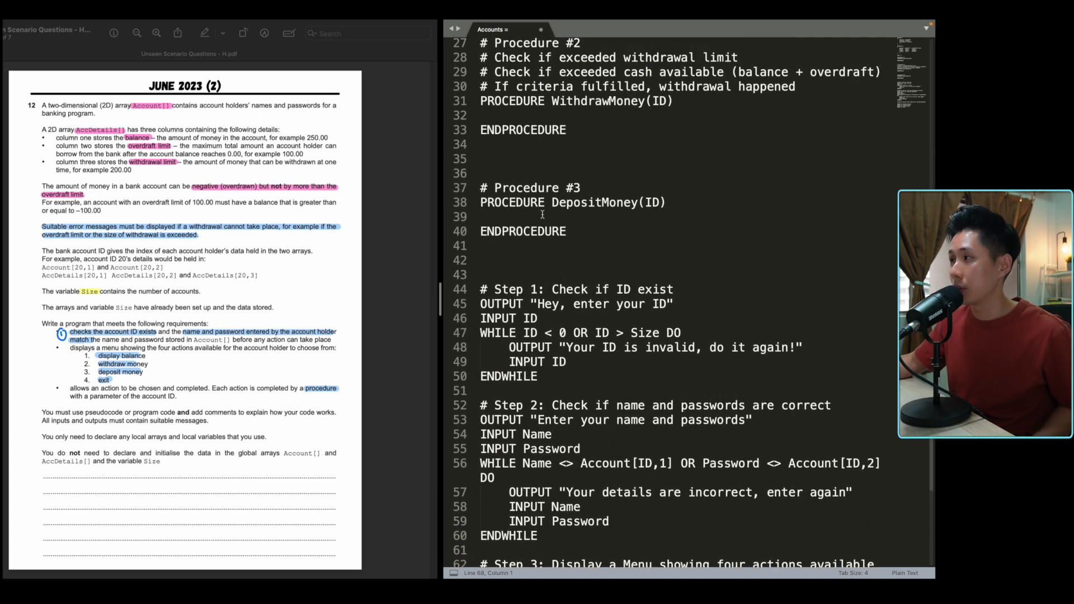
pyautogui.scroll(-3)
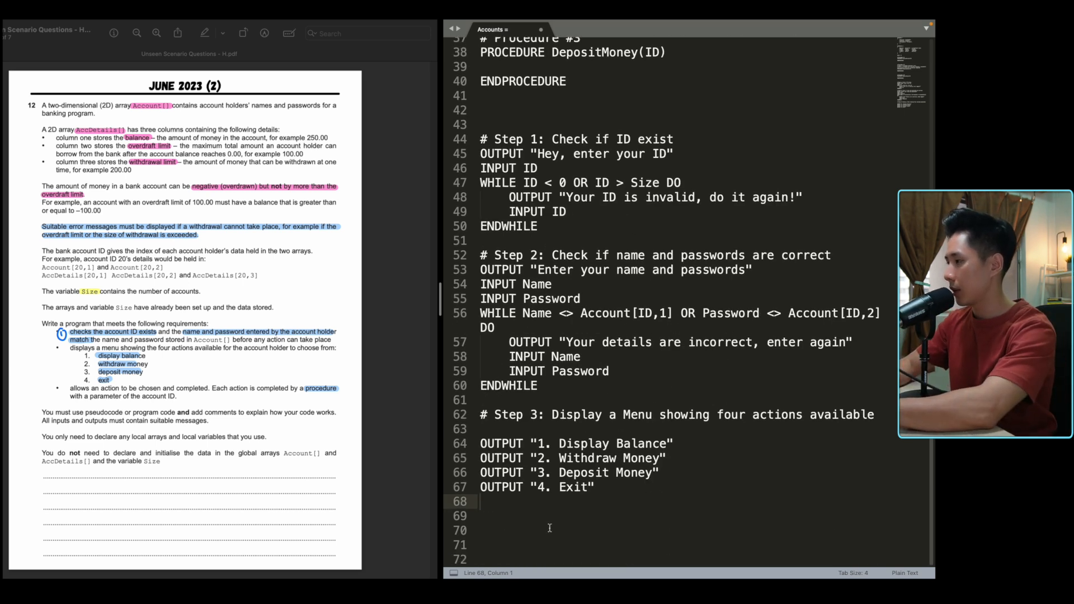
pyautogui.write('CA')
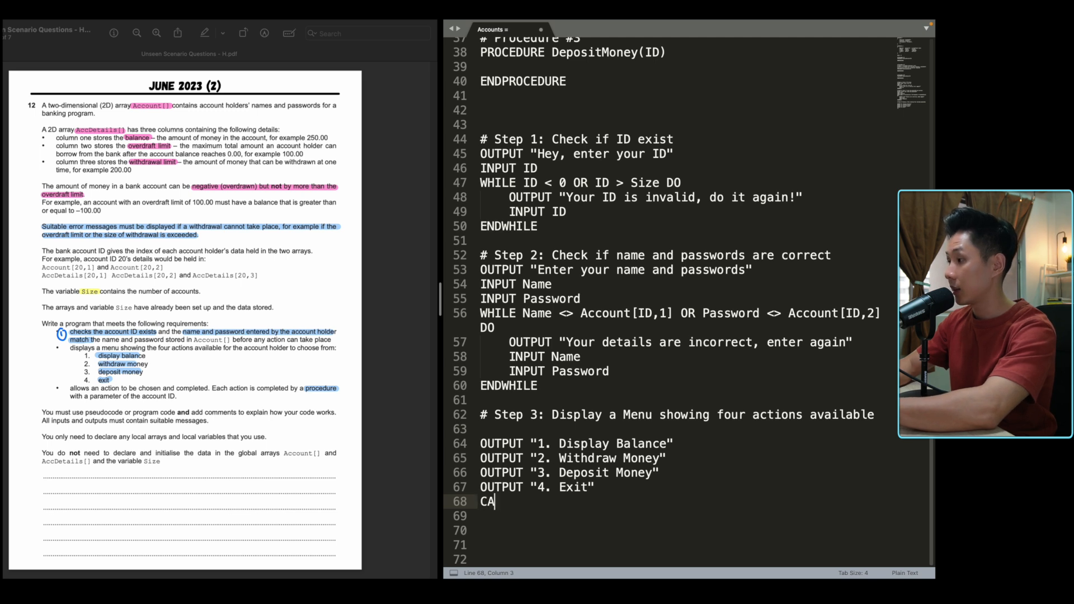
pyautogui.write('SE OF')
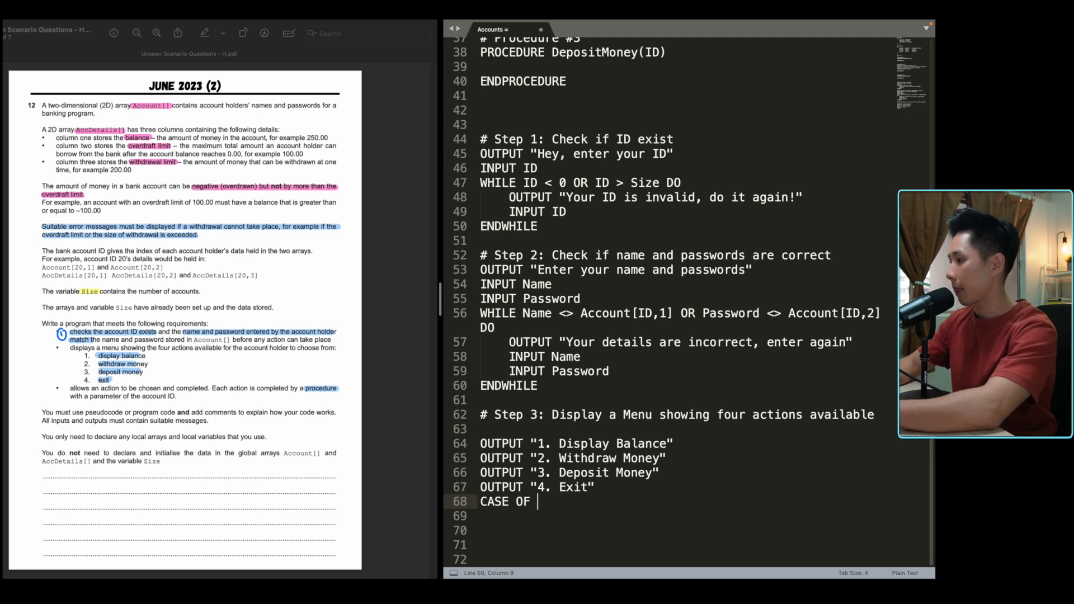
pyautogui.write('INPUT')
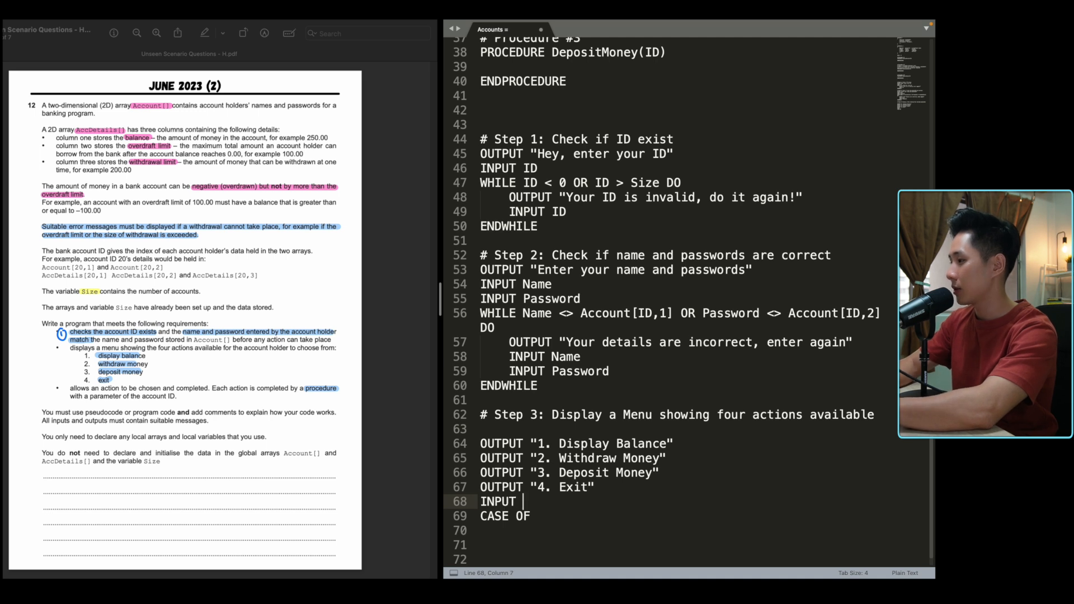
pyautogui.write('Option')
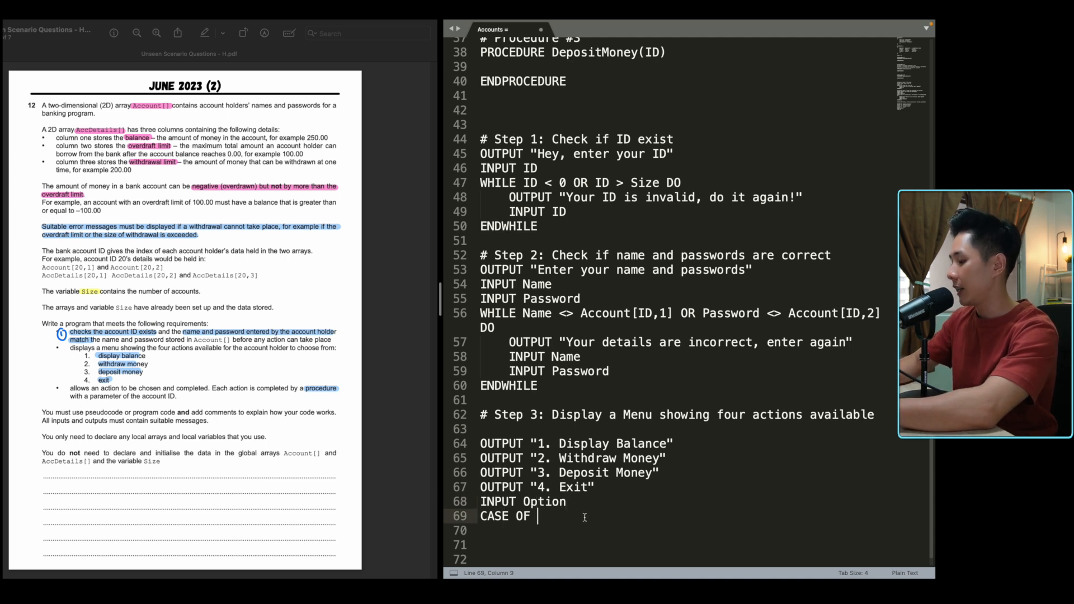
pyautogui.write('Option')
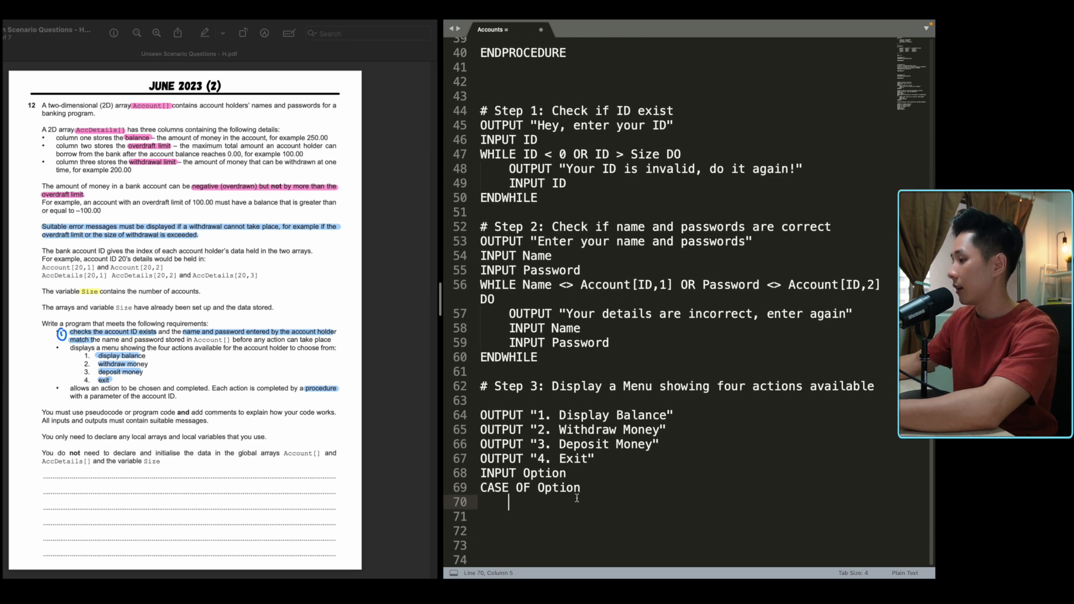
# Step: Add case branch 1: DisplayBalance()
pyautogui.write('1:')
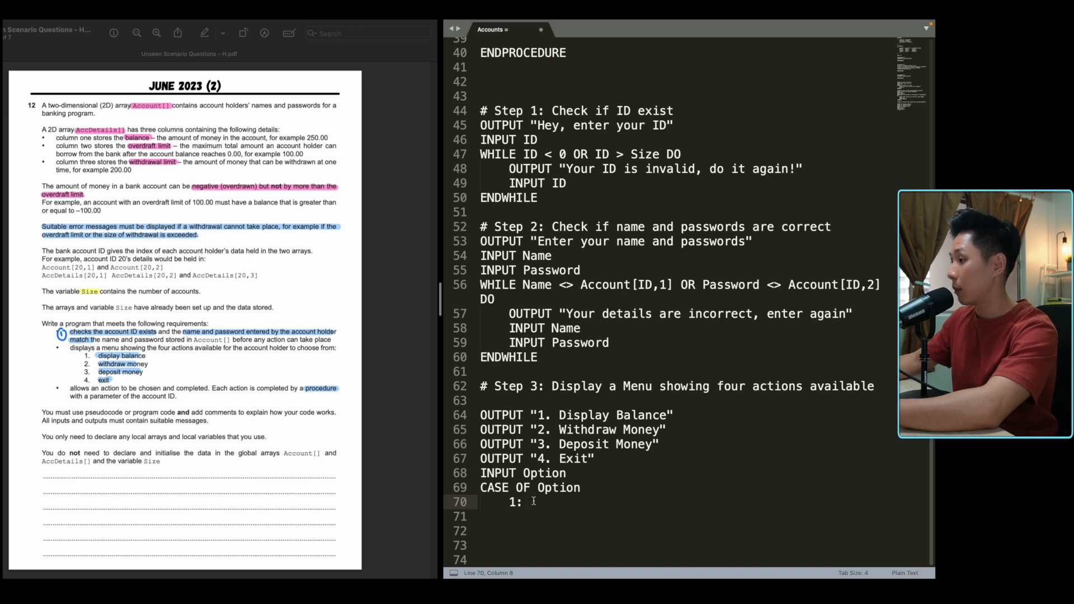
pyautogui.write('Displa')
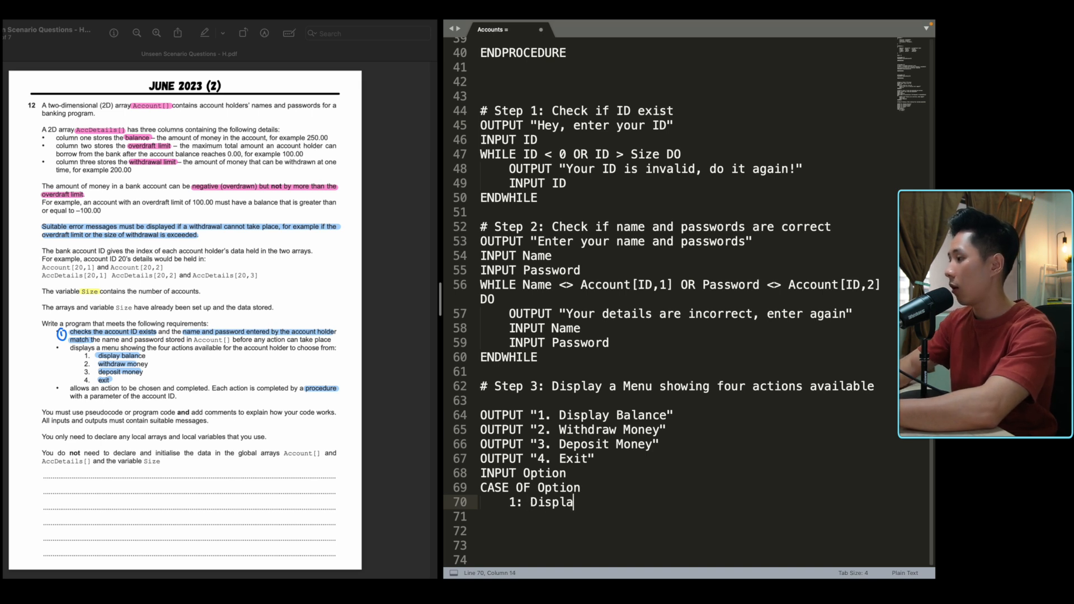
pyautogui.write('CALL')
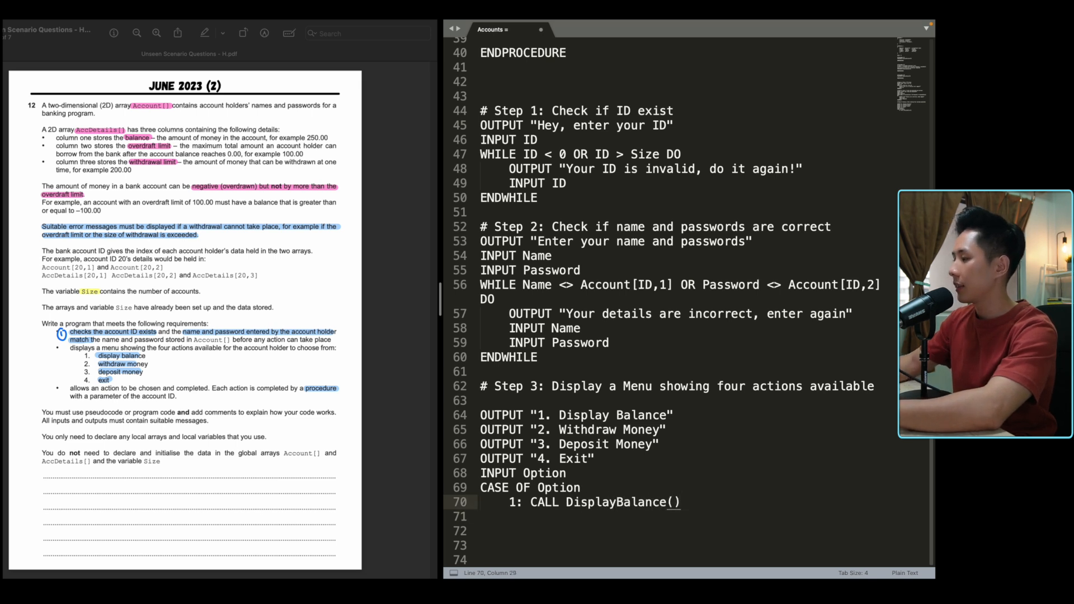
pyautogui.doubleClick(544, 503)
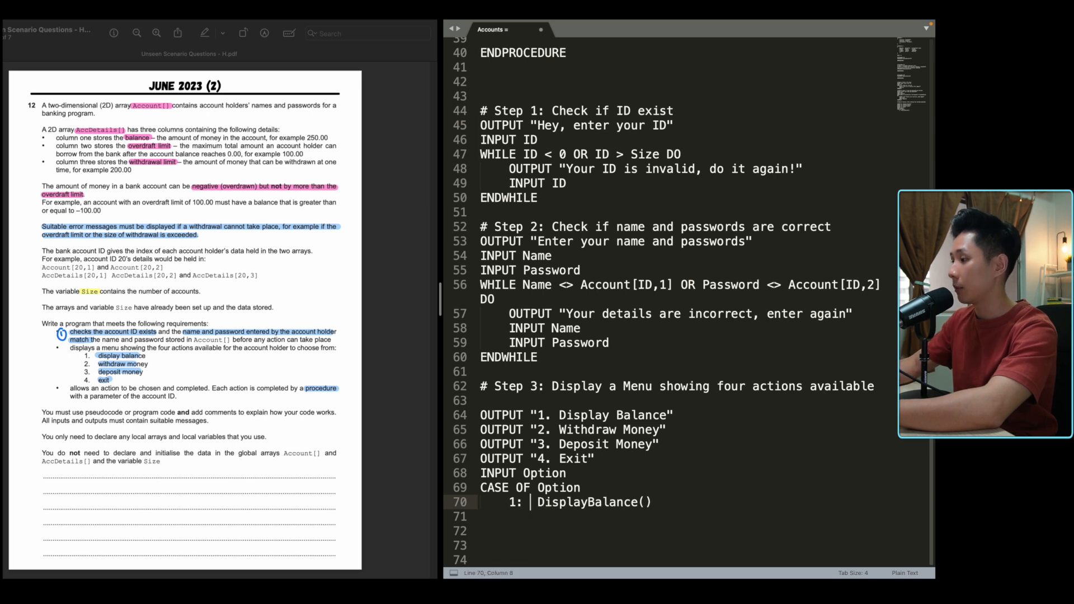
pyautogui.press('enter')
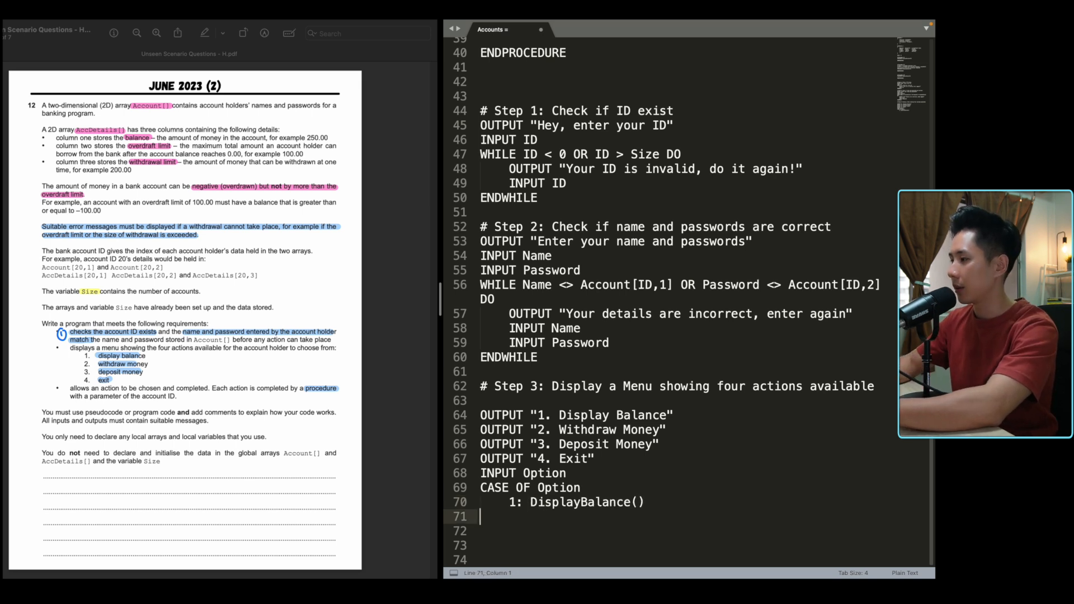
# Step: Add branches 2: WithdrawMoney() and 3: DepositMoney(), then start branch 4
pyautogui.write('2:')
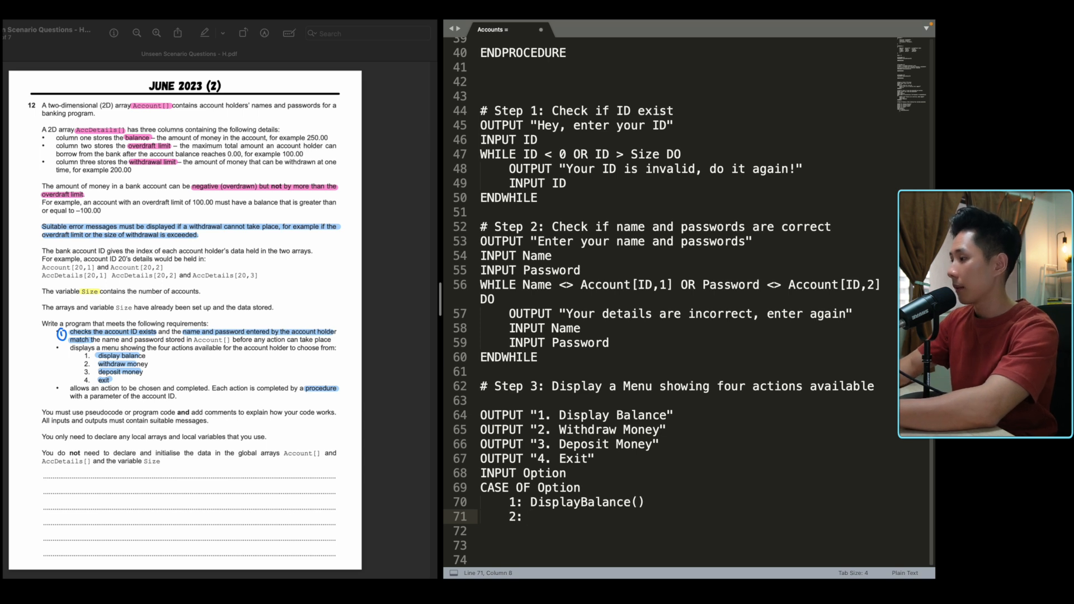
pyautogui.write('WithdrawMoney(')
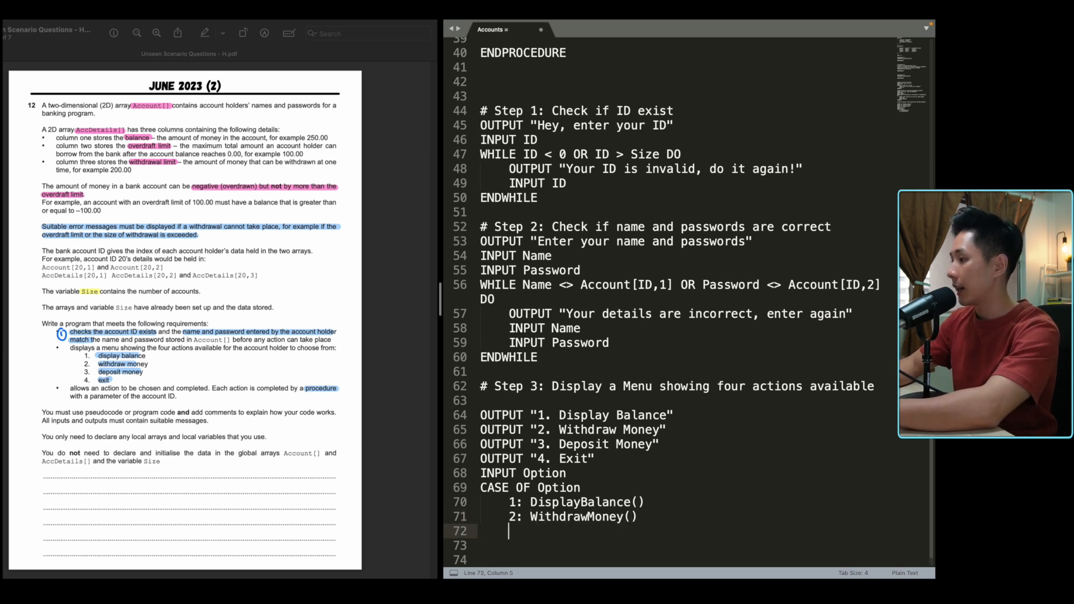
pyautogui.write('3: Dep')
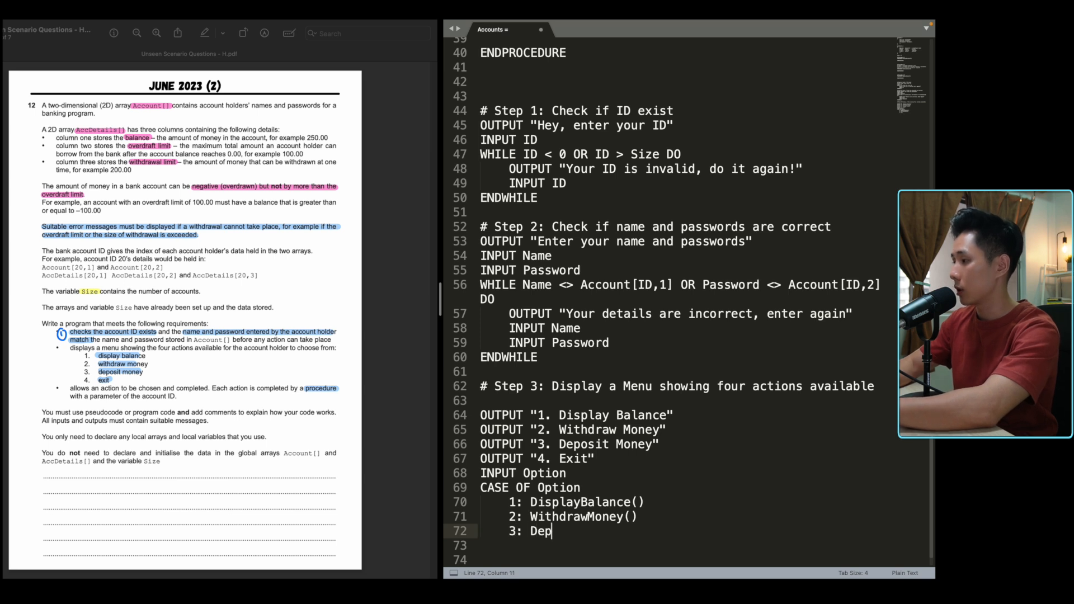
pyautogui.write('ositMoney()')
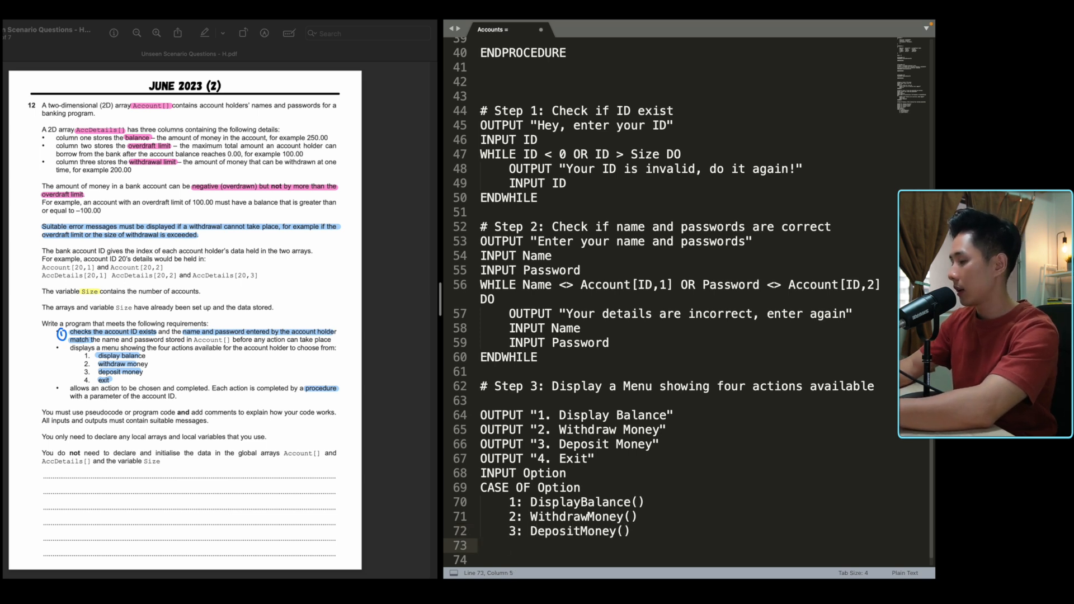
pyautogui.write('4')
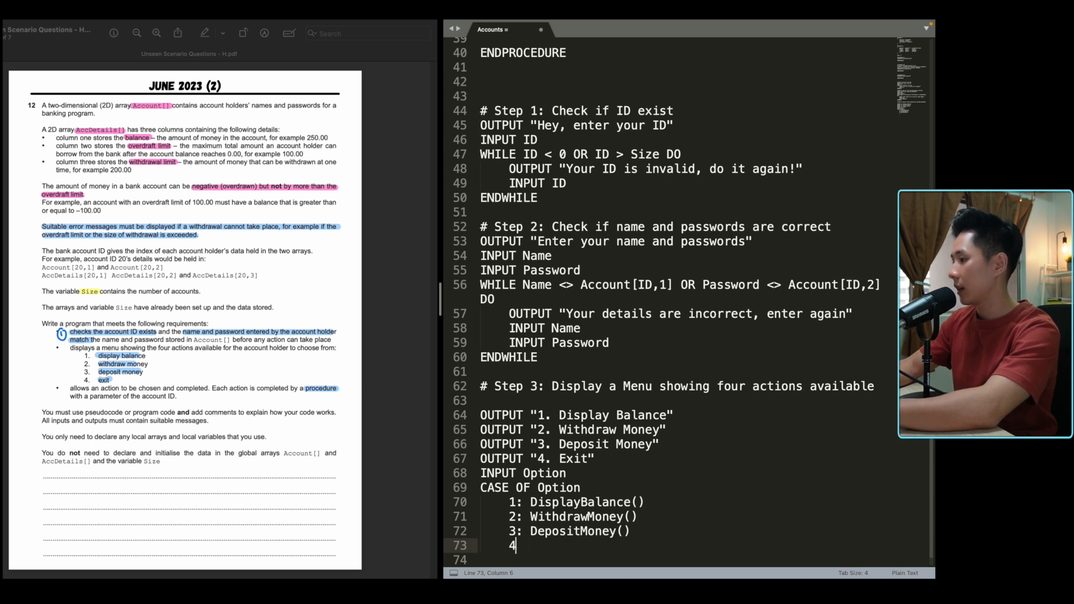
pyautogui.press('backspace')
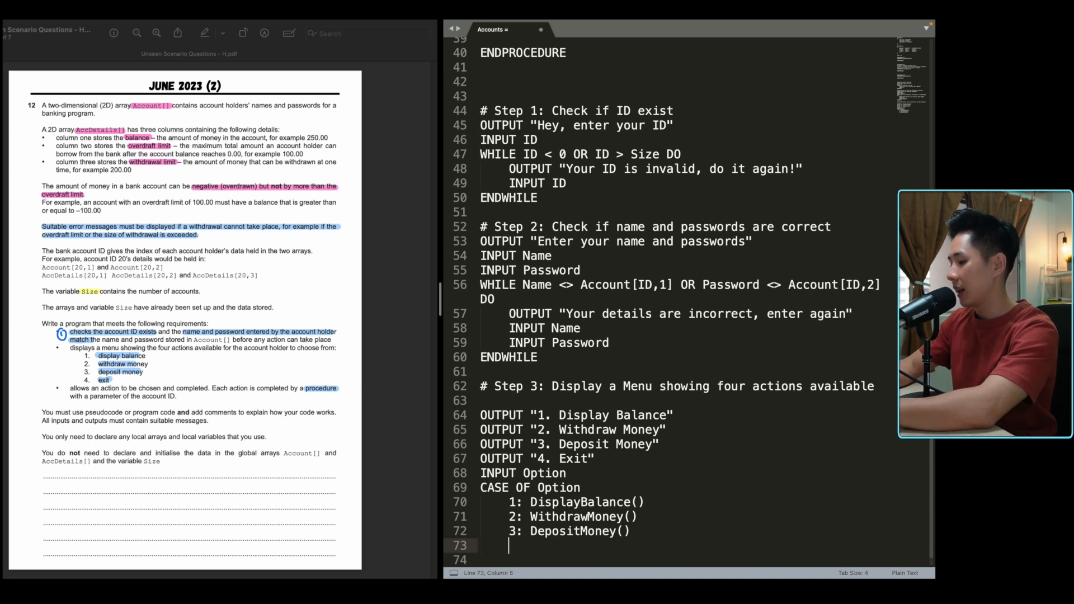
pyautogui.write('4:')
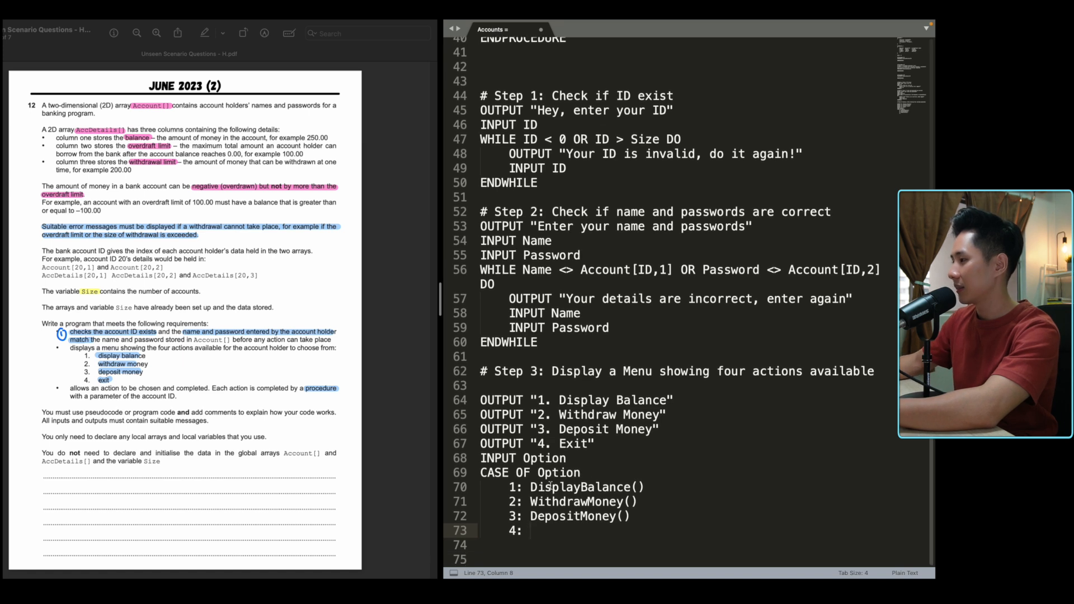
# Step: Make branch 4 output 'Exiting', add an Otherwise invalid-option message, and ENDCASE
pyautogui.write('OUTPUT "')
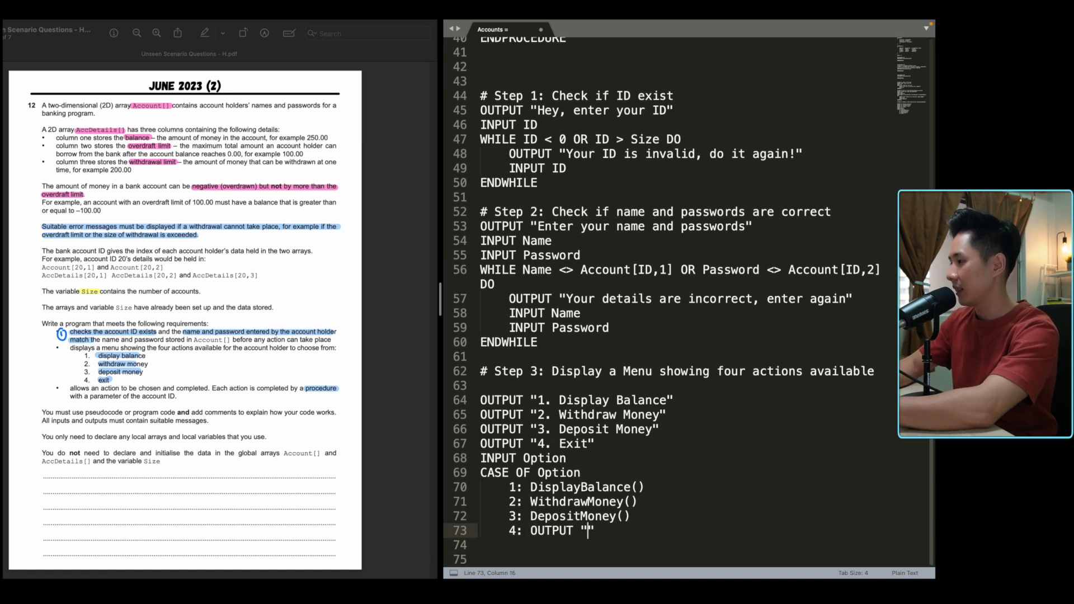
pyautogui.write('Exiting')
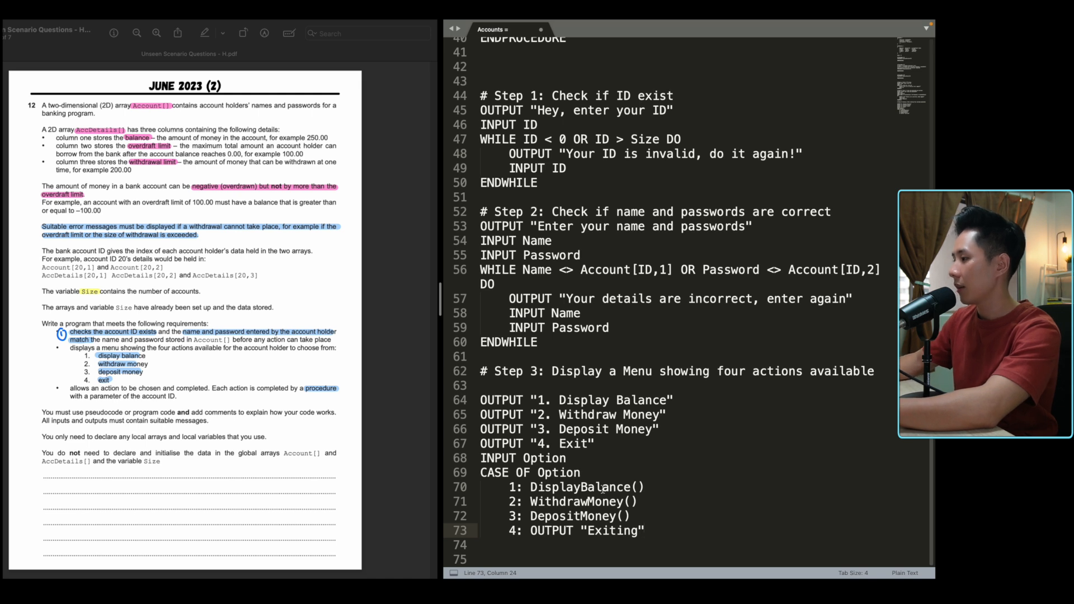
pyautogui.write('Otherwise')
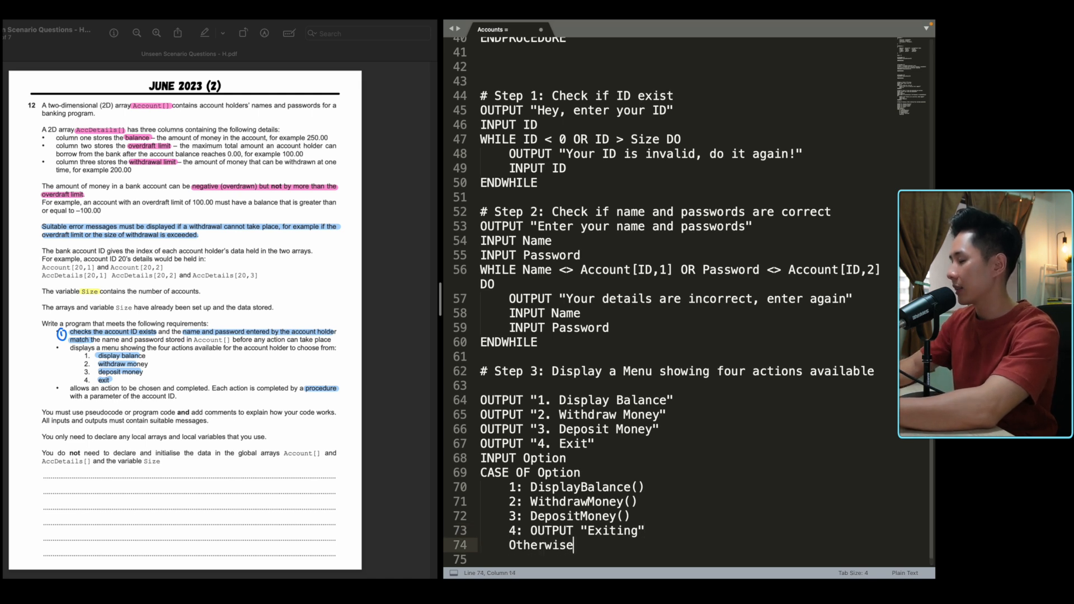
pyautogui.write(':')
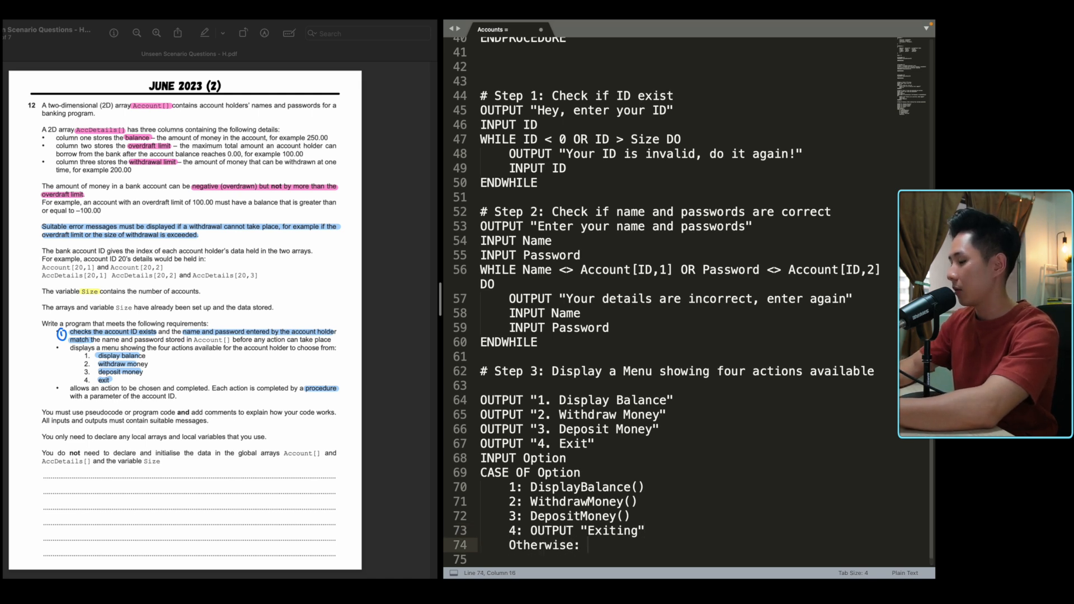
pyautogui.write('OUTPUT "Hey, Inv"')
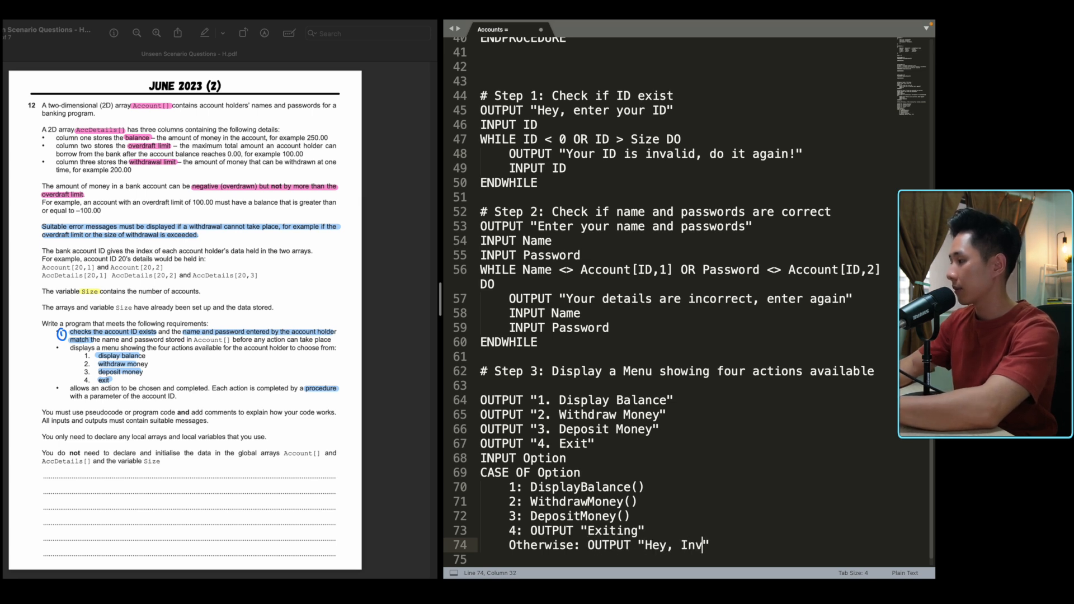
pyautogui.write('alid Option')
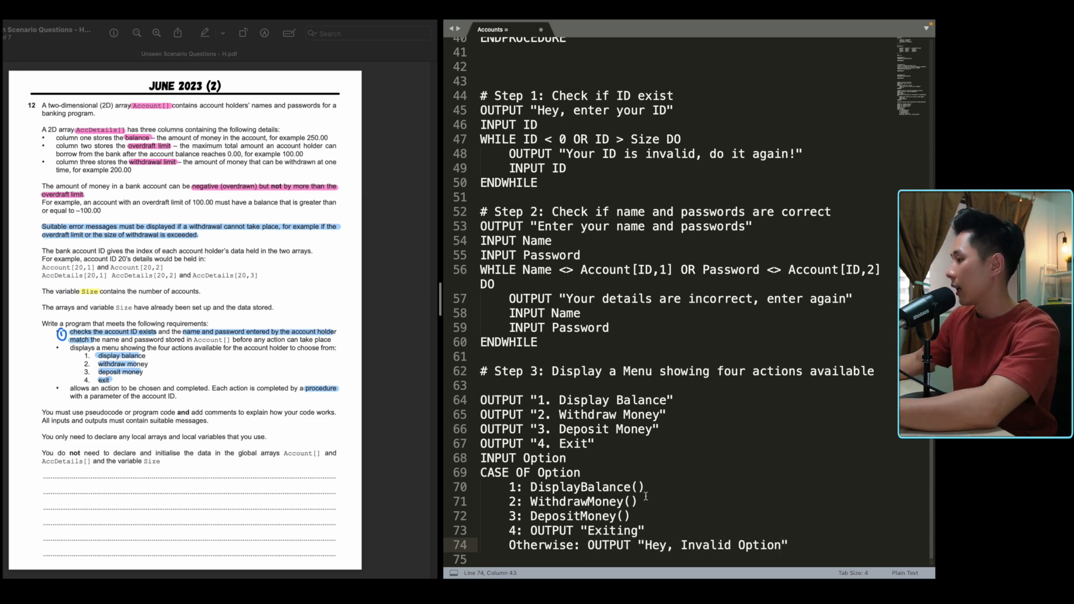
pyautogui.write('ENDCASE')
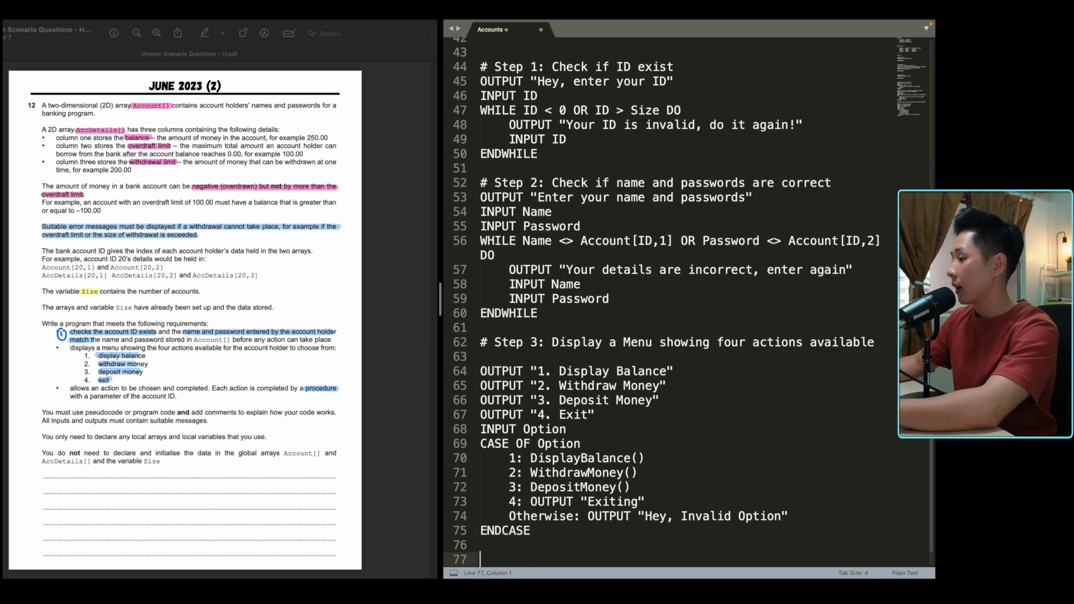
# Step: Put REPEAT above the menu and UNTIL Option = 4 after ENDCASE
pyautogui.scroll(-3)
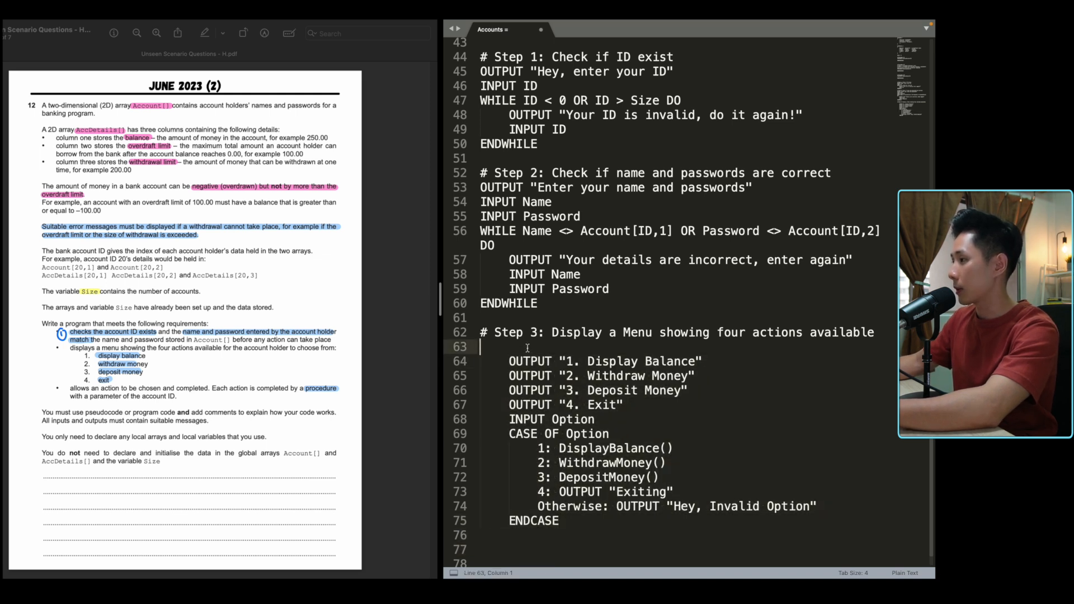
pyautogui.press('enter')
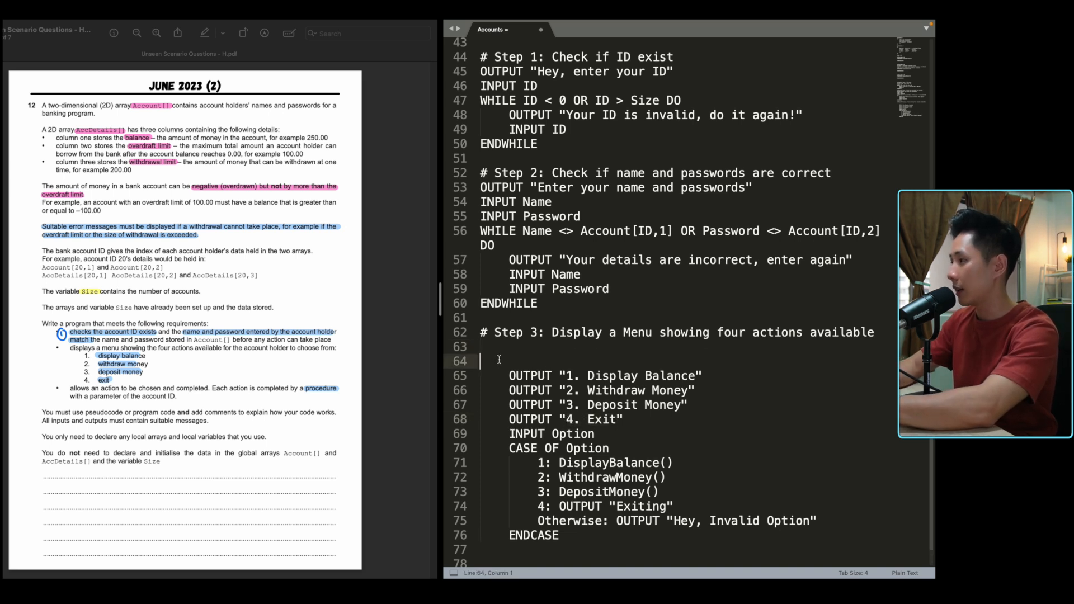
pyautogui.write('REPEAT')
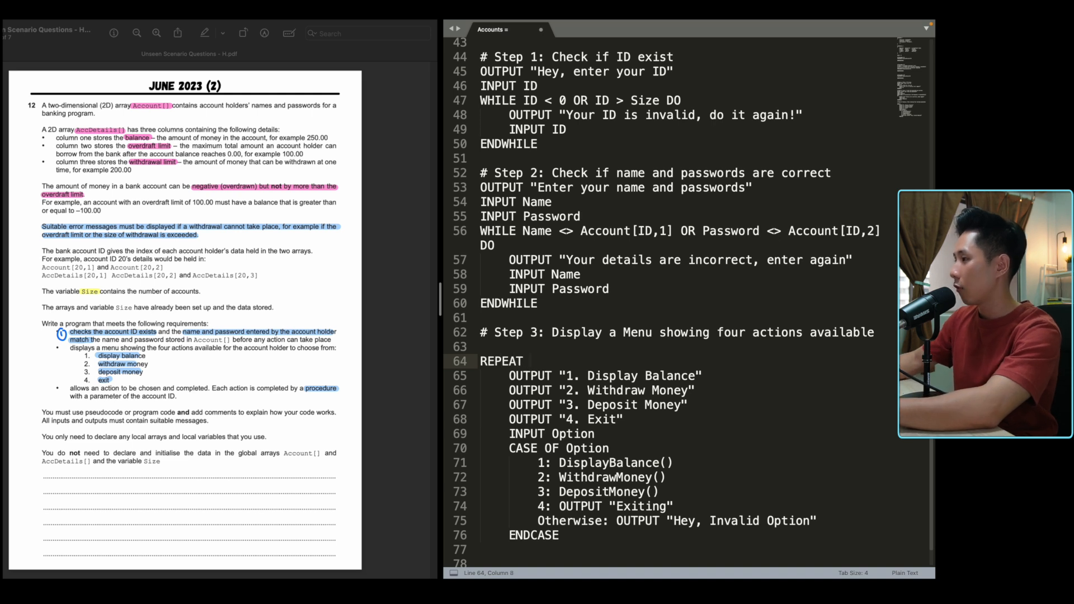
pyautogui.moveTo(509, 375); pyautogui.dragTo(558, 534)
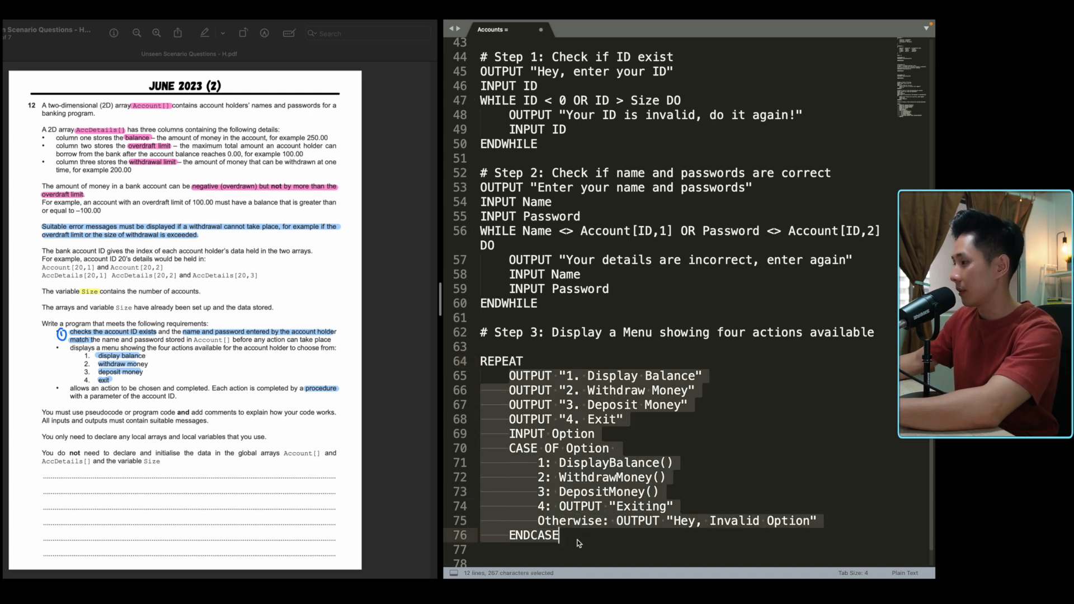
pyautogui.click(479, 549)
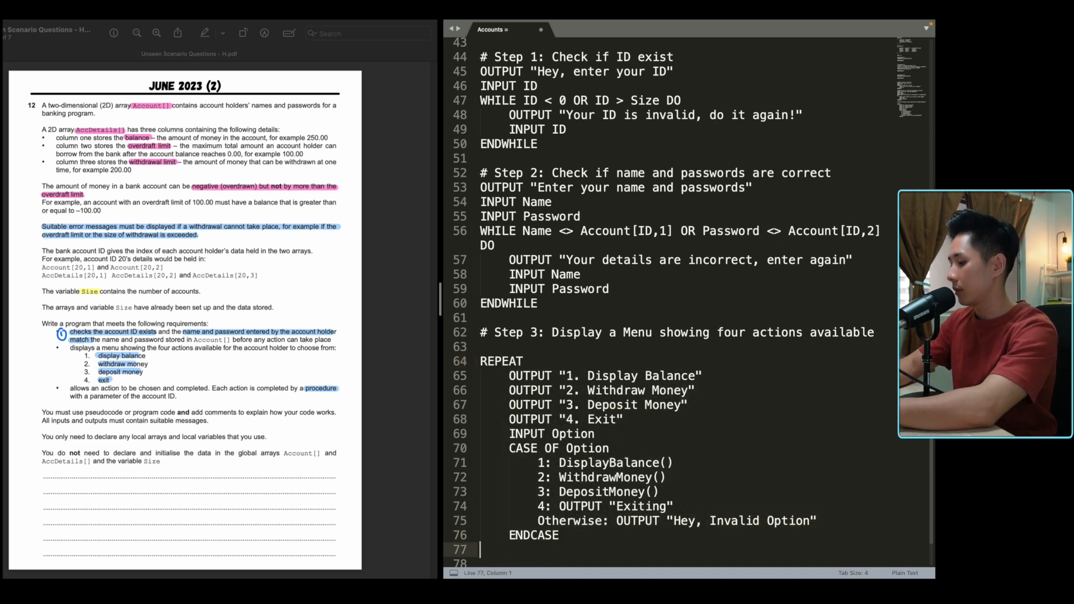
pyautogui.write('UNTIL')
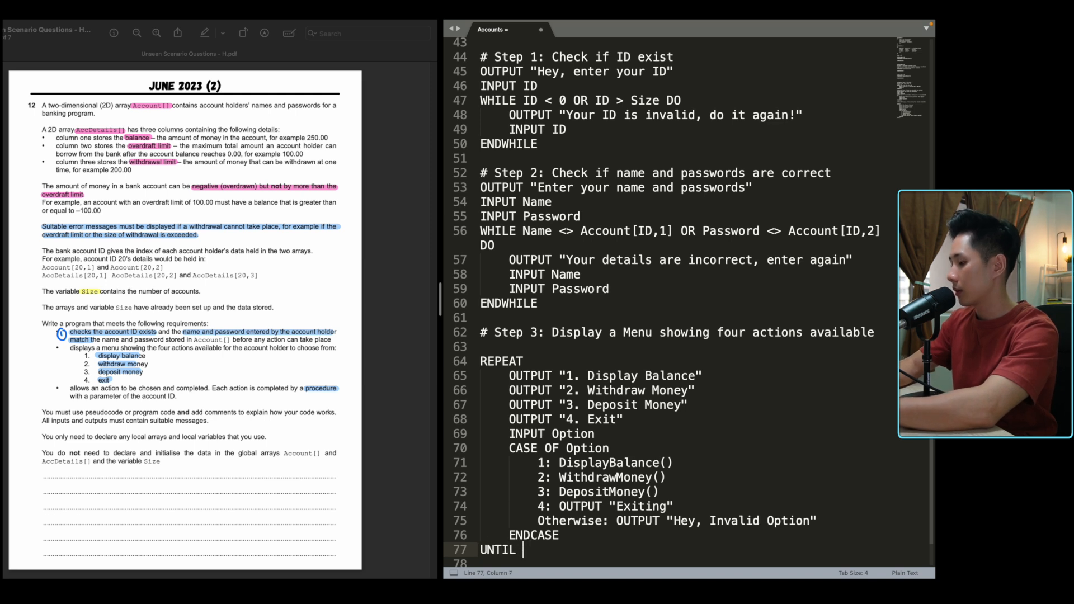
pyautogui.write('Option = 4')
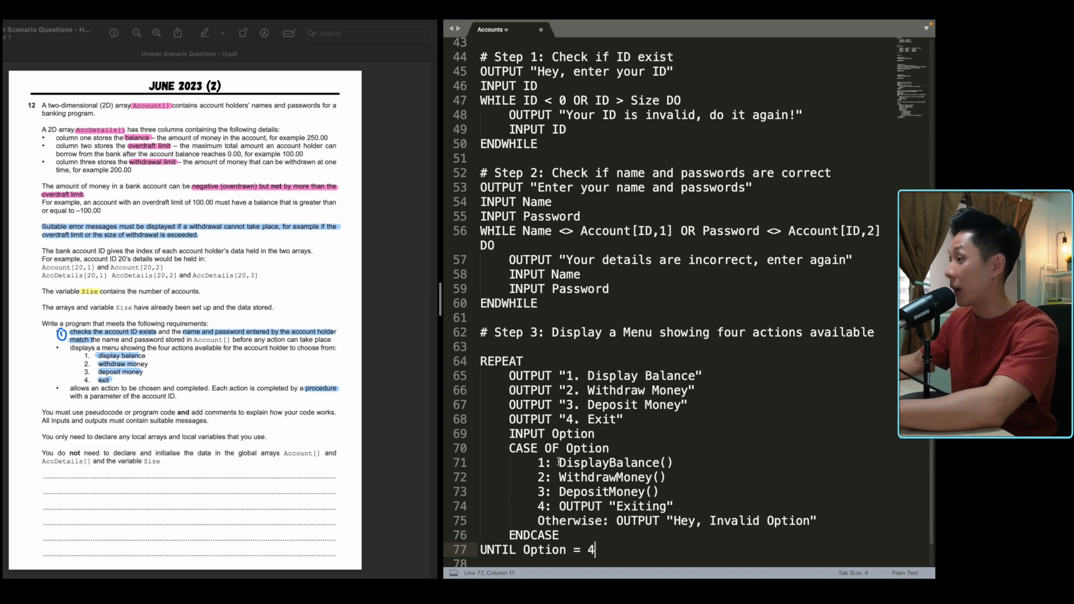
pyautogui.click(559, 462)
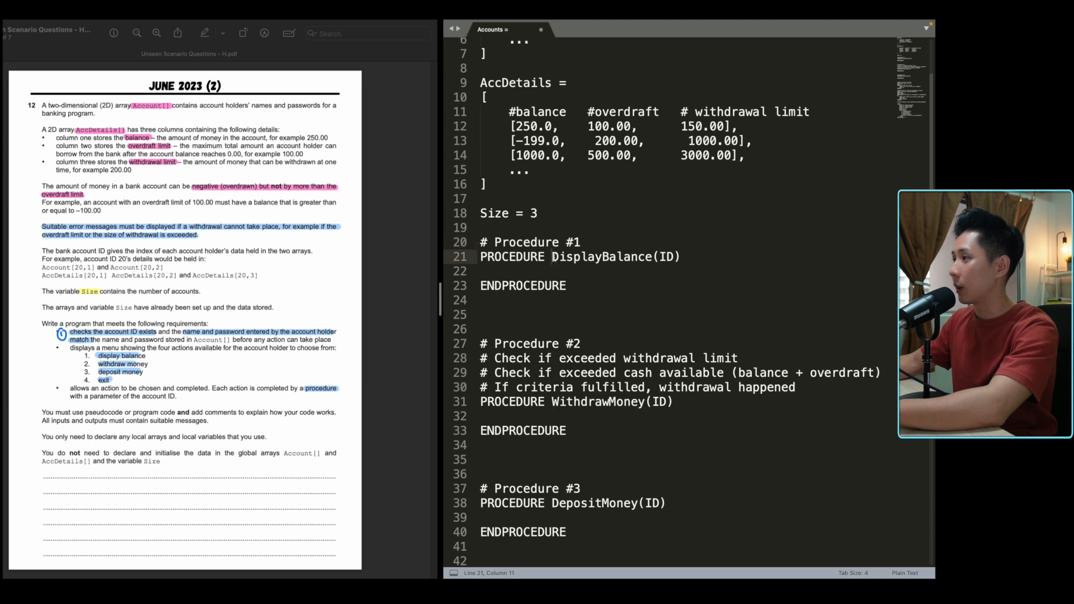
# Step: Type OUTPUT AccDetails[ID,1] as the first line of DisplayBalance's body
pyautogui.doubleClick(603, 257)
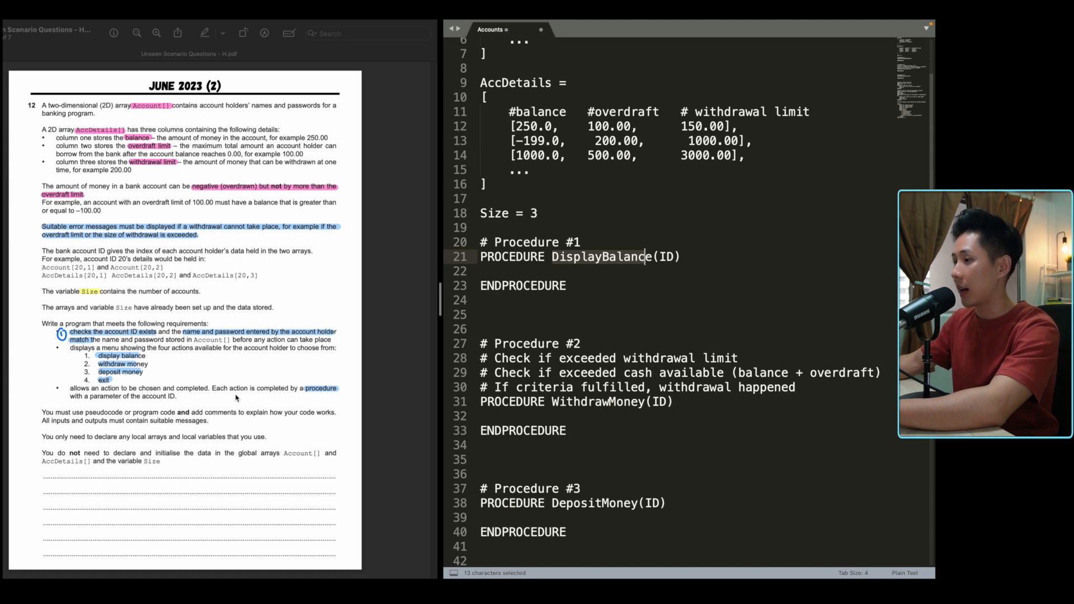
pyautogui.moveTo(143, 406)
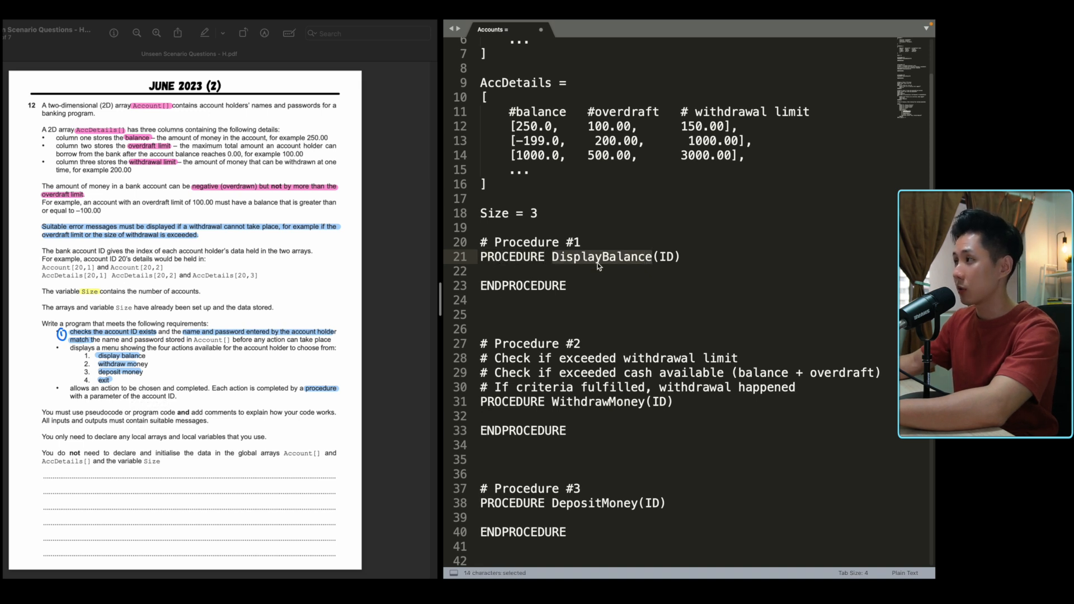
pyautogui.click(665, 256)
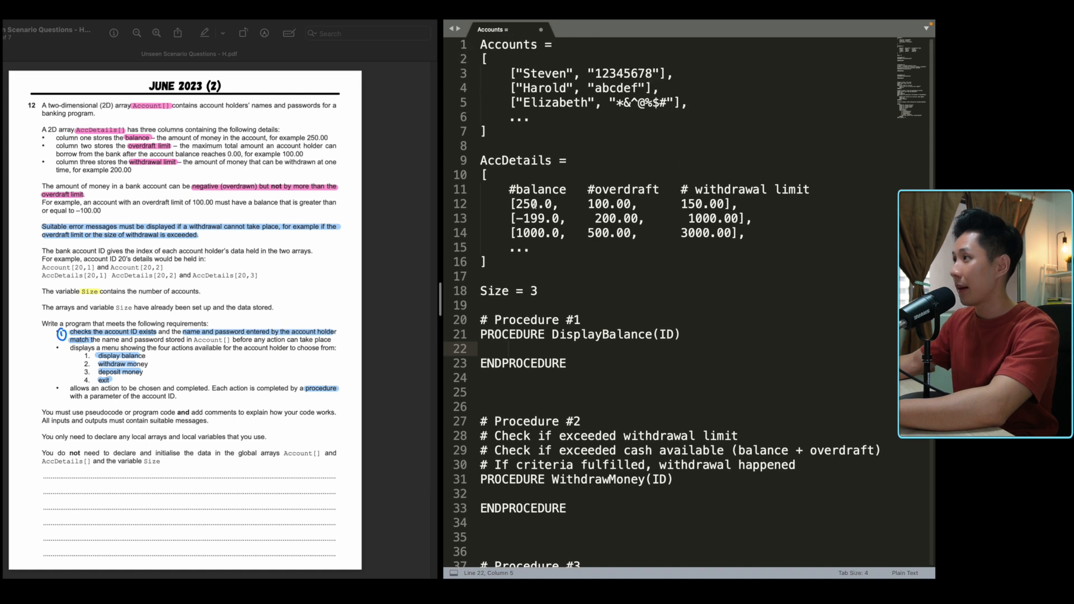
pyautogui.doubleClick(524, 204)
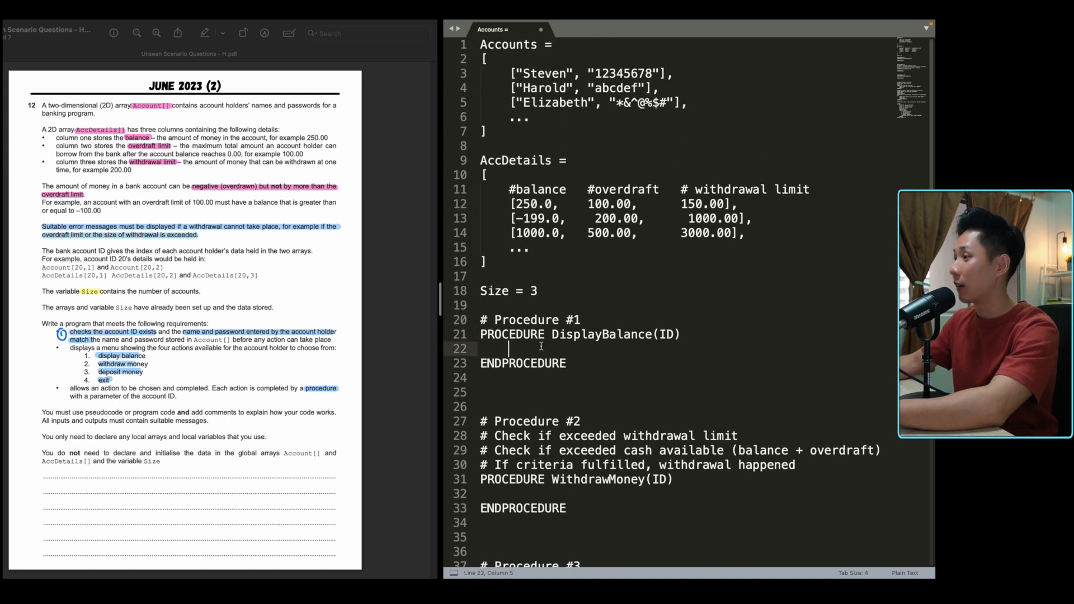
pyautogui.write('OUTPUT')
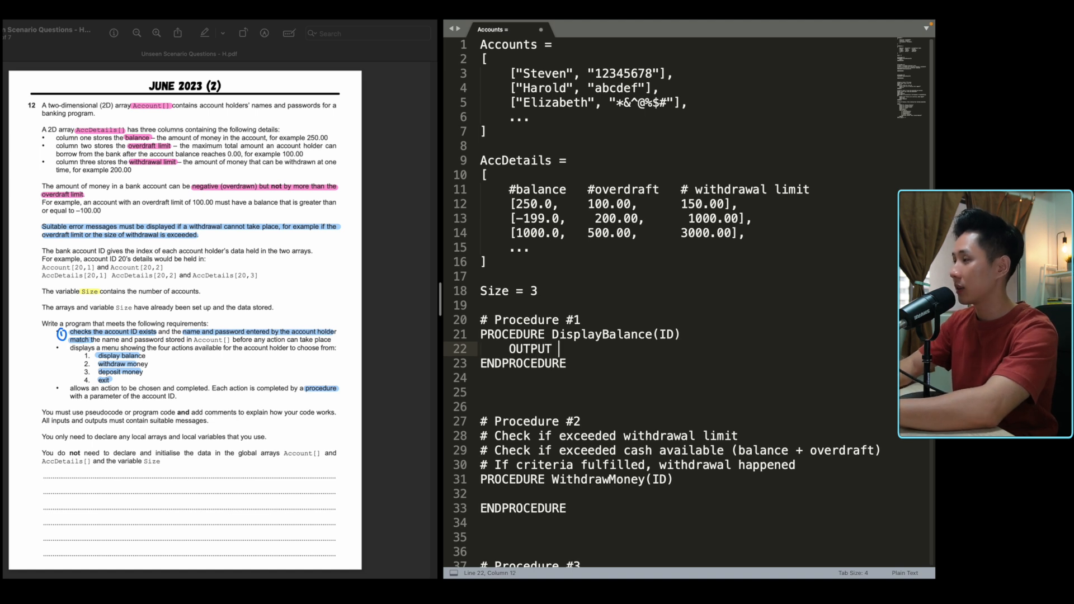
pyautogui.write('AccDetai')
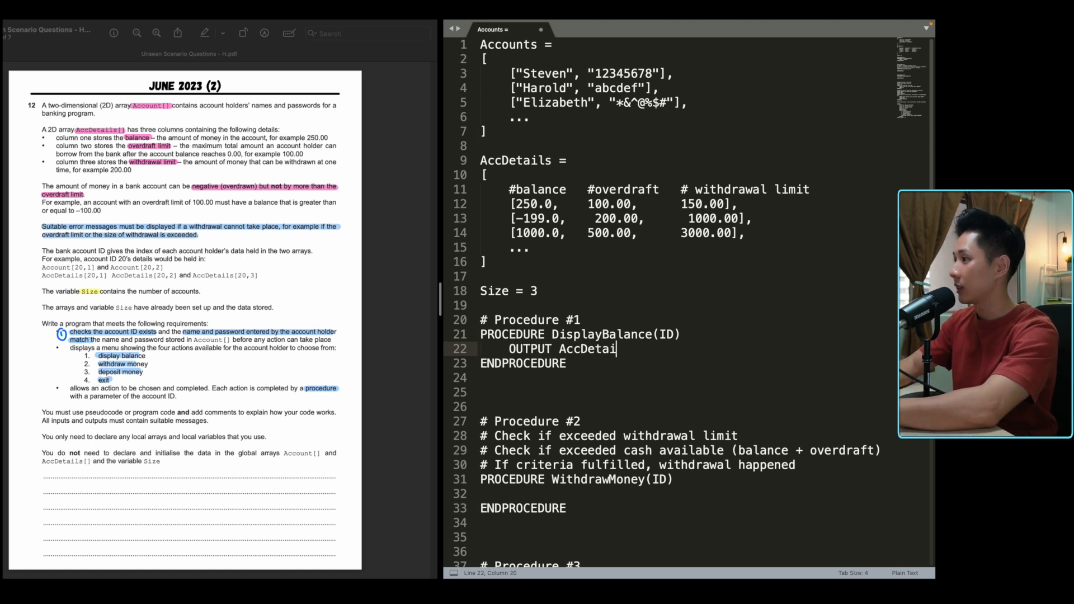
pyautogui.write('ls[I]')
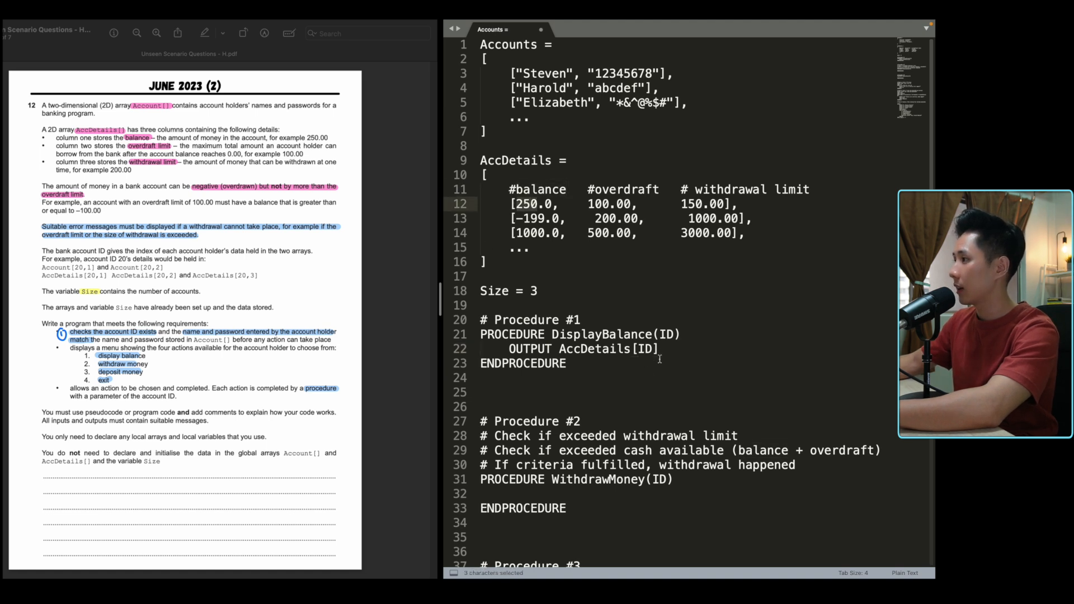
pyautogui.write(',1')
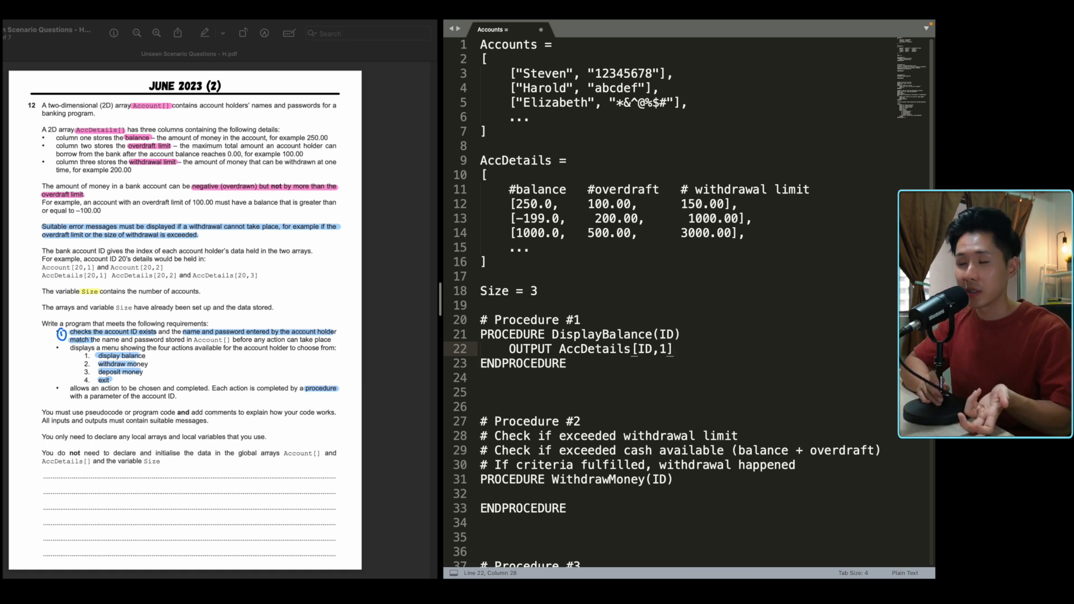
pyautogui.scroll(-3)
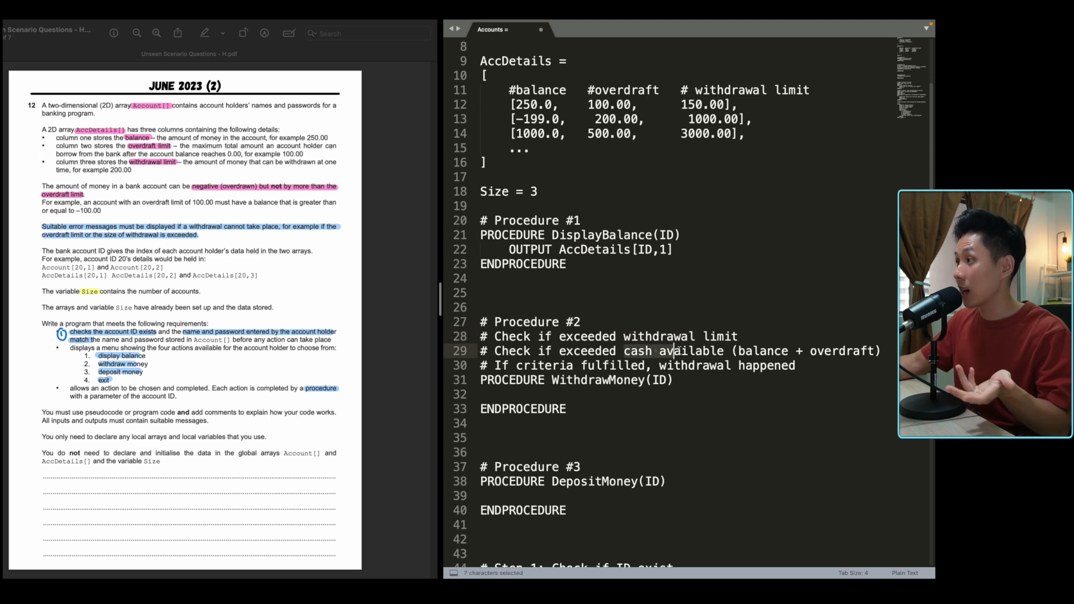
pyautogui.doubleClick(693, 351)
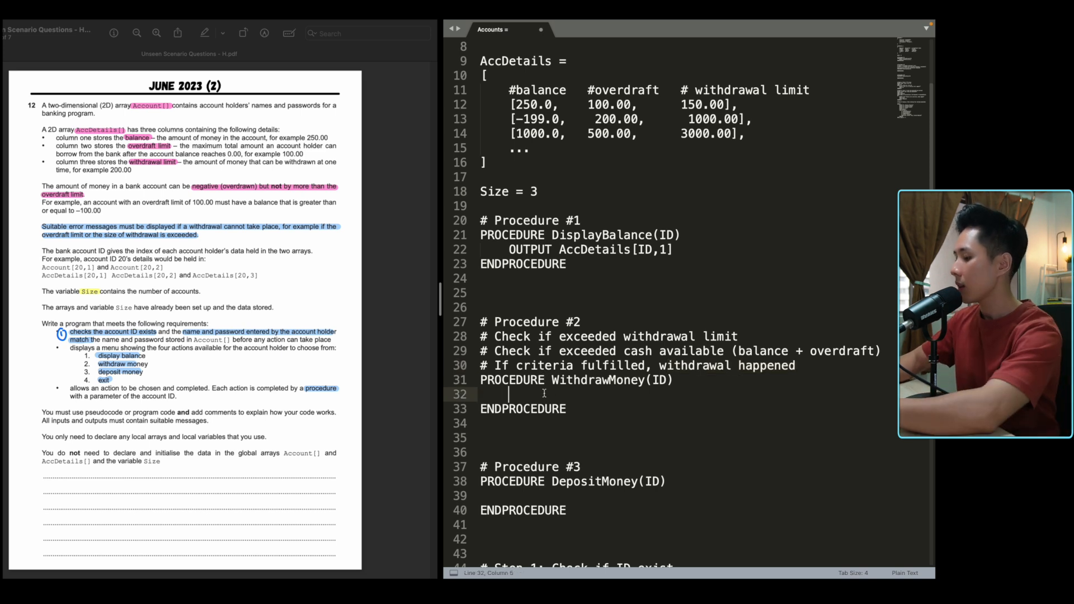
# Step: Output 'How much do you want to withdraw' and read WithdrawalAmount
pyautogui.write('IF')
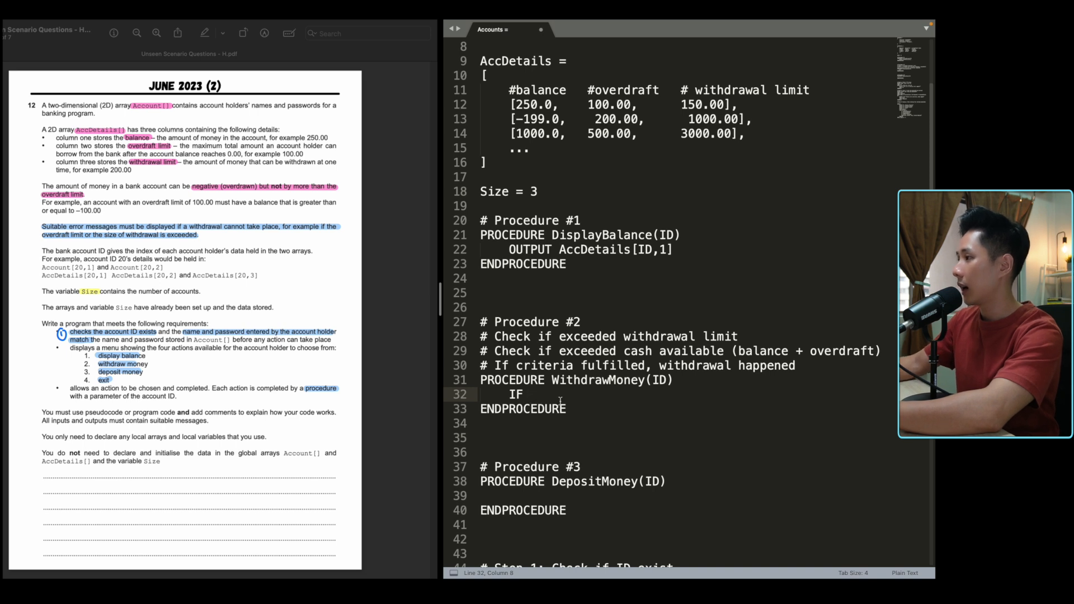
pyautogui.moveTo(583, 406)
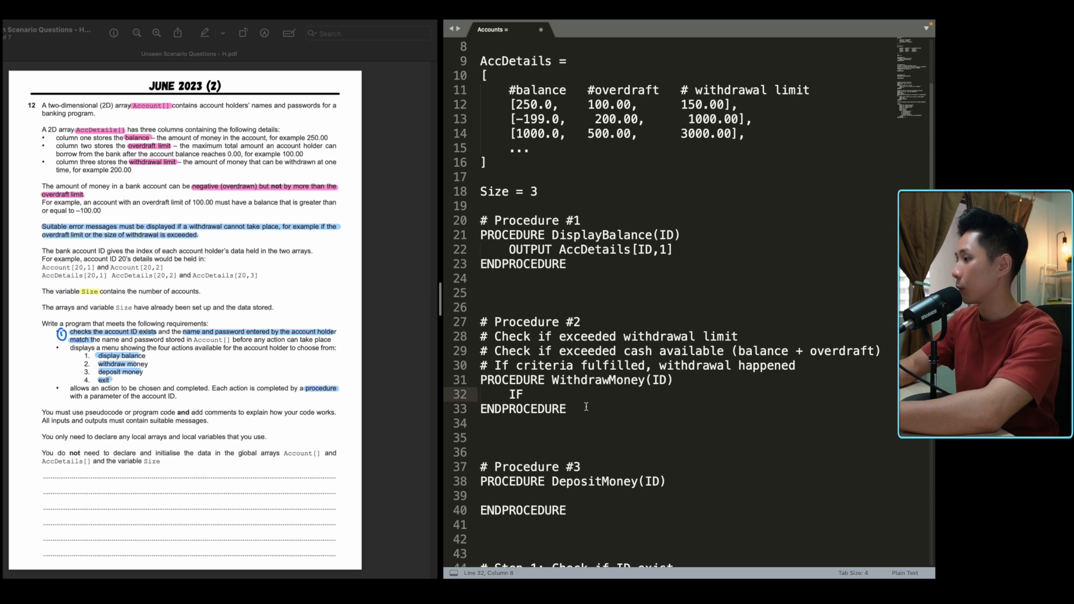
pyautogui.write('OUTPUT "How much do')
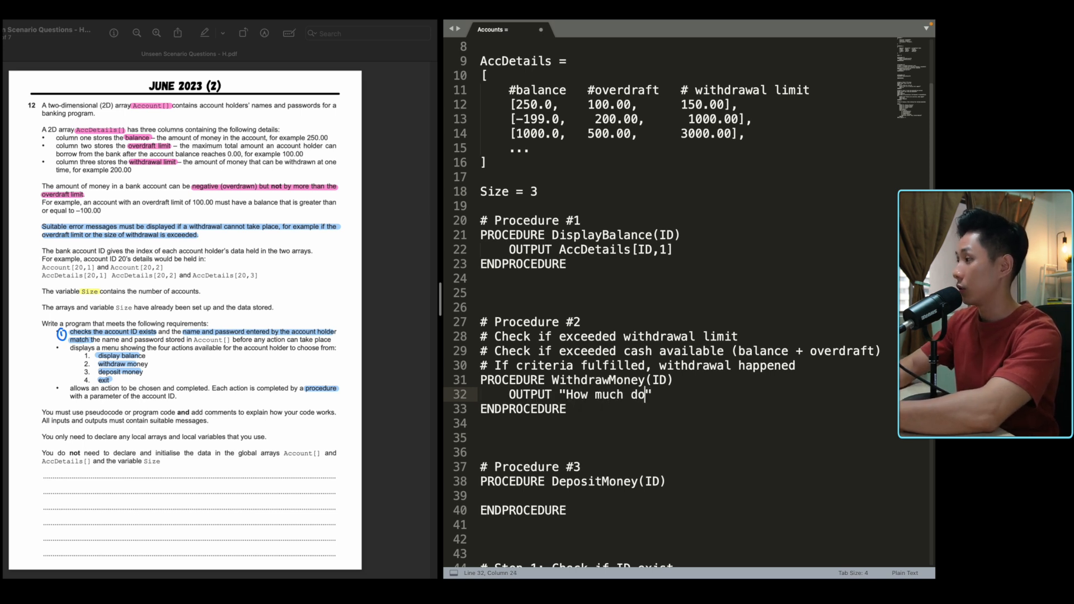
pyautogui.write('you want to withdraw')
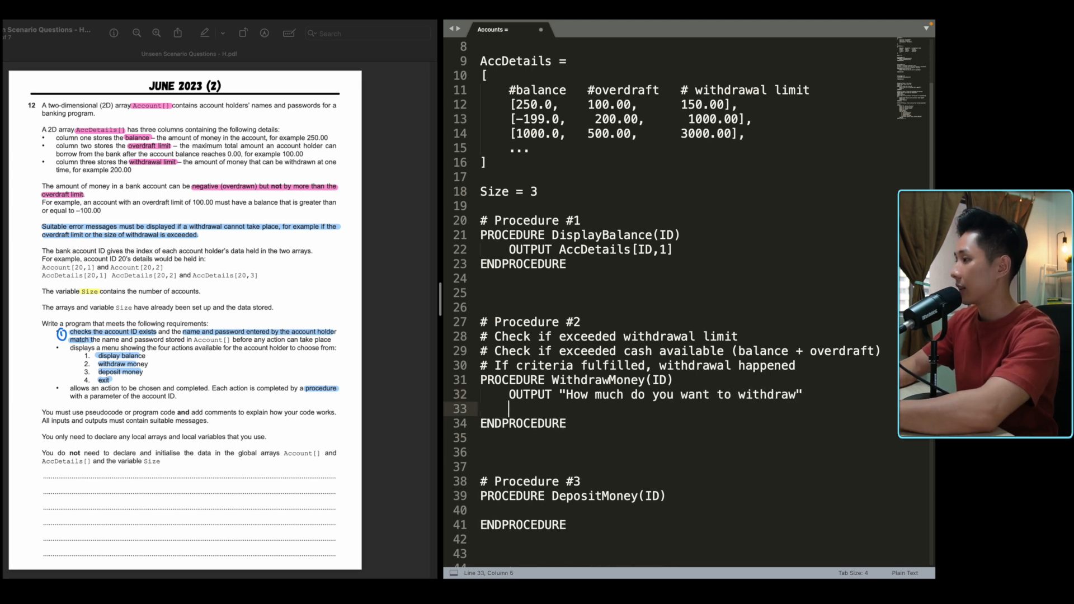
pyautogui.write('INPUT W')
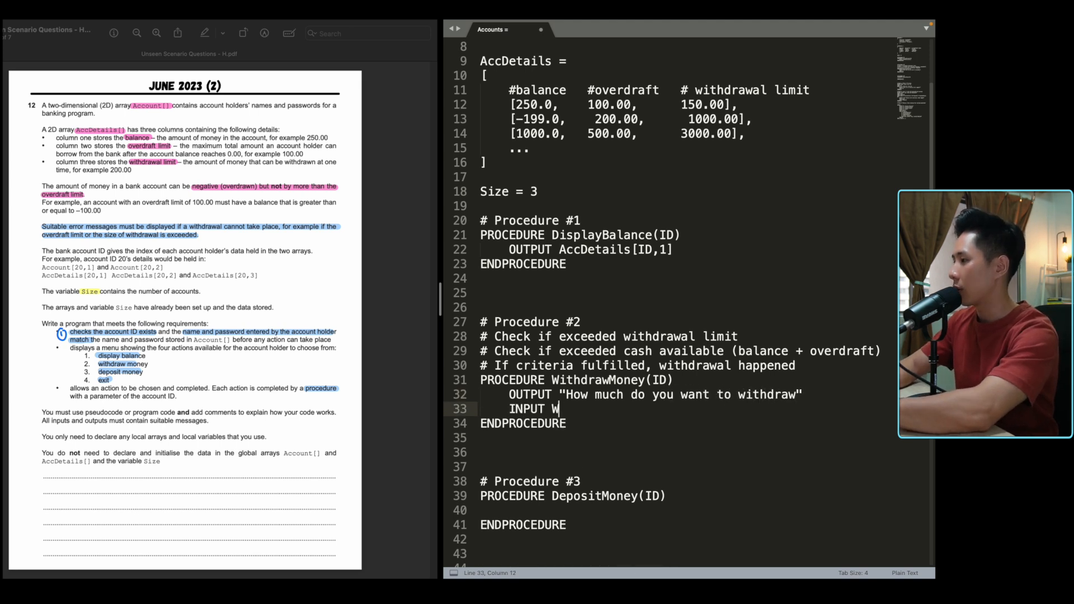
pyautogui.write('ithdrawalAM')
pyautogui.write('IF')
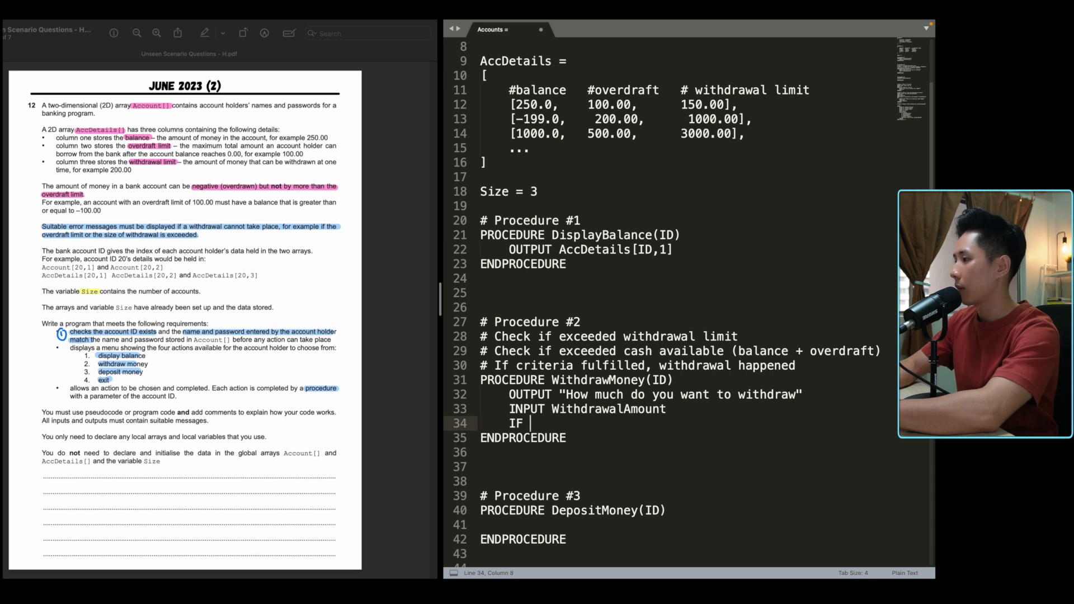
# Step: Add IF WithdrawalAmount > AccDetails[ID,3] outputting 'You have exceeded your withdrawal limit', then ENDIF
pyautogui.write('Withdrawal')
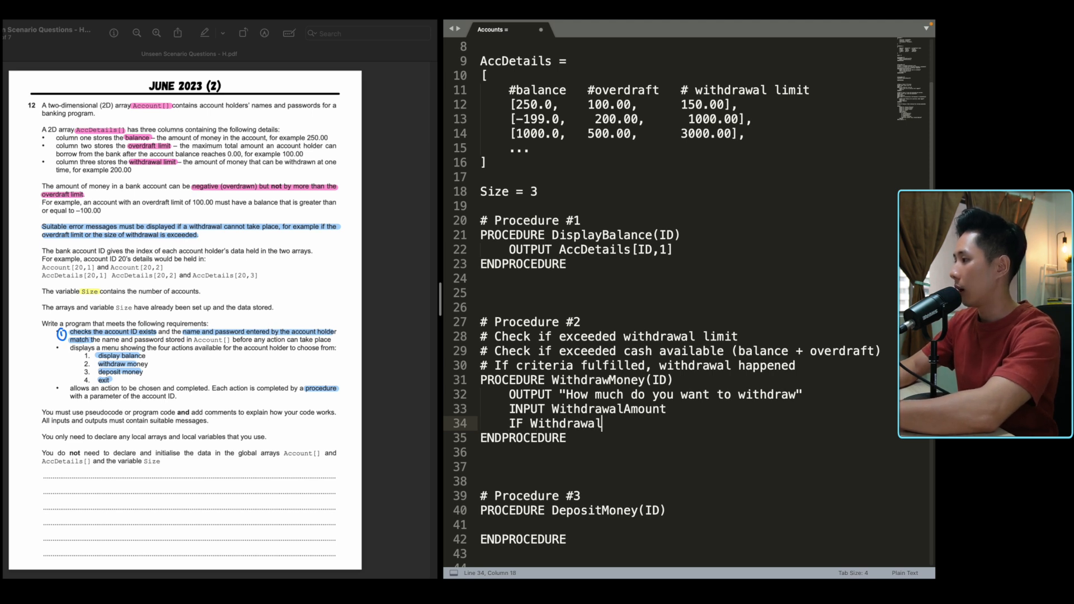
pyautogui.write('Amount')
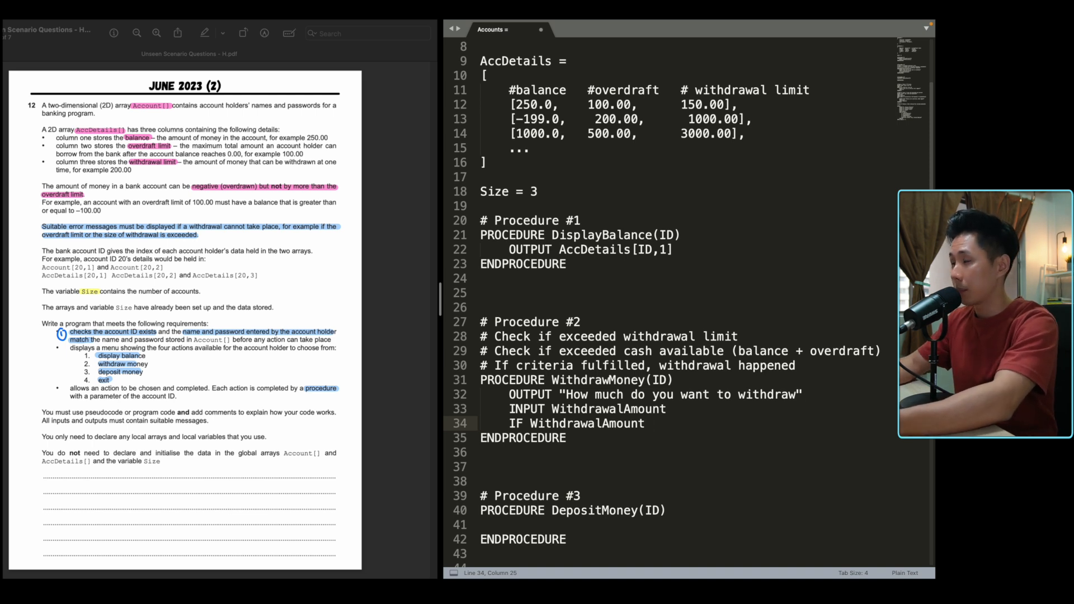
pyautogui.doubleClick(595, 249)
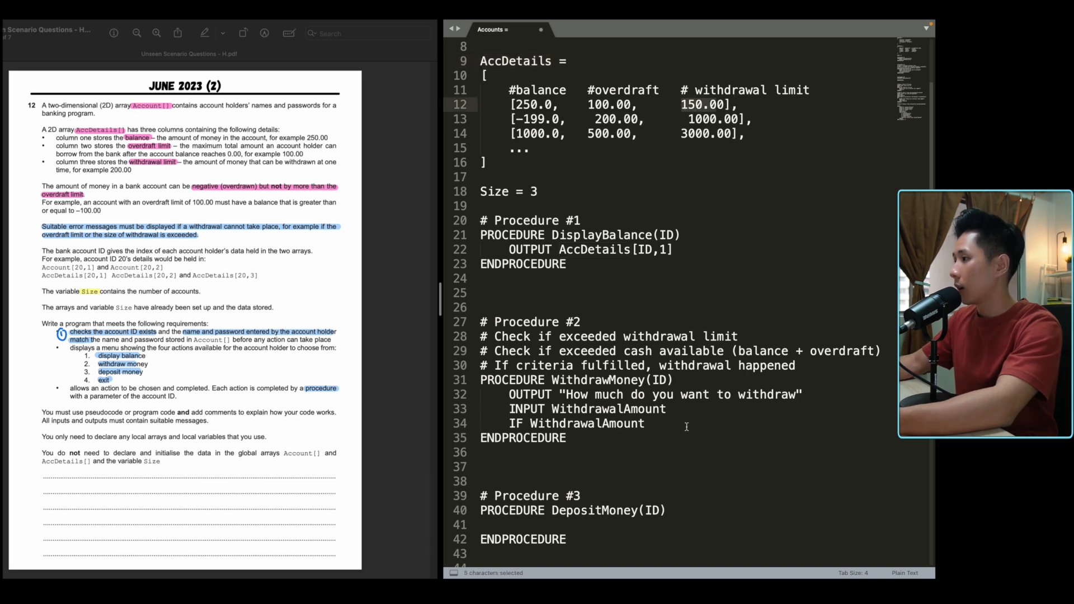
pyautogui.write('>')
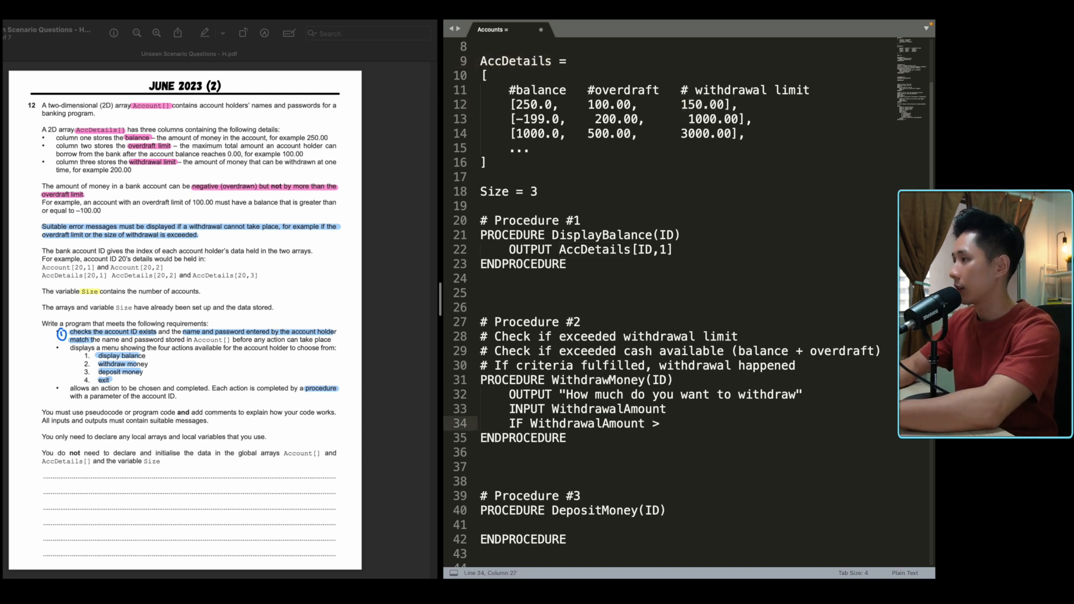
pyautogui.write('AccDetail')
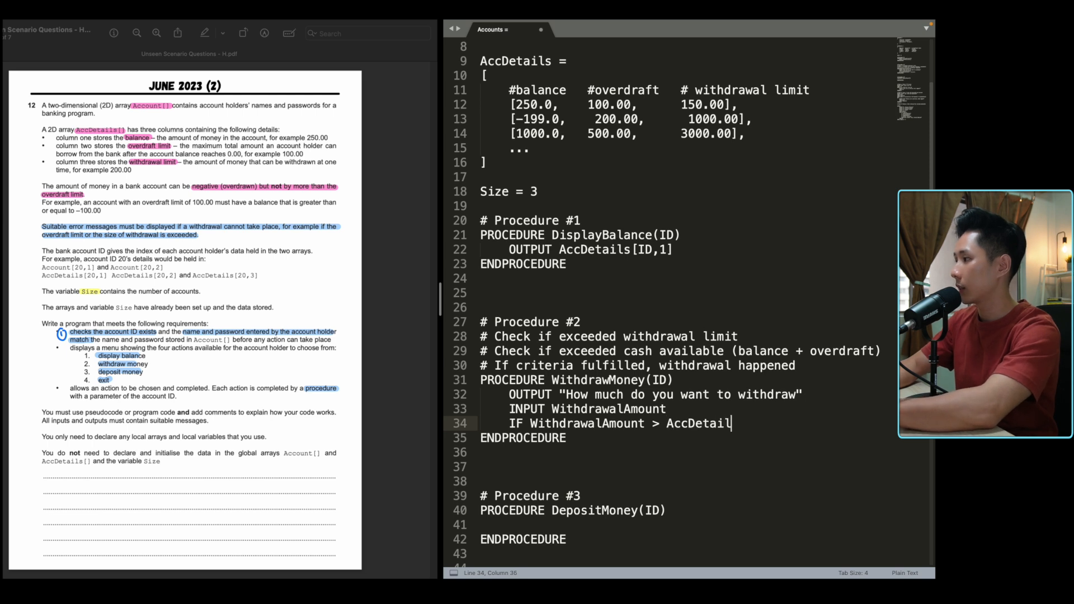
pyautogui.write('s[ID<]')
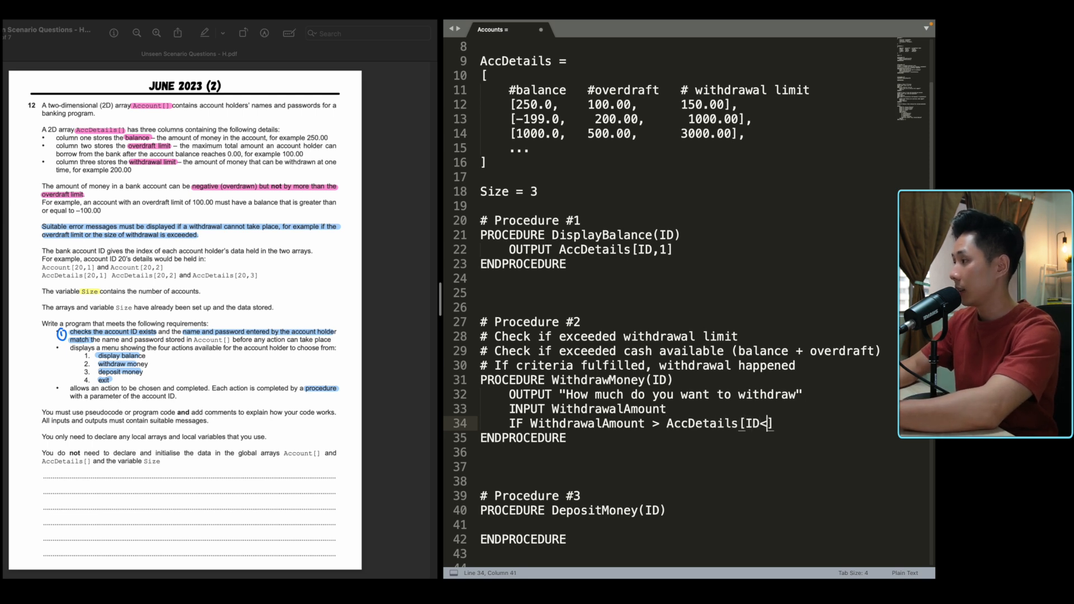
pyautogui.write(',3')
pyautogui.write('OUTPUT')
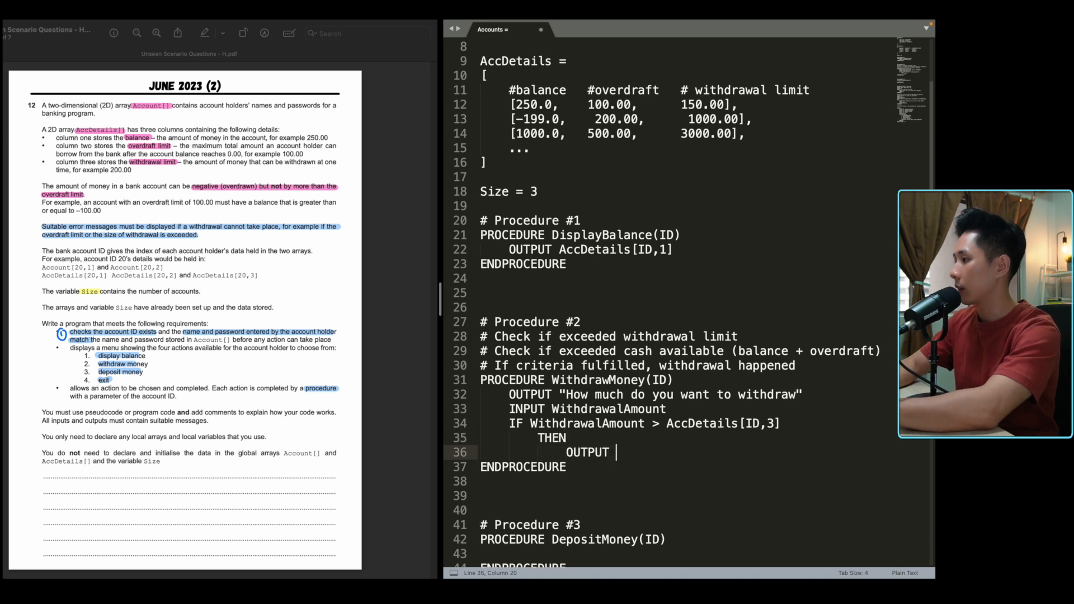
pyautogui.write('"You have exceeded your withdrawal limit')
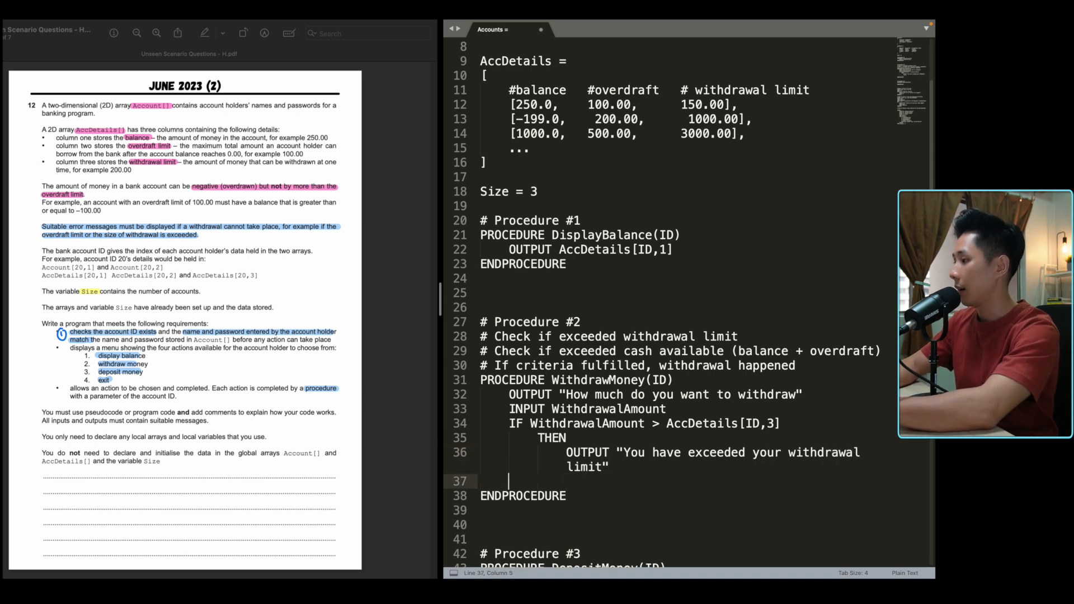
pyautogui.write('ENDIF')
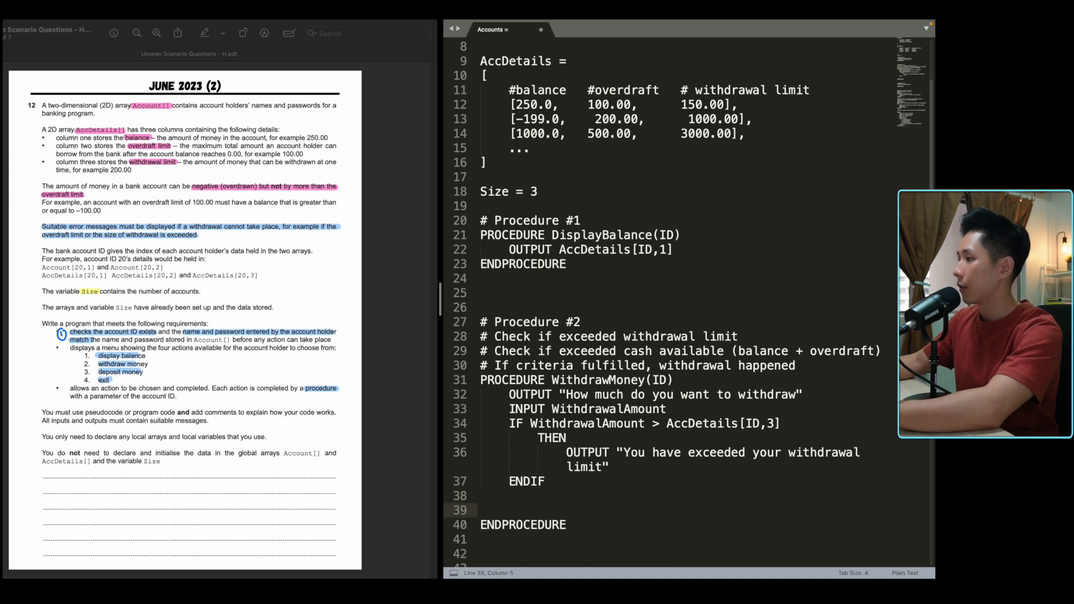
pyautogui.moveTo(499, 336); pyautogui.dragTo(738, 336)
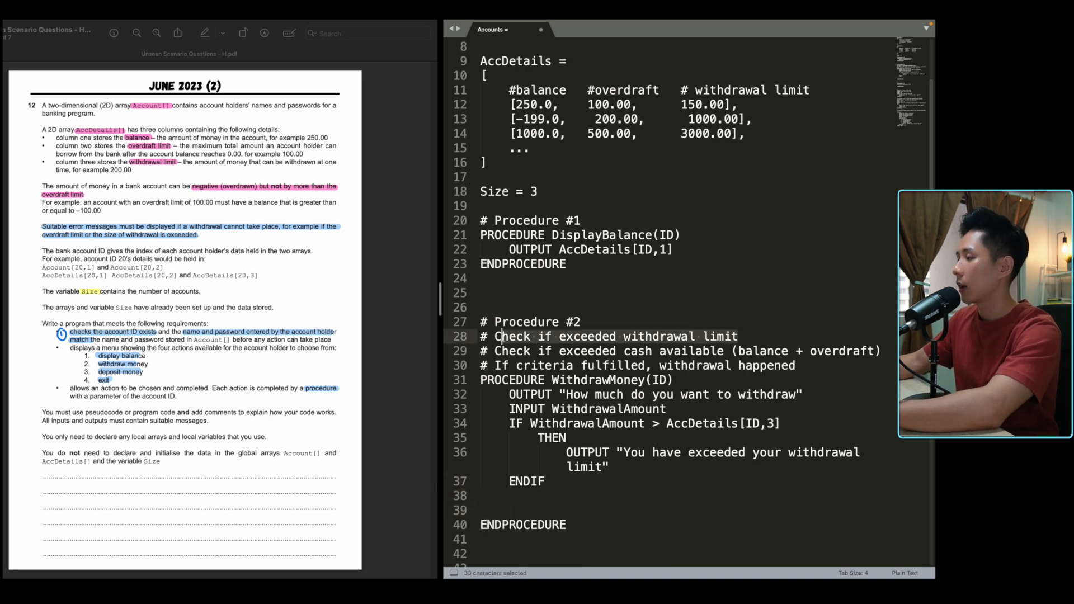
# Step: Add a temporary AccDetails example row with 1.0 and 300.0, then remove it
pyautogui.click(552, 495)
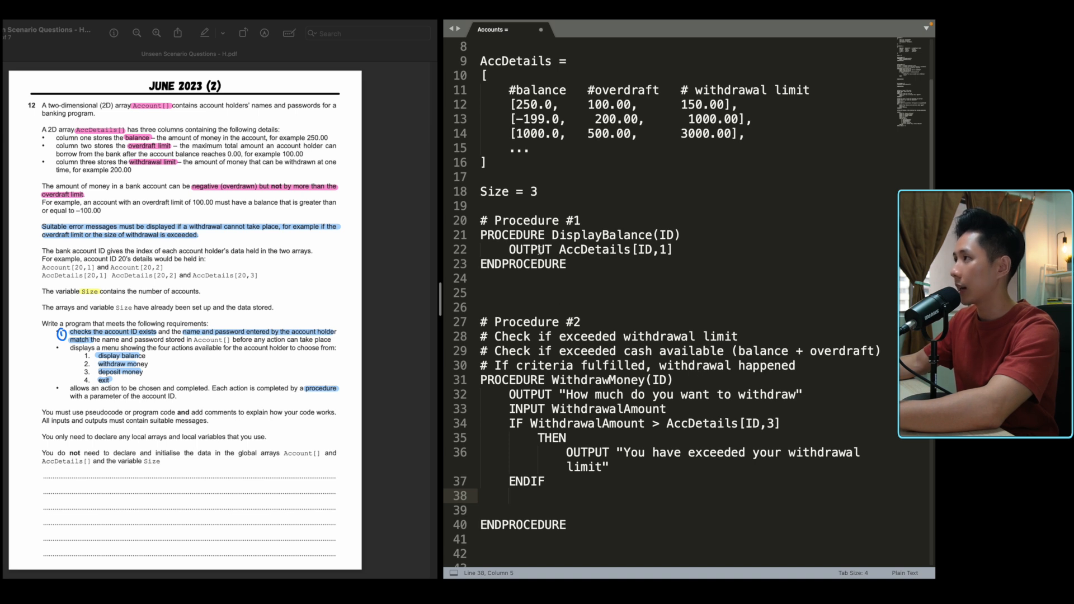
pyautogui.doubleClick(525, 104)
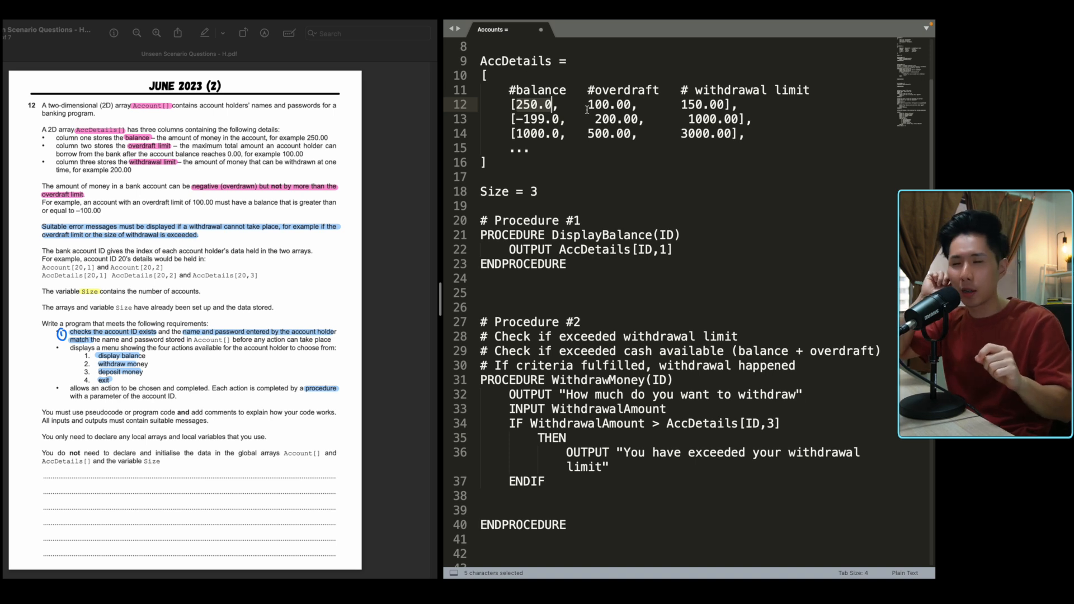
pyautogui.click(744, 133)
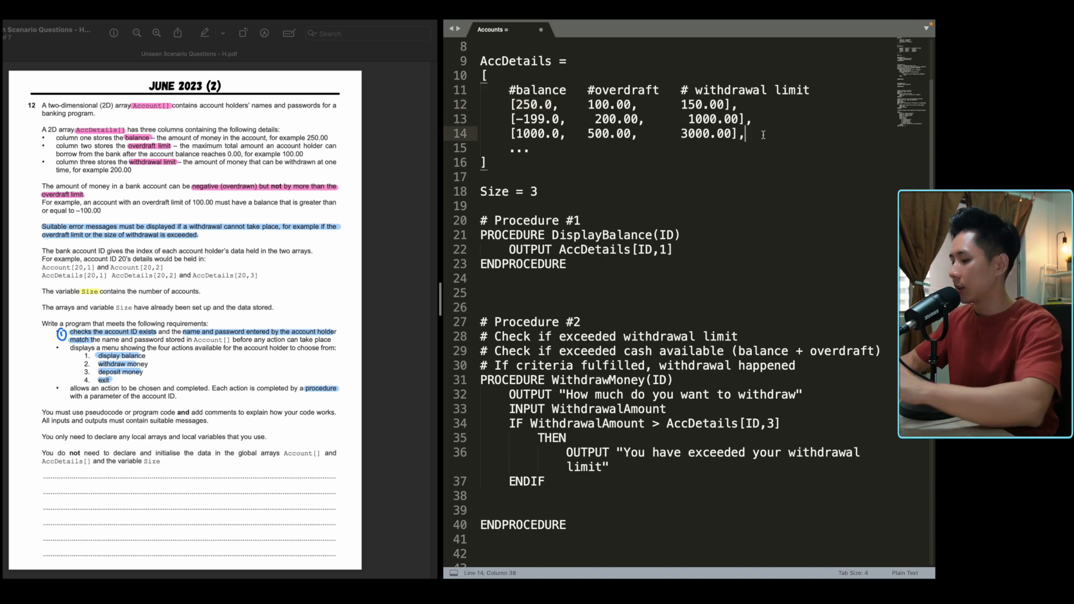
pyautogui.write('[1.')
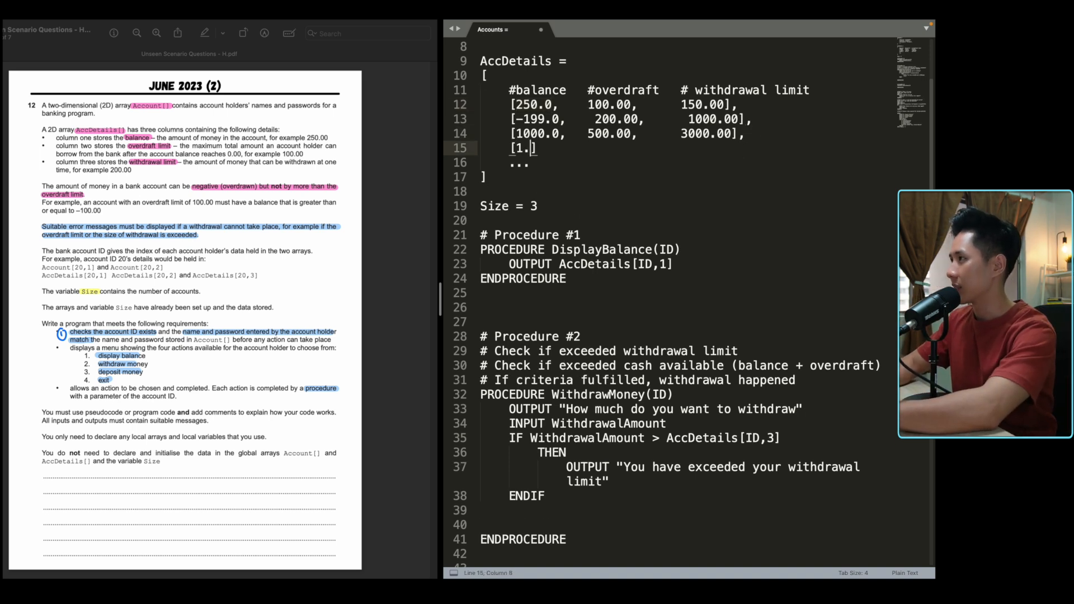
pyautogui.write('0, 10.0,')
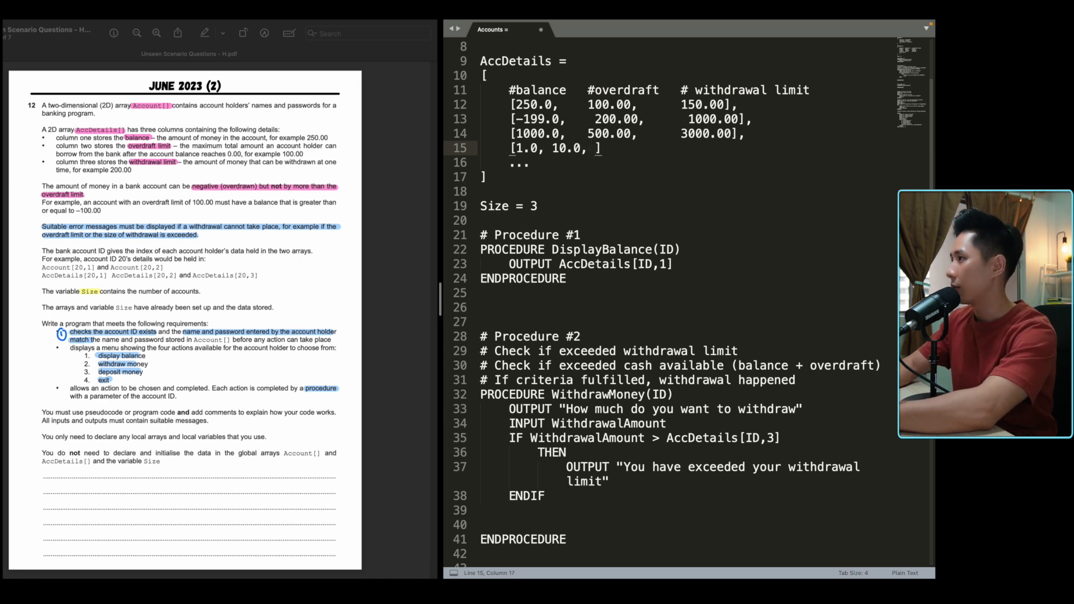
pyautogui.write('300.0')
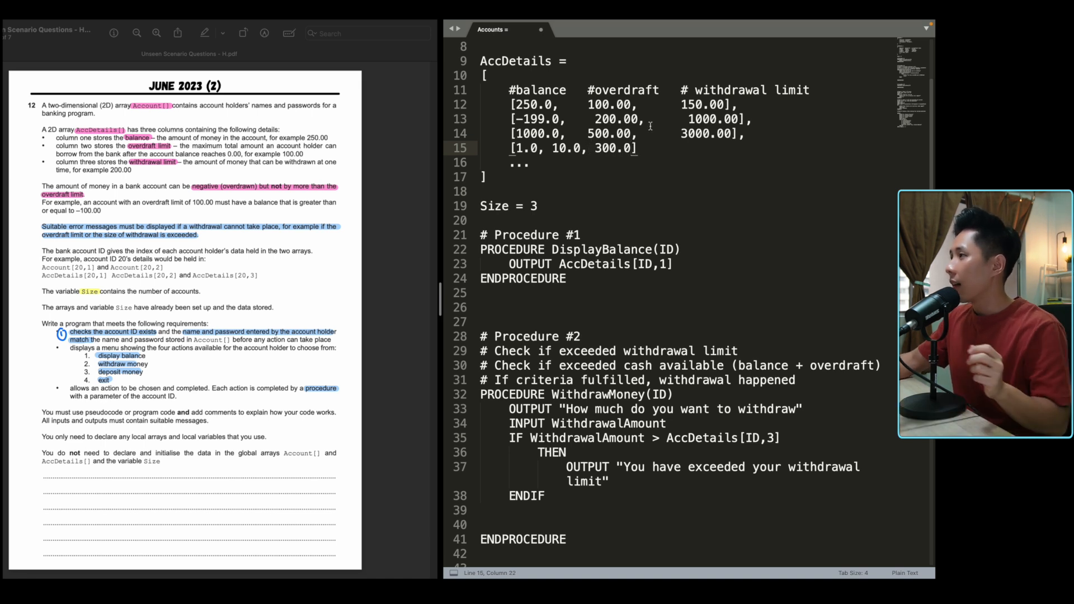
pyautogui.moveTo(512, 148); pyautogui.dragTo(582, 148)
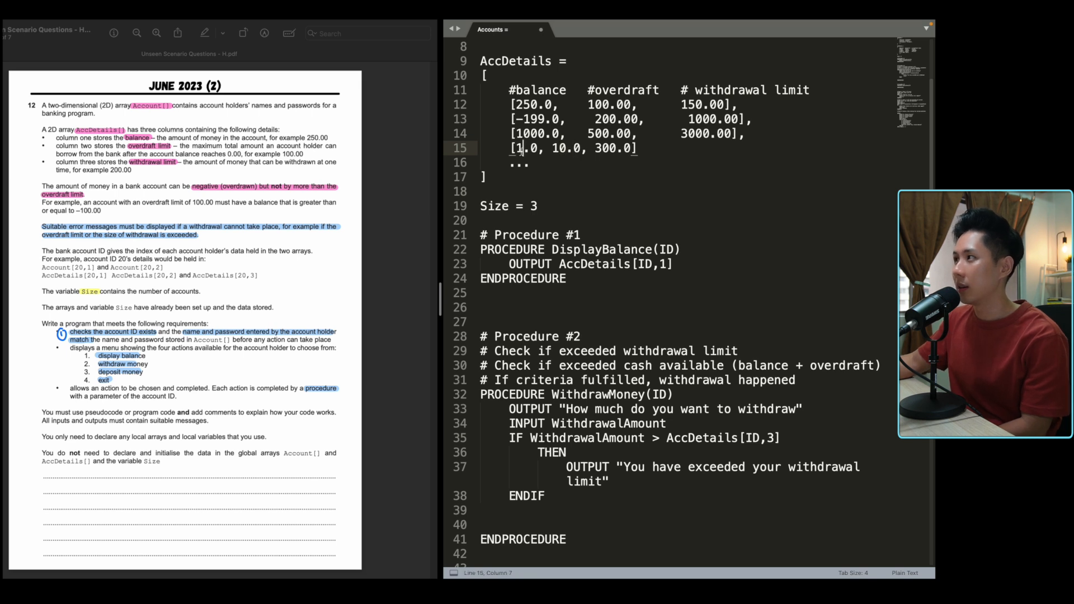
pyautogui.press('Left')
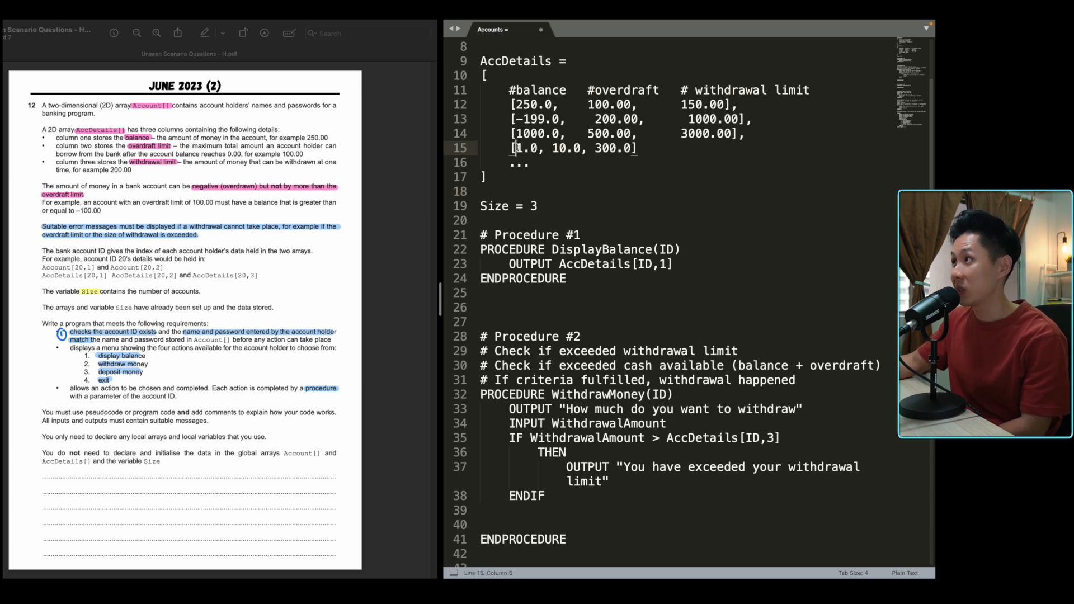
pyautogui.doubleClick(524, 149)
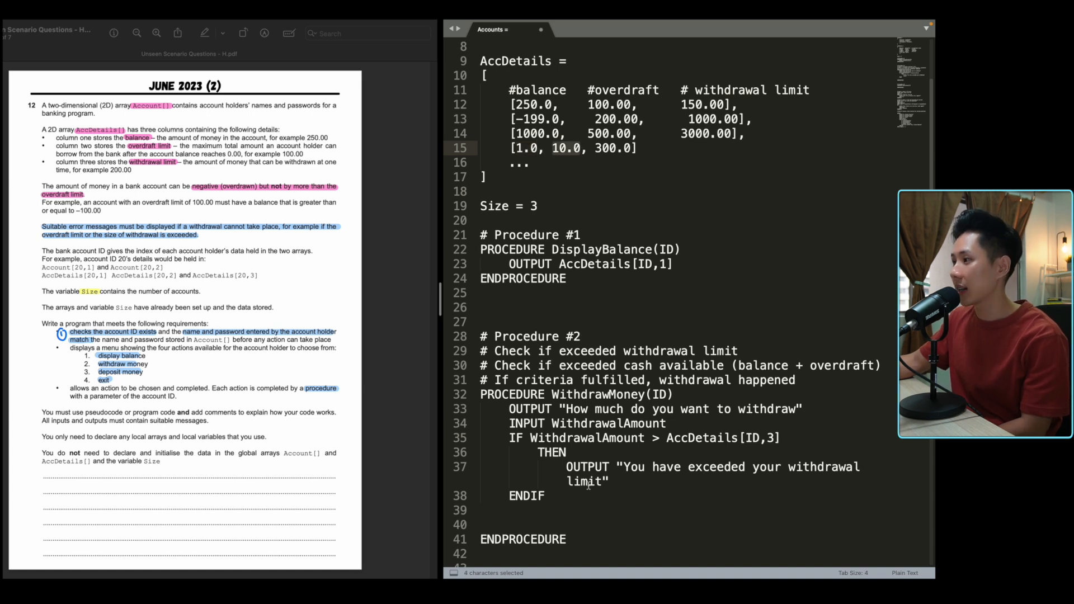
pyautogui.doubleClick(587, 437)
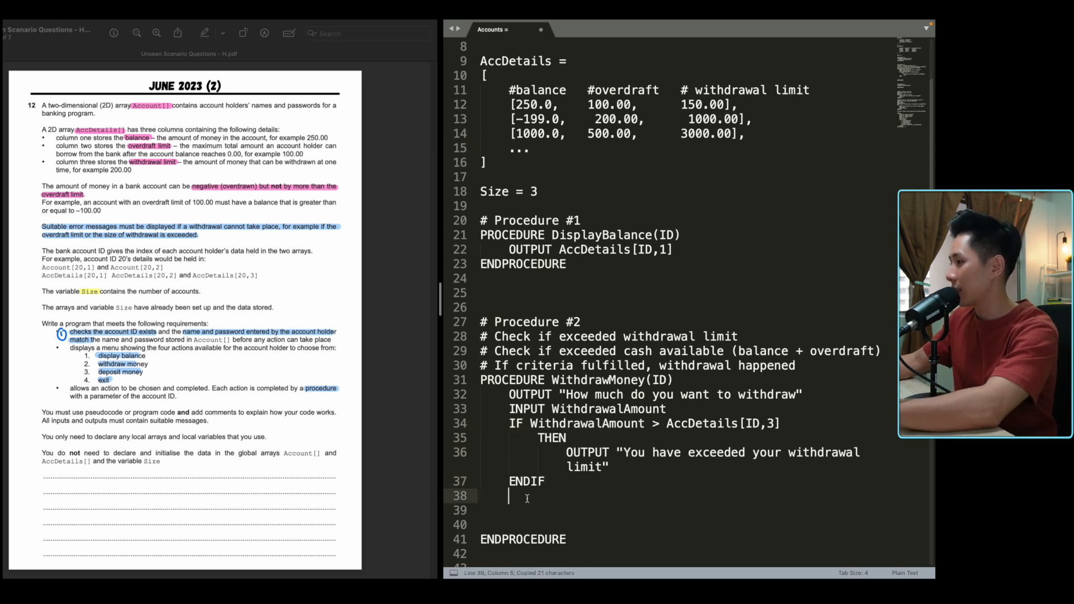
# Step: Add IF WithdrawalAmount > (AccDetails[ID,1] + AccDetails[ID,2]) THEN OUTPUT "You don't have that much cash!"
pyautogui.write('IF WithdrawalAmount >')
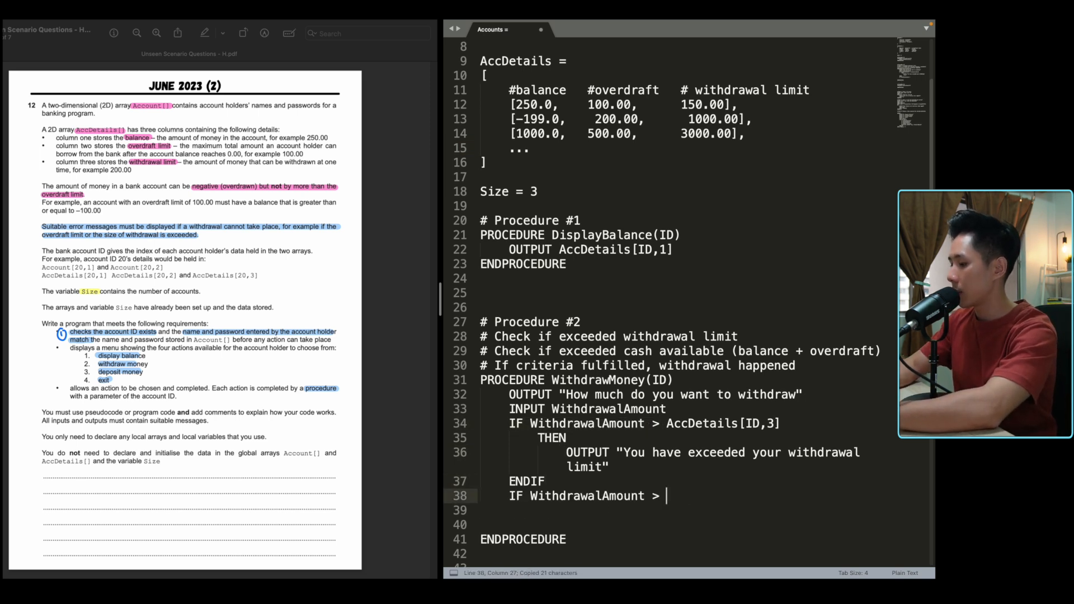
pyautogui.write('(Acce')
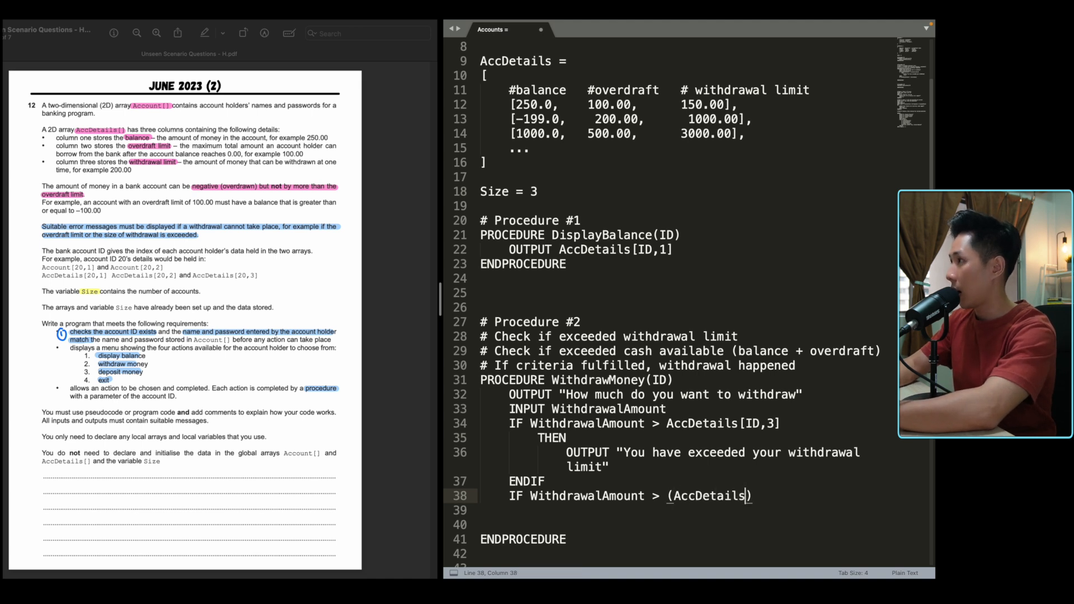
pyautogui.write('[ID,1')
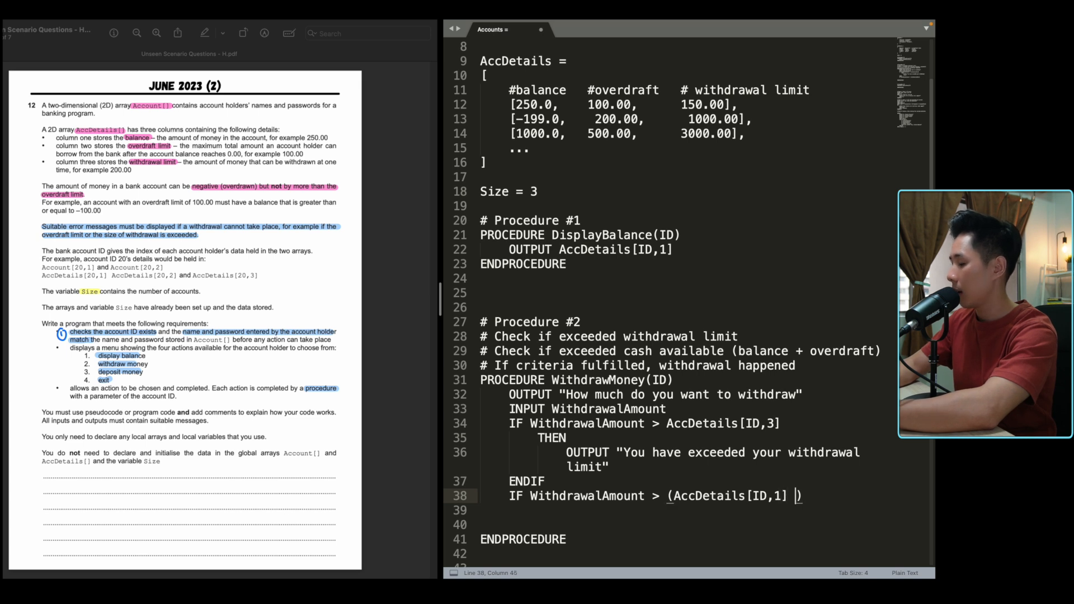
pyautogui.write('+ Accd')
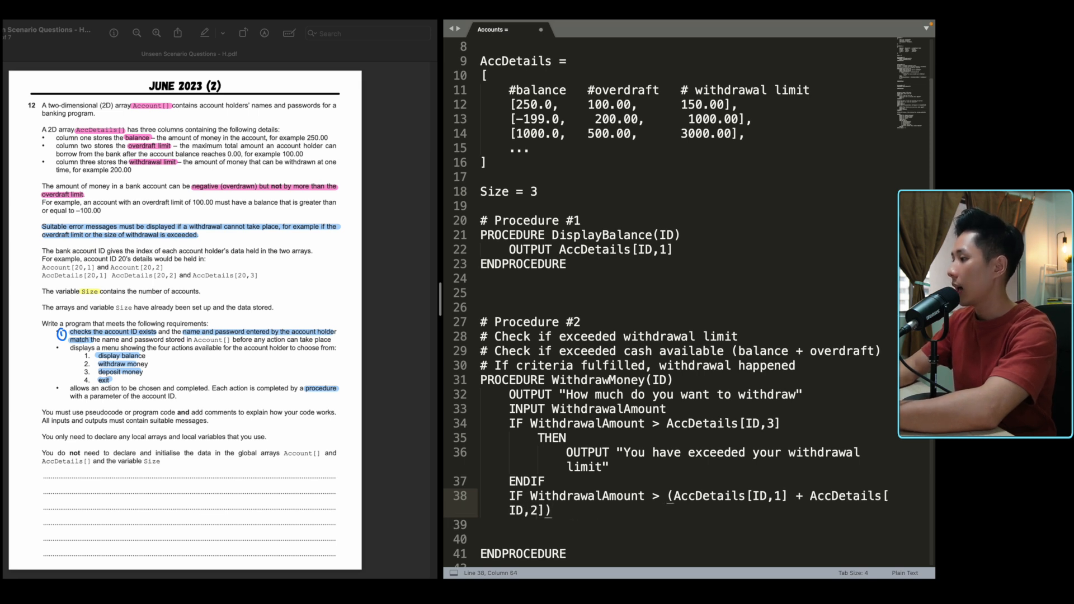
pyautogui.write('THEN')
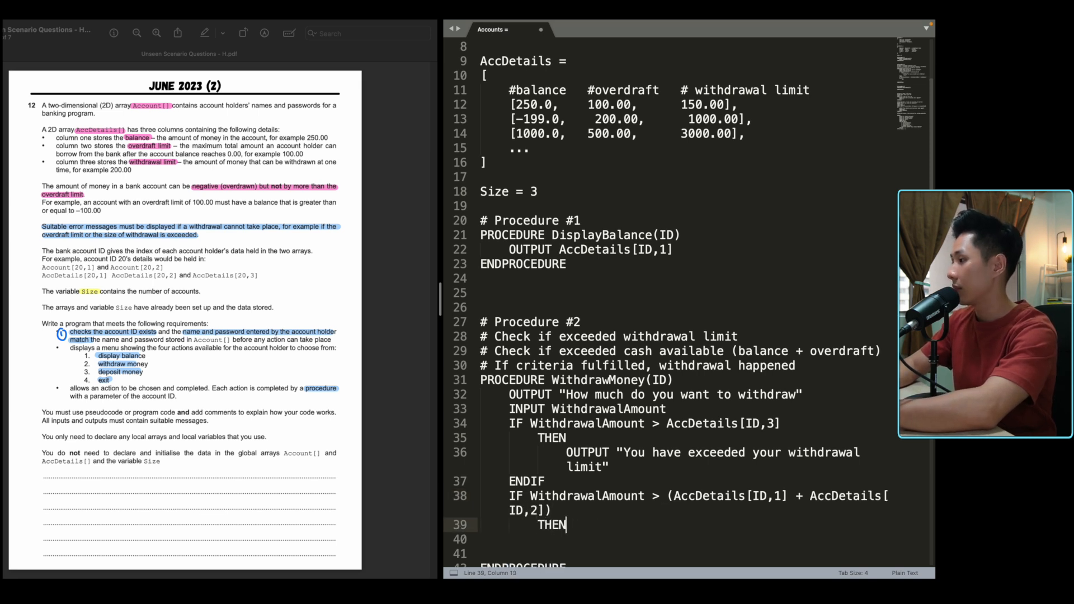
pyautogui.write('OUTPUT "')
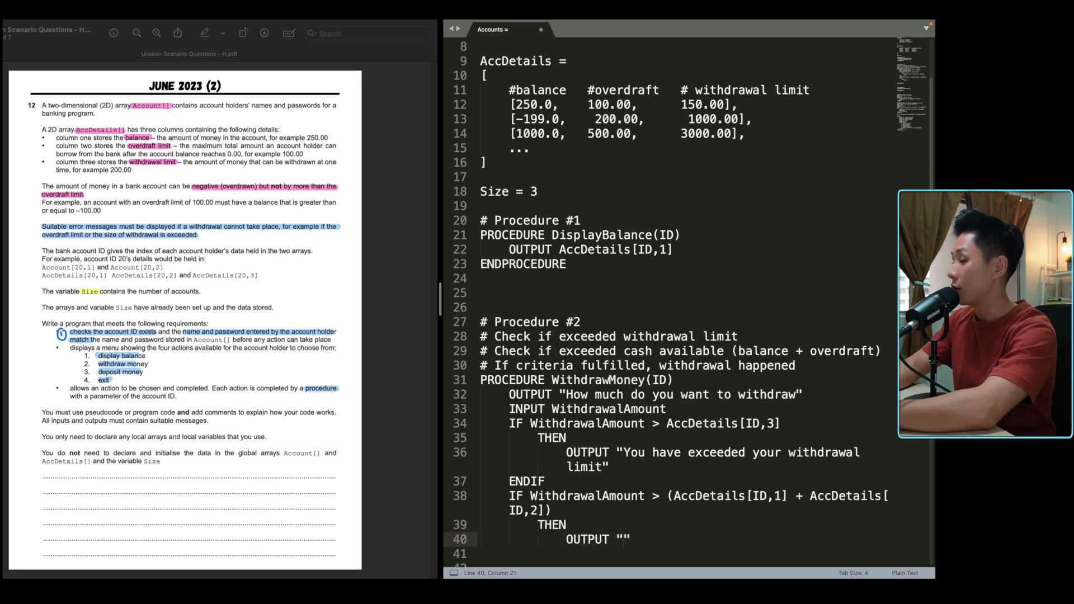
pyautogui.write("You don't have that much cash!")
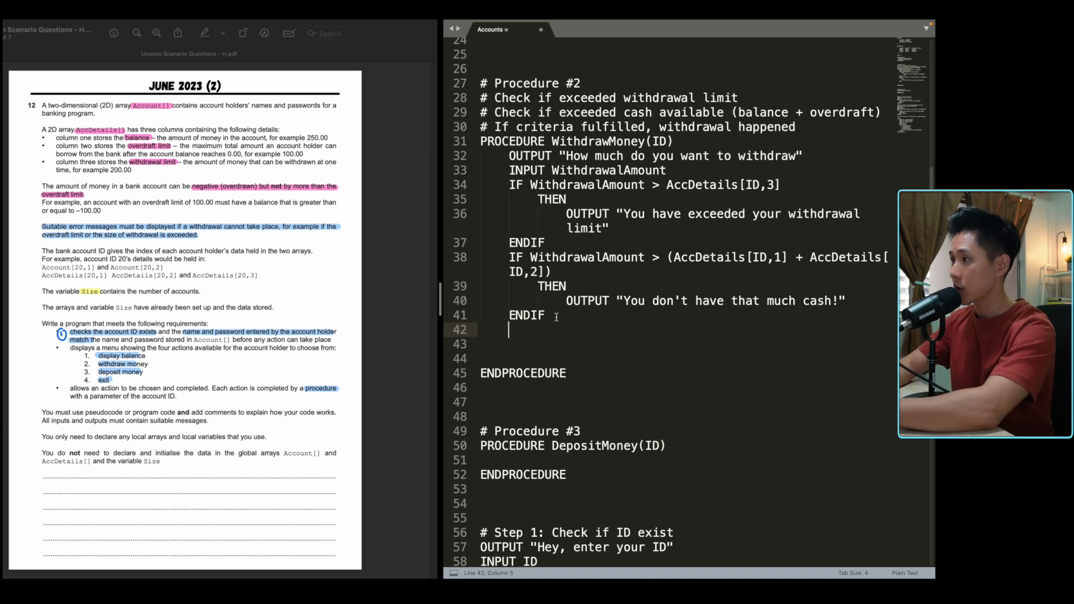
# Step: Write the condition IF WithdrawalAmount <= limit AND WithdrawalAmount < (AccDetails[ID,1] + AccDetails[ID,2])
pyautogui.write('IF WithdrawalAmount <')
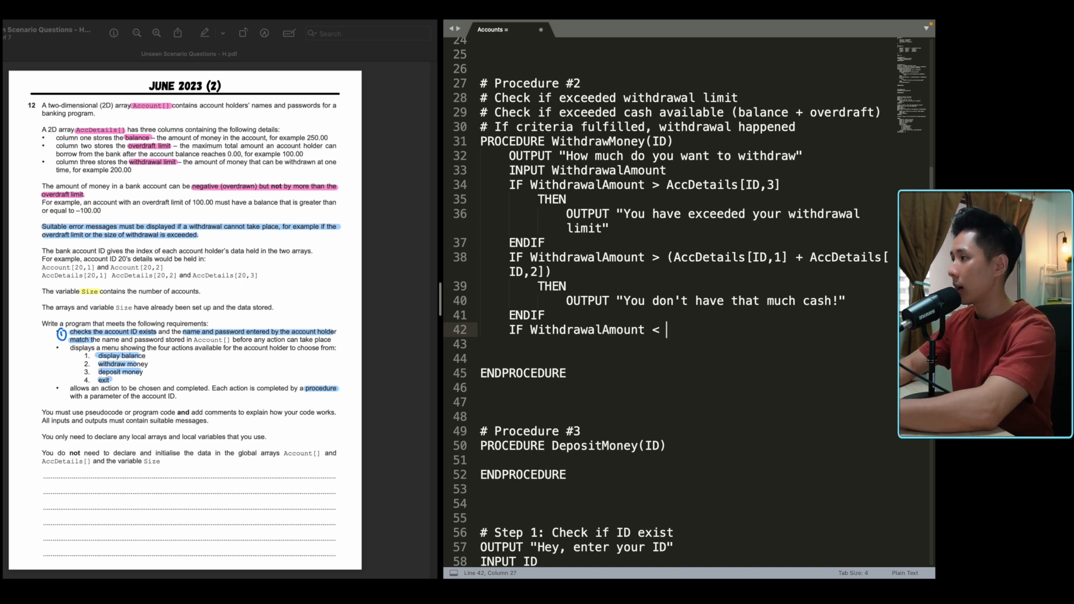
pyautogui.write('= AccDetails[ID,3')
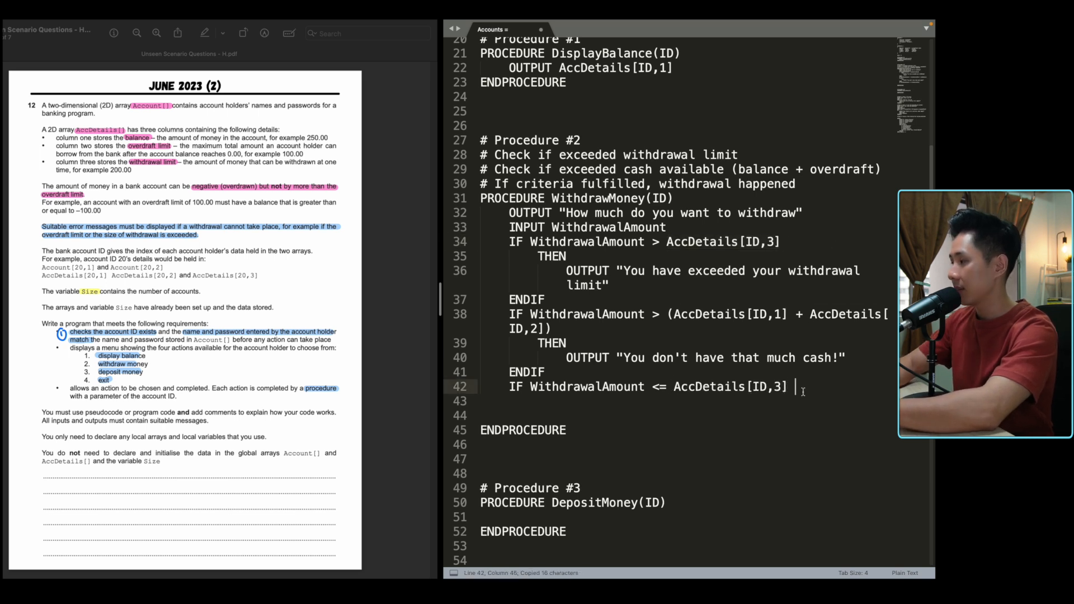
pyautogui.write('AND')
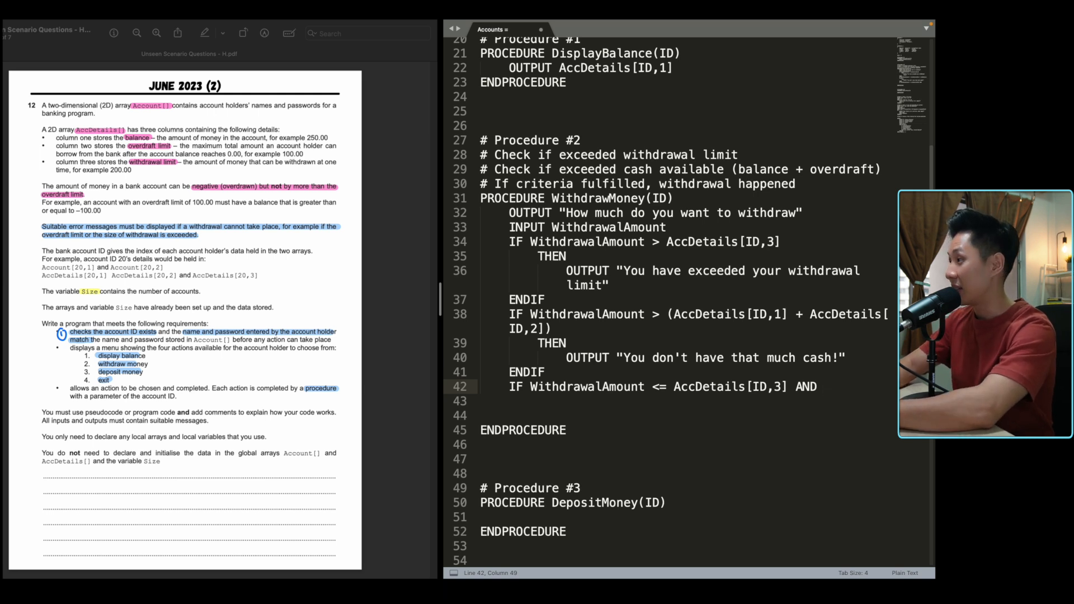
pyautogui.write('WithdrawalAm')
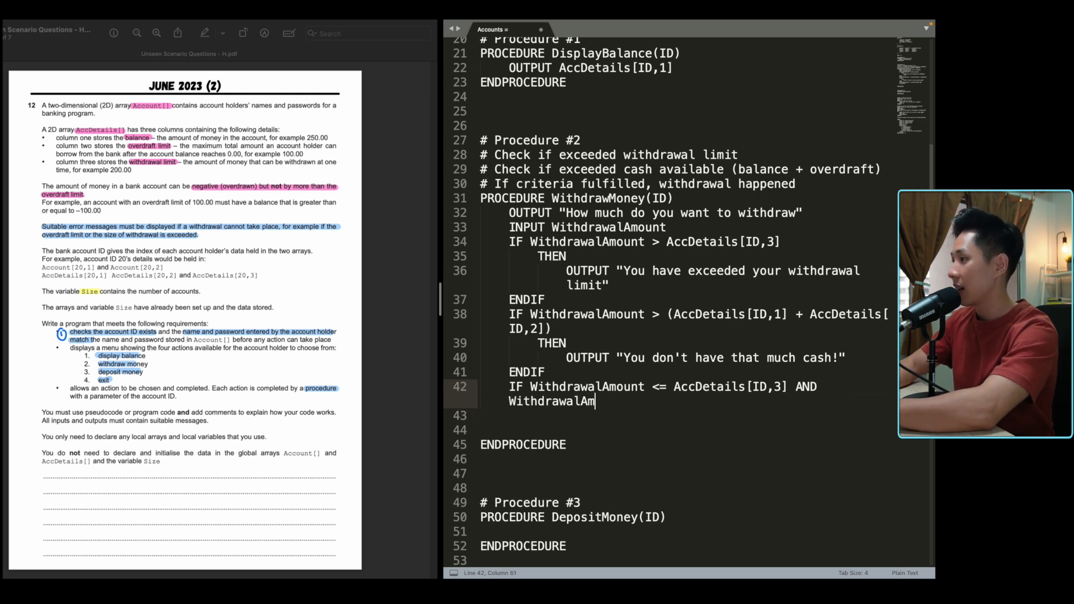
pyautogui.write('ount')
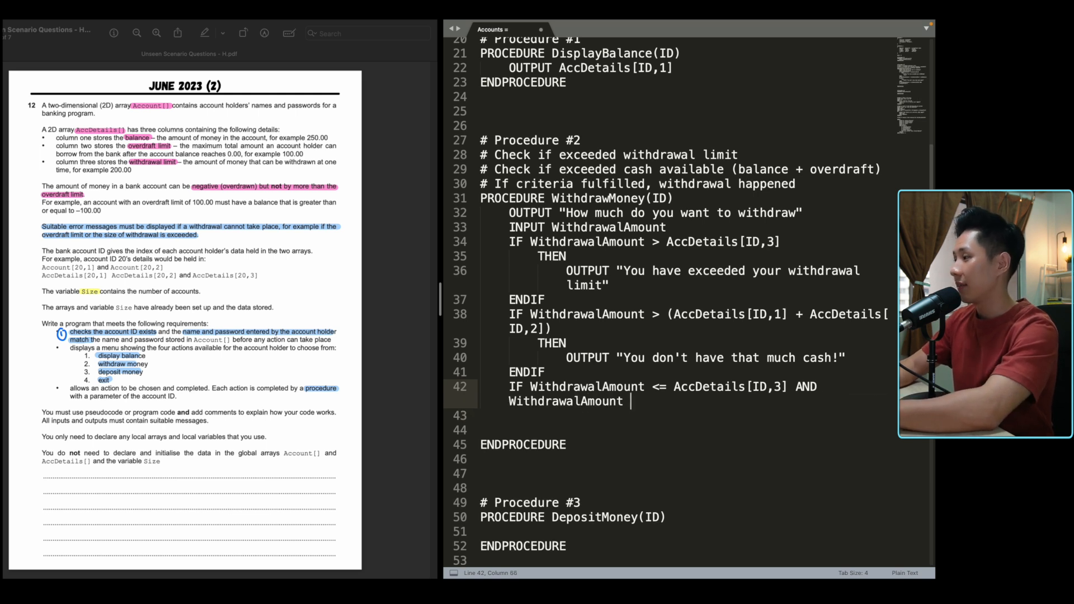
pyautogui.write('<')
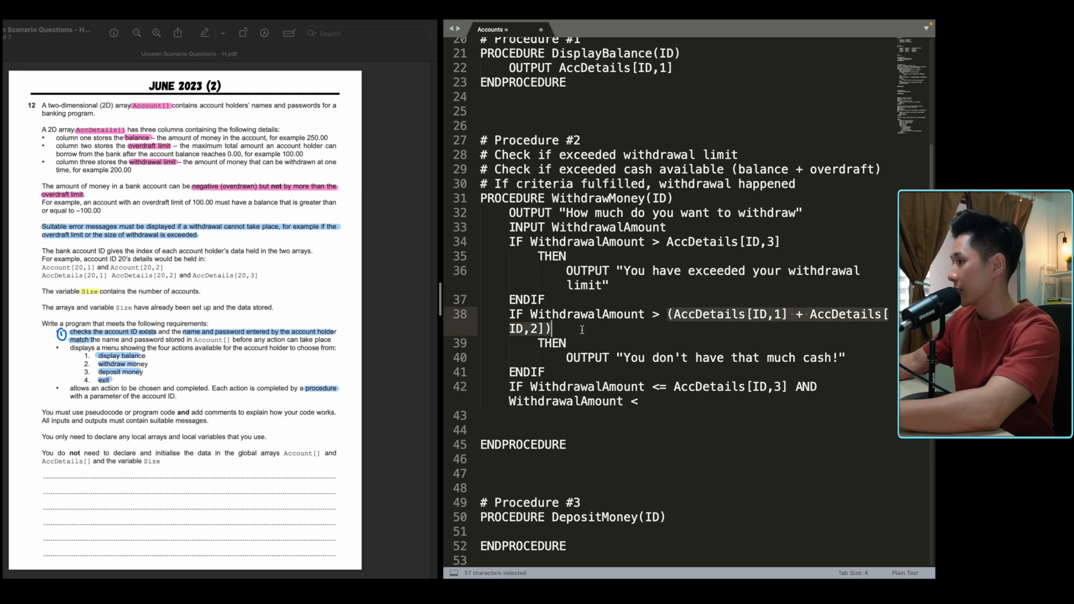
pyautogui.write('(AccDetails[ID,1] + AccDetails[ID,2])')
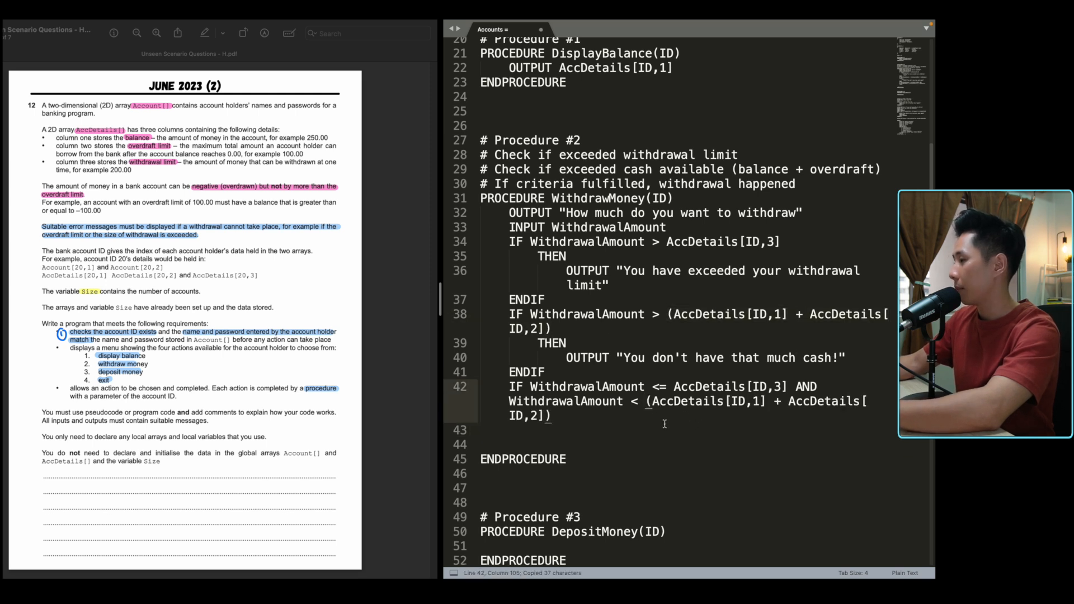
# Step: Add THEN AccDetails[ID,1] <- AccDetails[ID,1] - WithdrawalAmount, closed with ENDIF
pyautogui.click(656, 400)
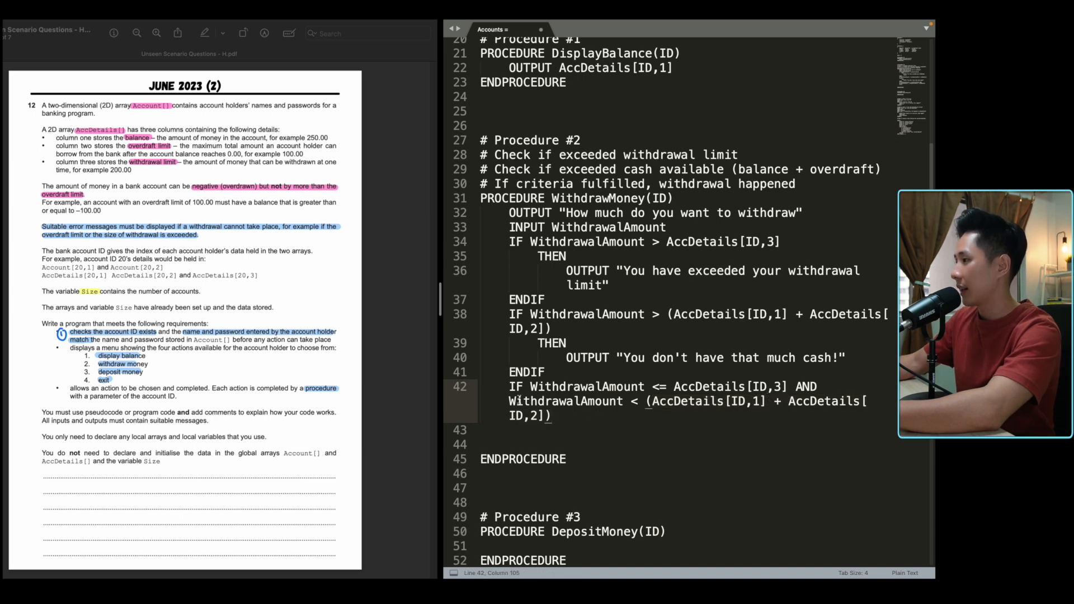
pyautogui.moveTo(527, 387); pyautogui.dragTo(729, 386)
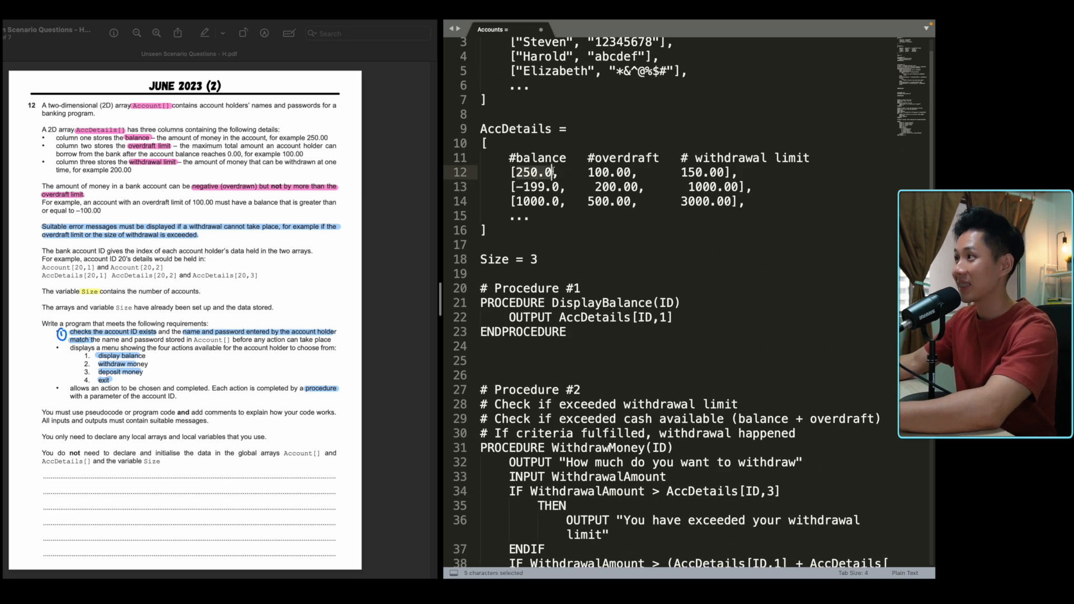
pyautogui.click(570, 317)
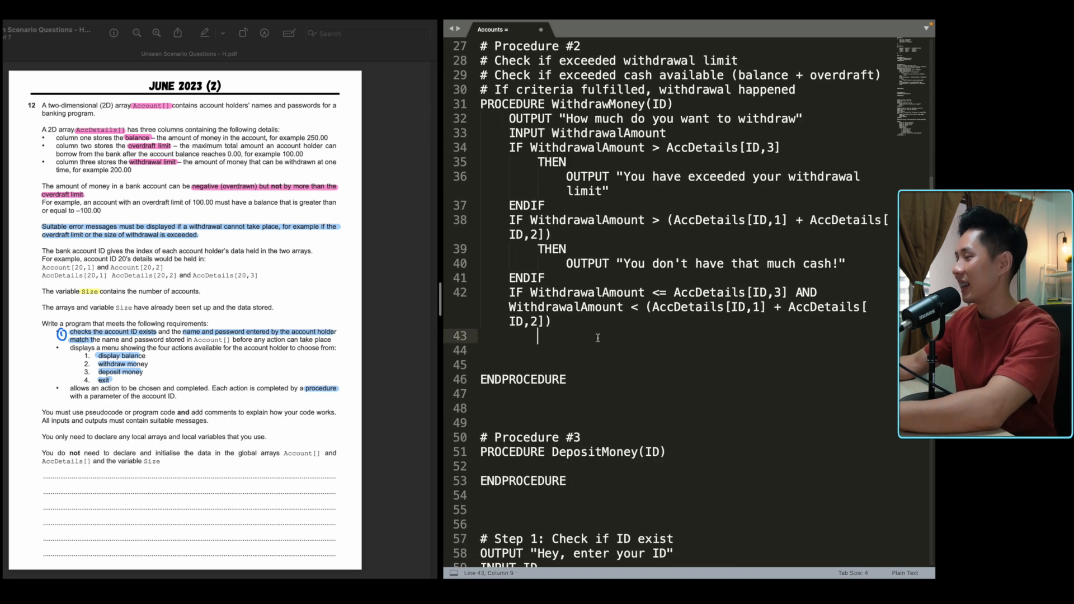
pyautogui.write('THEN')
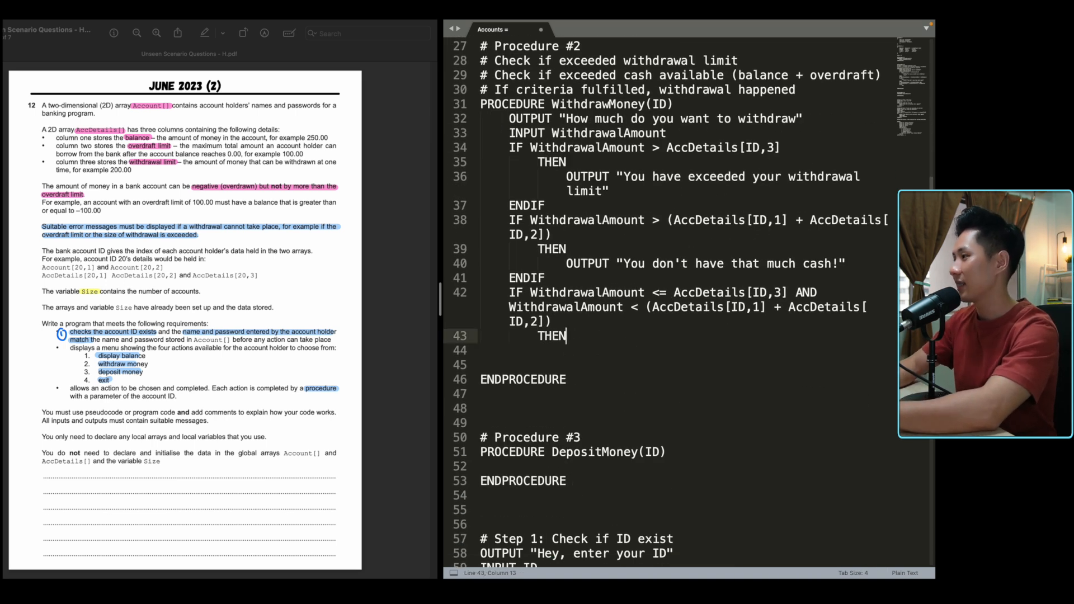
pyautogui.press('enter')
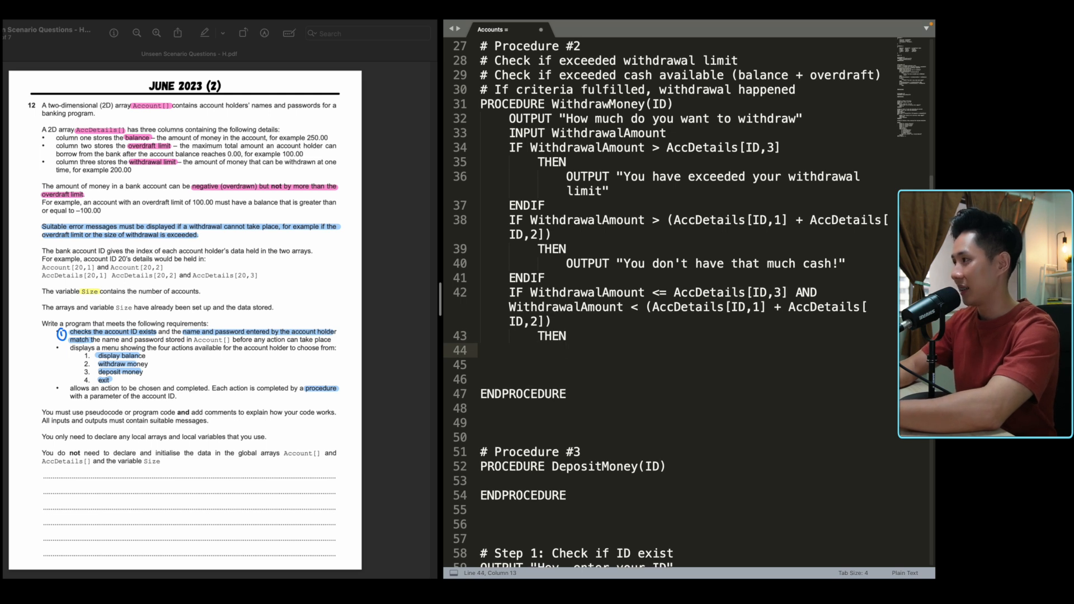
pyautogui.write('AccDetails[ID,1')
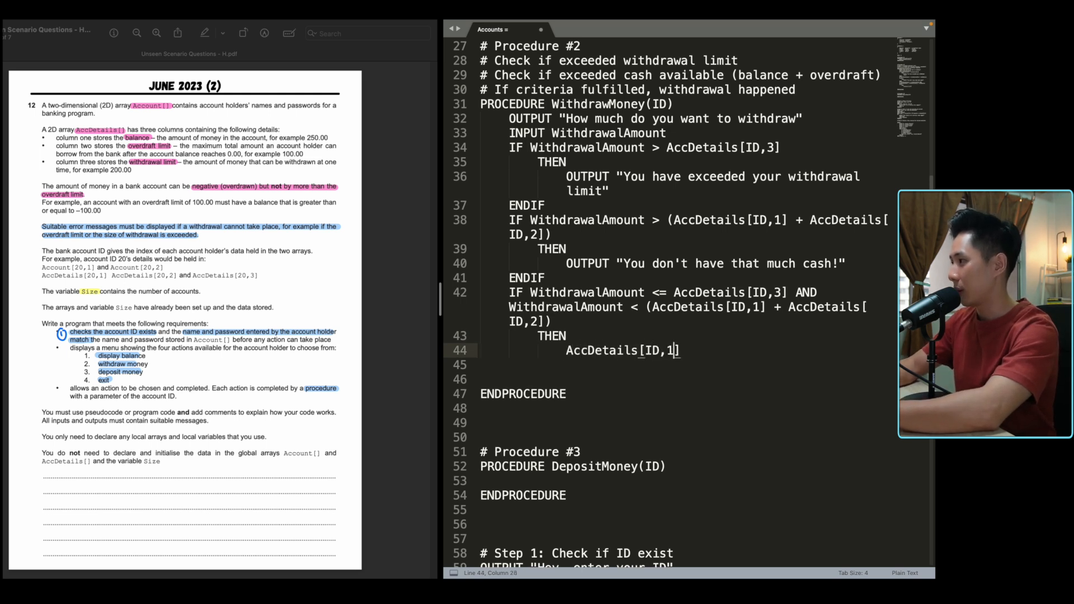
pyautogui.write('<')
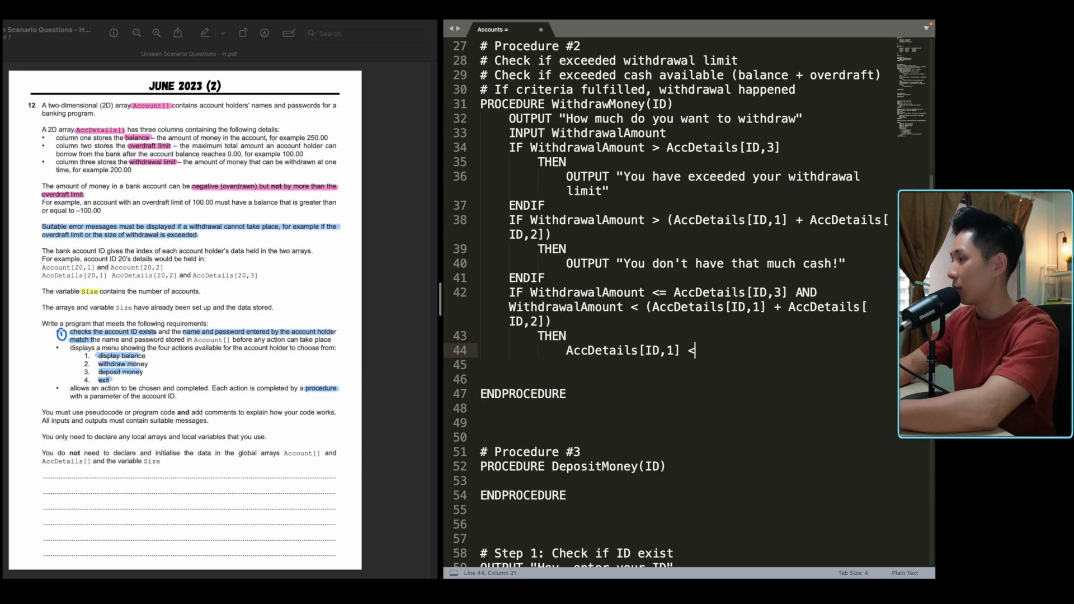
pyautogui.write('-')
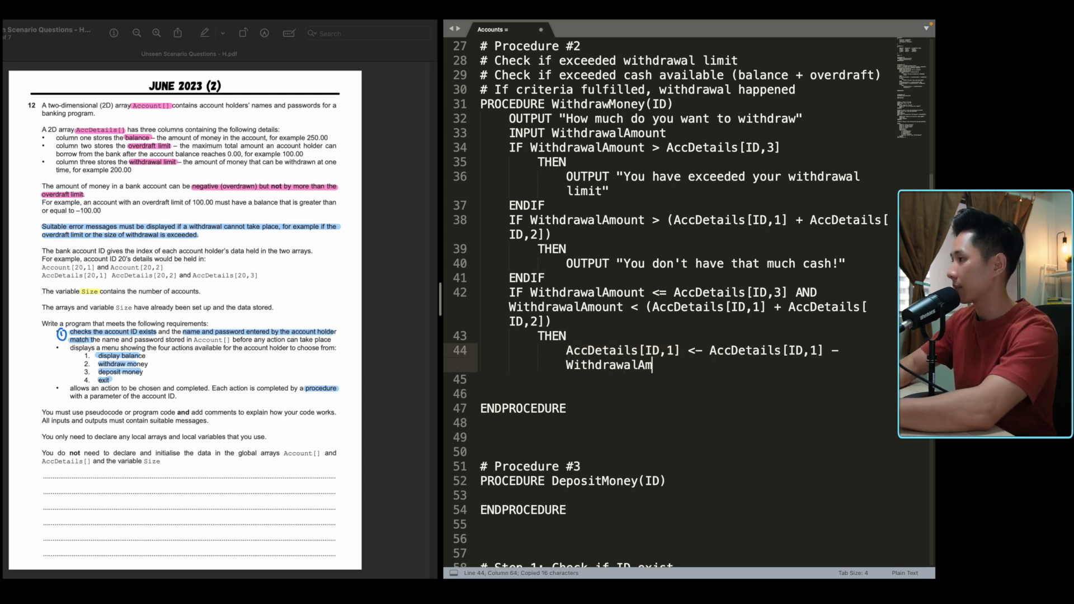
pyautogui.write('ount')
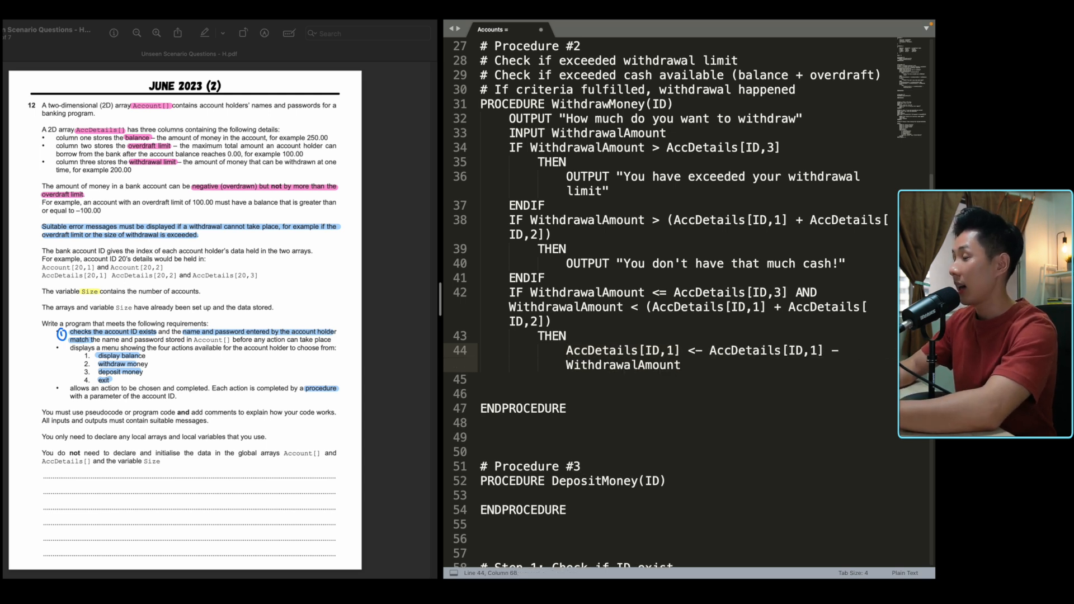
pyautogui.write('ENDI')
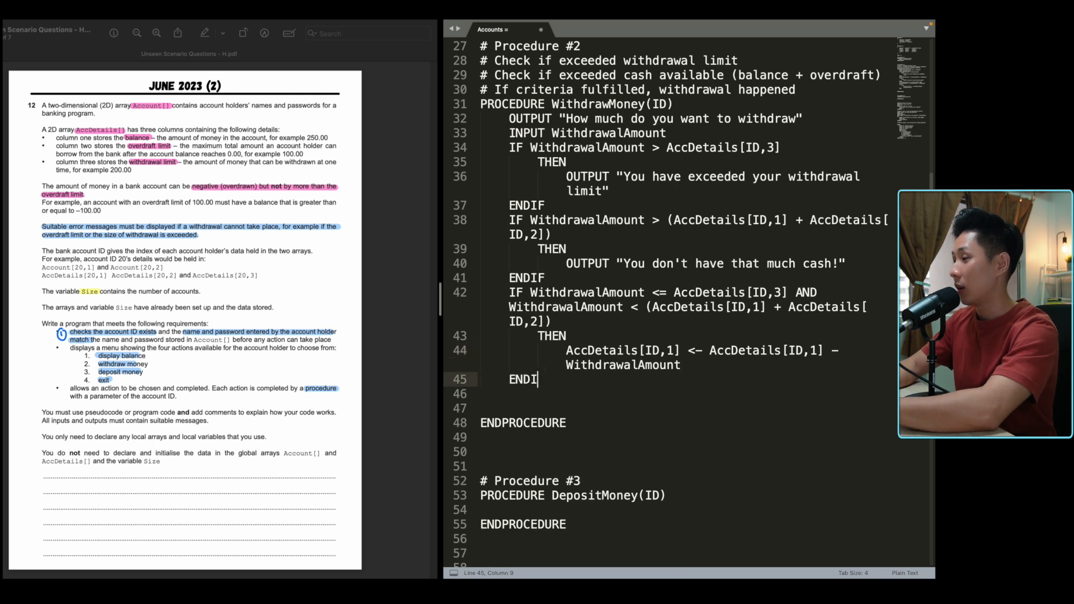
pyautogui.write('F')
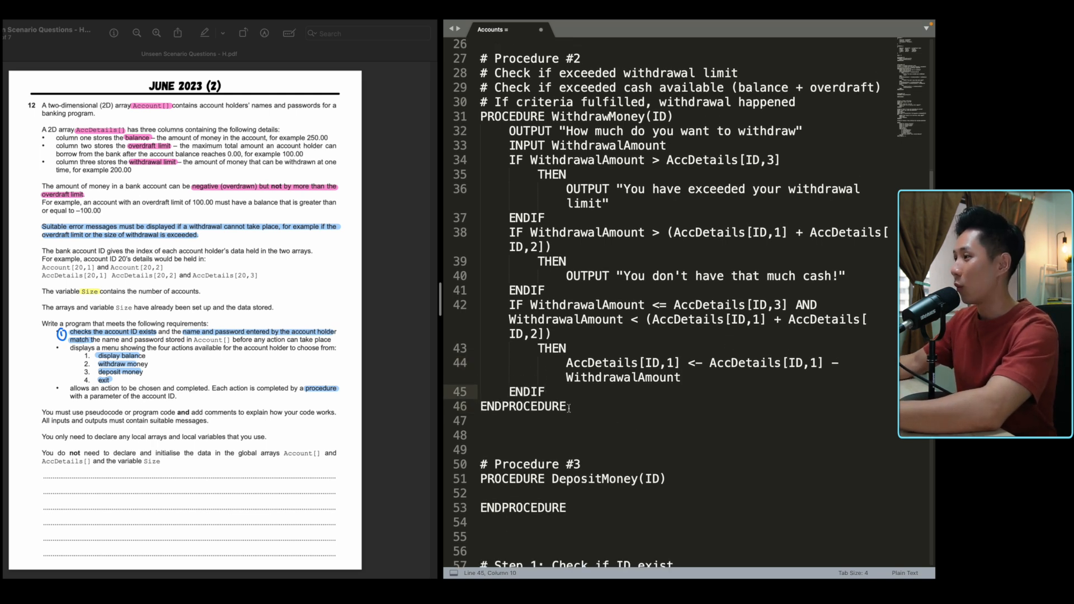
pyautogui.moveTo(509, 131); pyautogui.dragTo(546, 391)
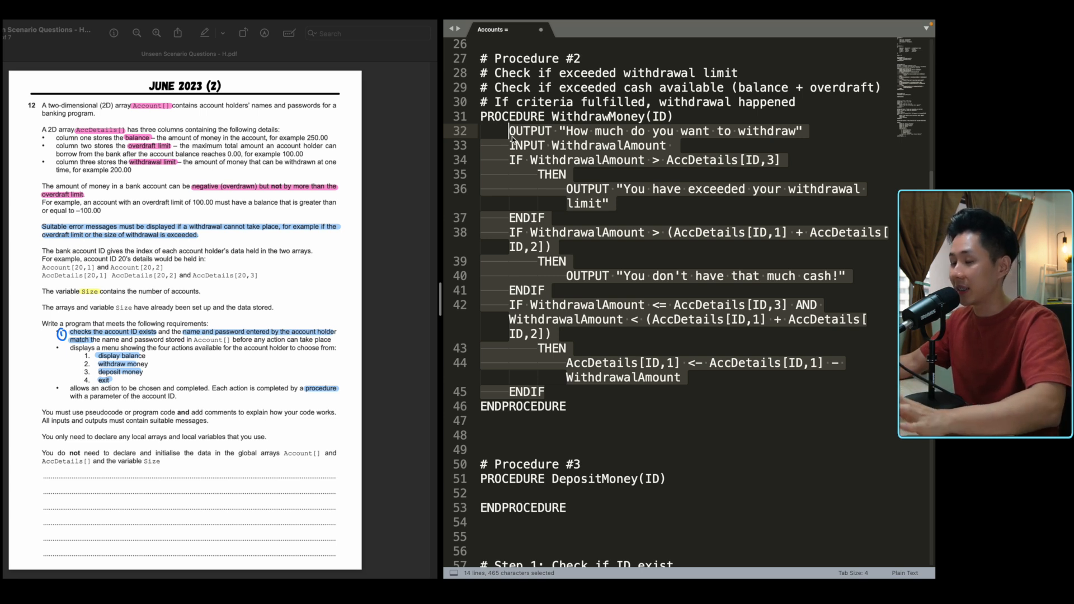
pyautogui.moveTo(663, 134)
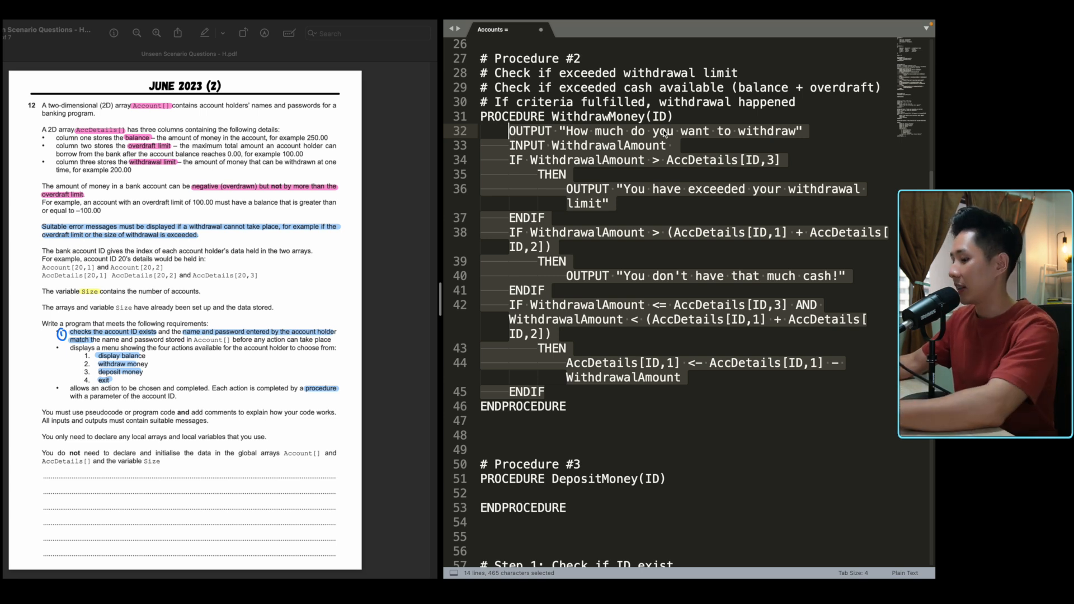
# Step: Wrap WithdrawMoney's body in REPEAT ... UNTIL, pasting the final IF's withdrawal condition
pyautogui.click(675, 116)
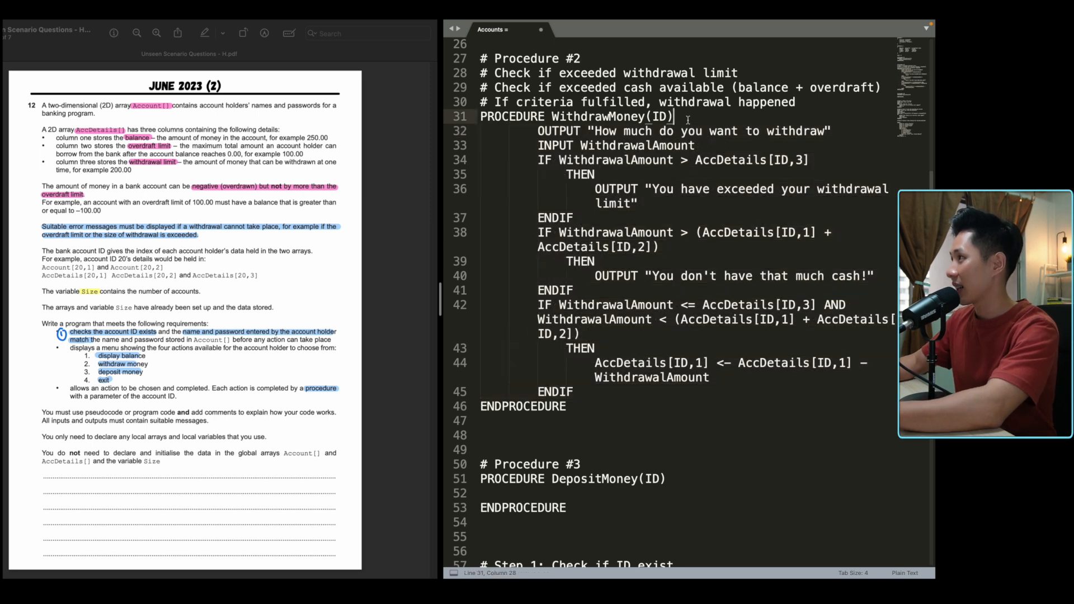
pyautogui.write('REPEAT')
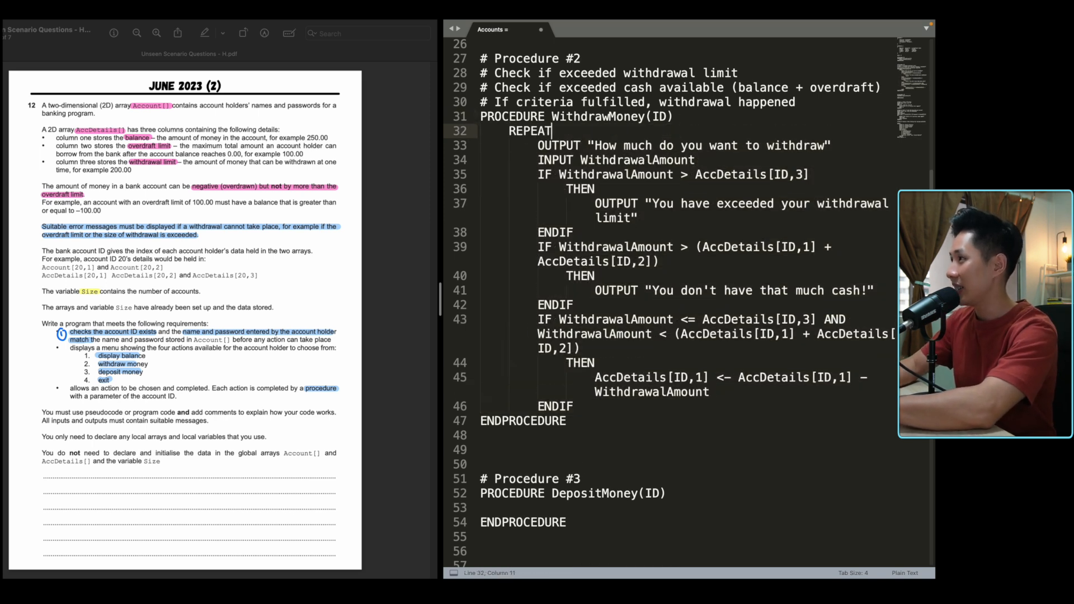
pyautogui.moveTo(555, 131); pyautogui.dragTo(574, 406)
pyautogui.write('U')
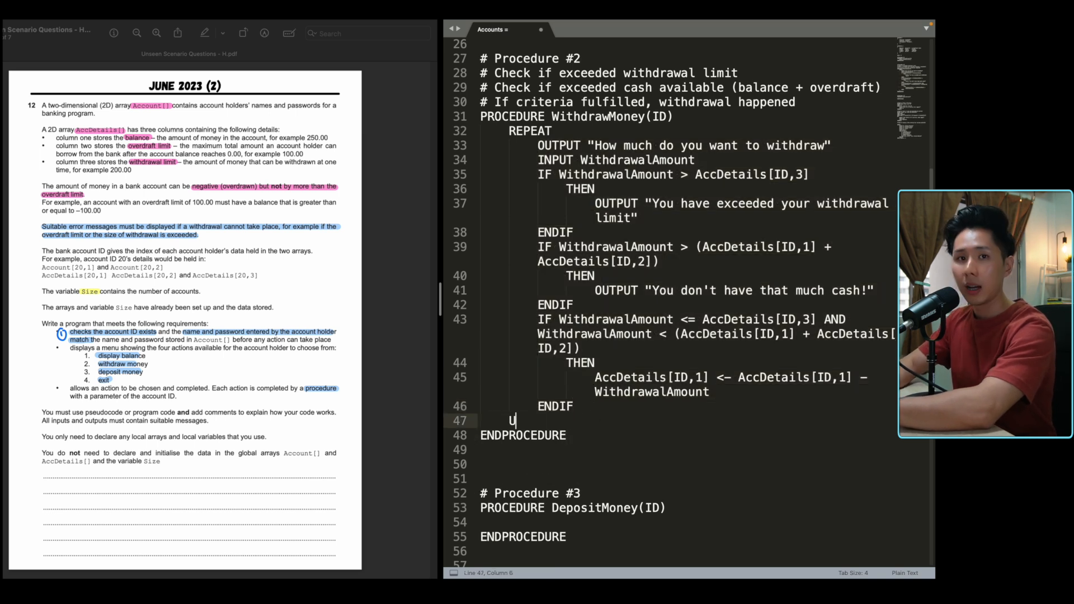
pyautogui.write('NTIL')
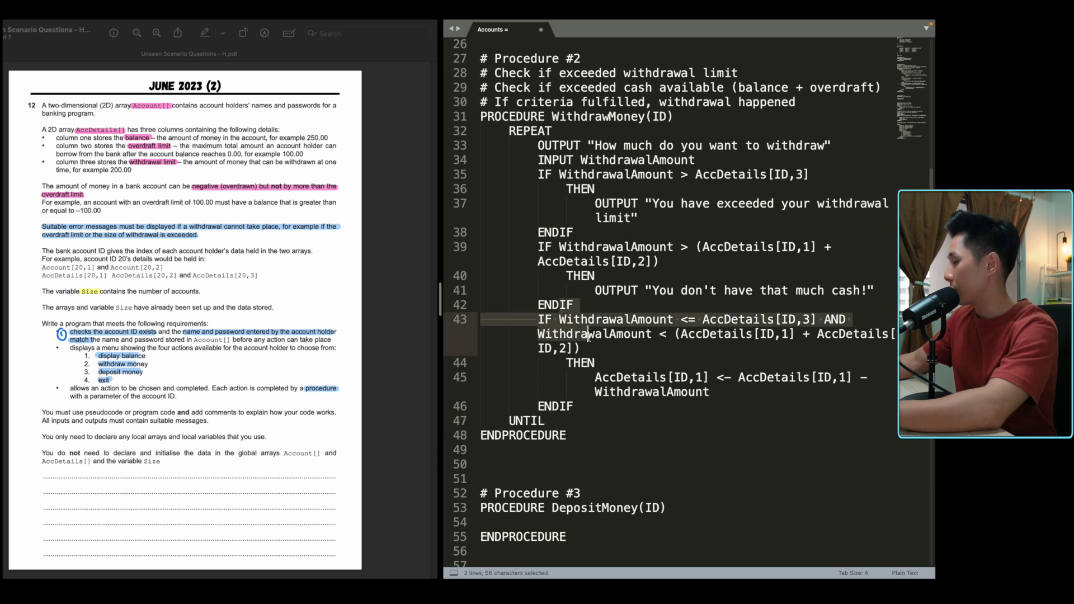
pyautogui.click(582, 348)
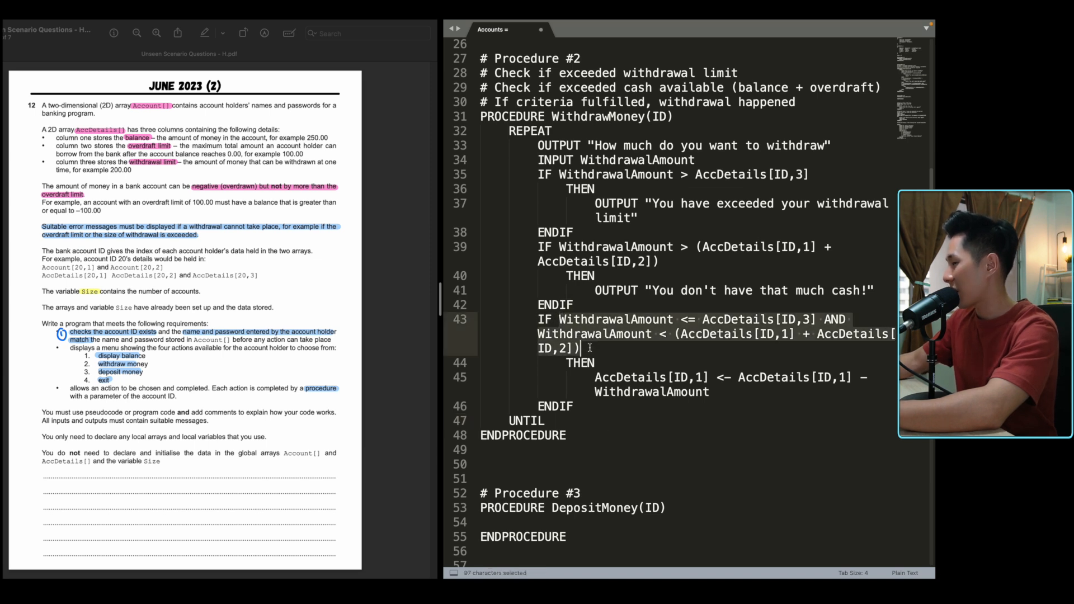
pyautogui.press('cmd+v')
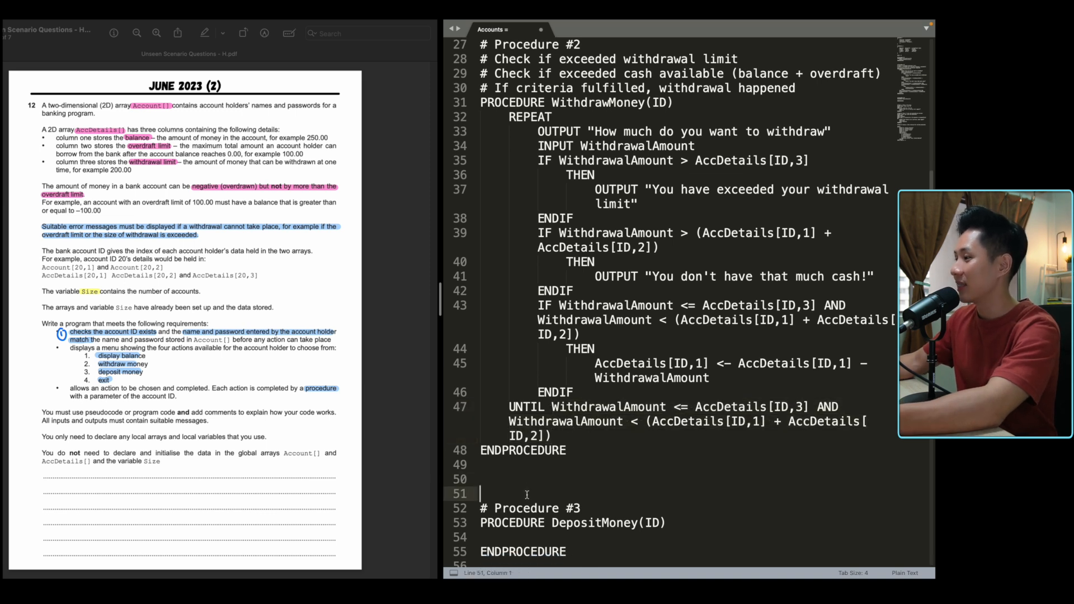
pyautogui.press('Backspace')
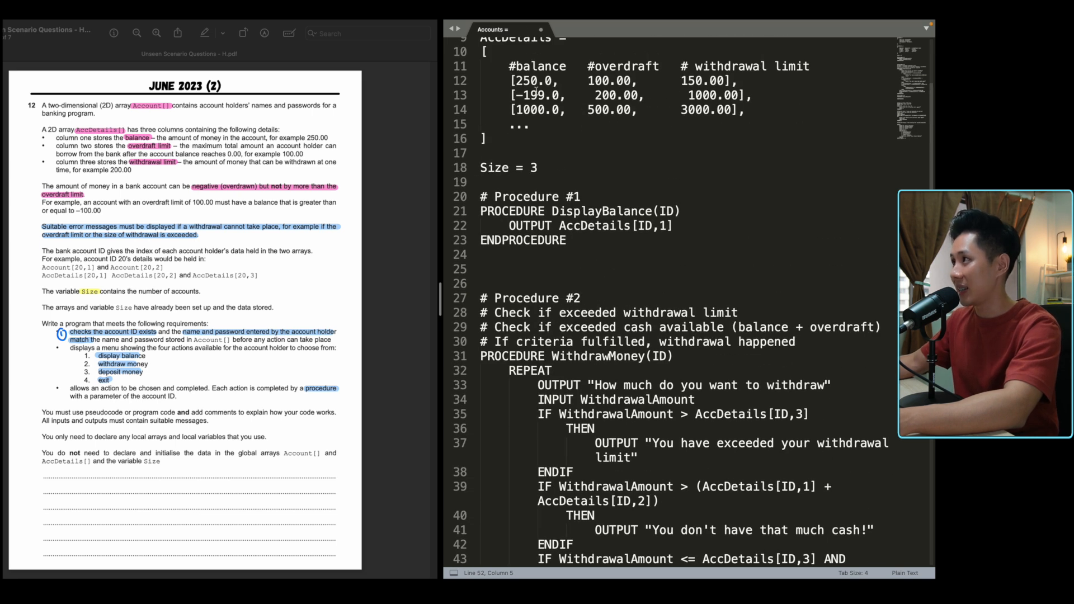
# Step: In DepositMoney, write the balance update AccDetails[ID,1] <- AccDetails[ID,1] + DepositAmount
pyautogui.doubleClick(534, 81)
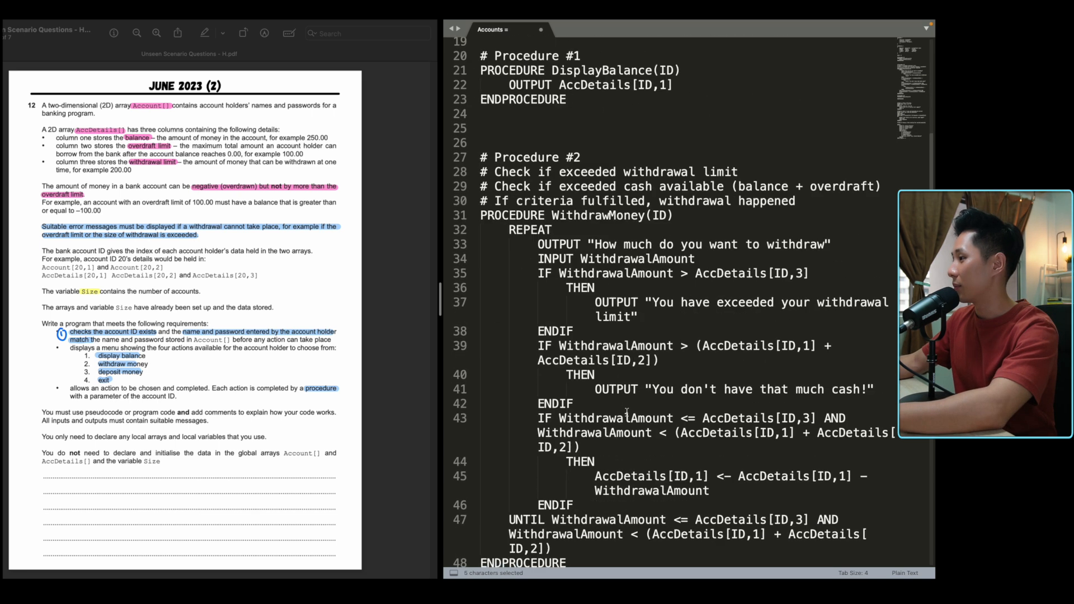
pyautogui.scroll(-3)
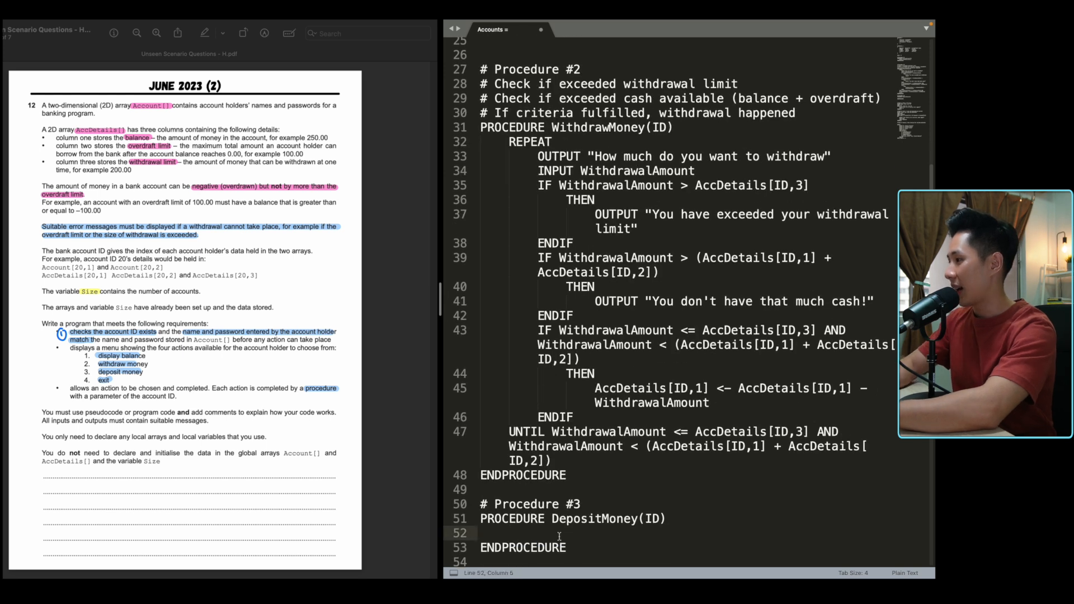
pyautogui.write('AccDetails')
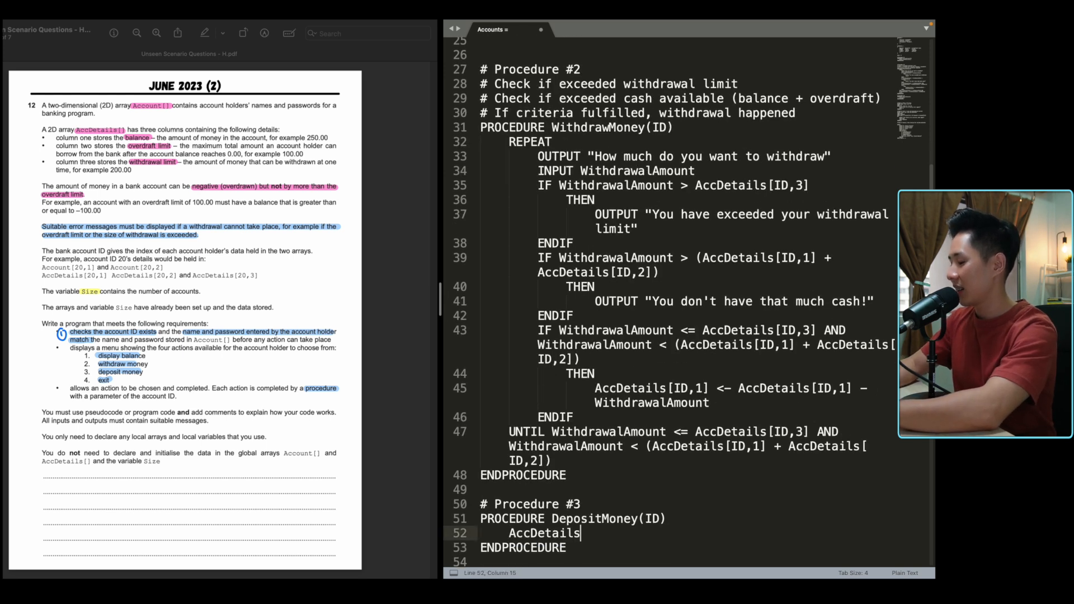
pyautogui.write('[ID,')
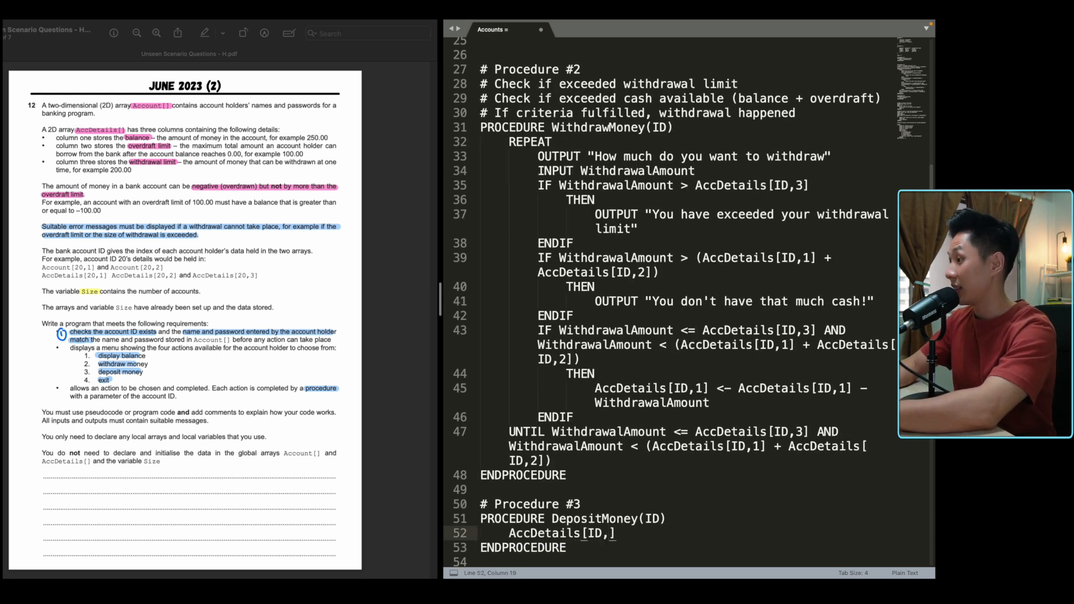
pyautogui.write('1')
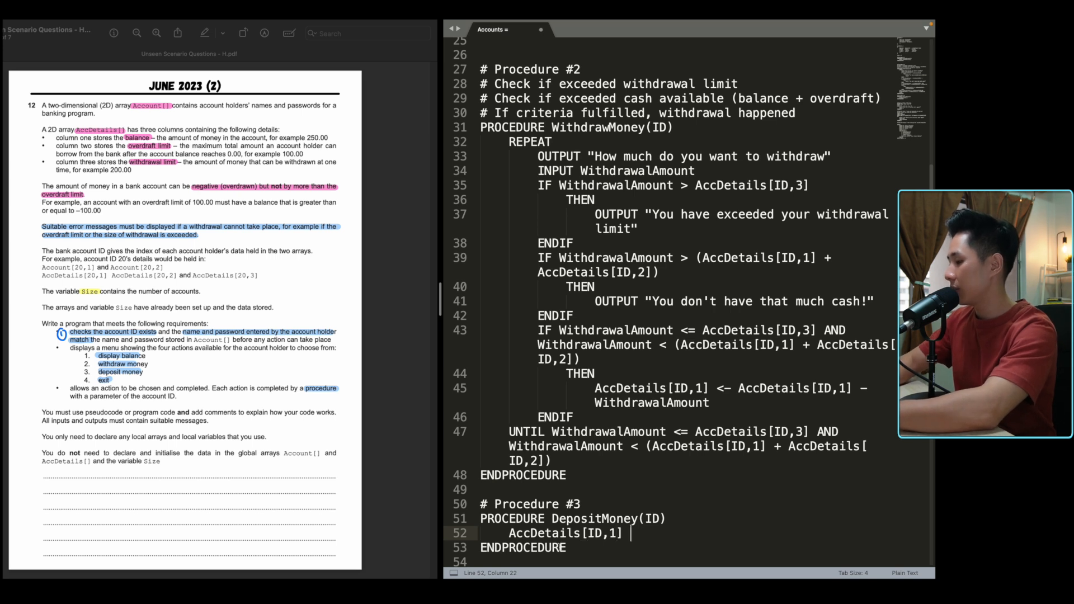
pyautogui.write('<- AccDetails[ID,1] +')
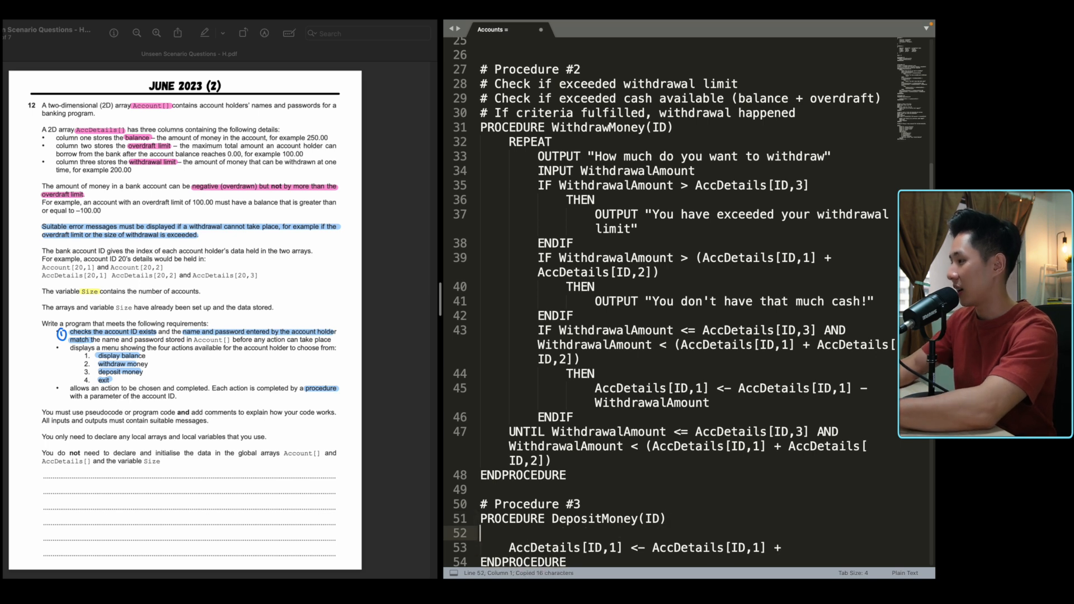
# Step: Add OUTPUT "How much are you depositing?" and INPUT DepositAmount
pyautogui.write('OUTPUT "H"')
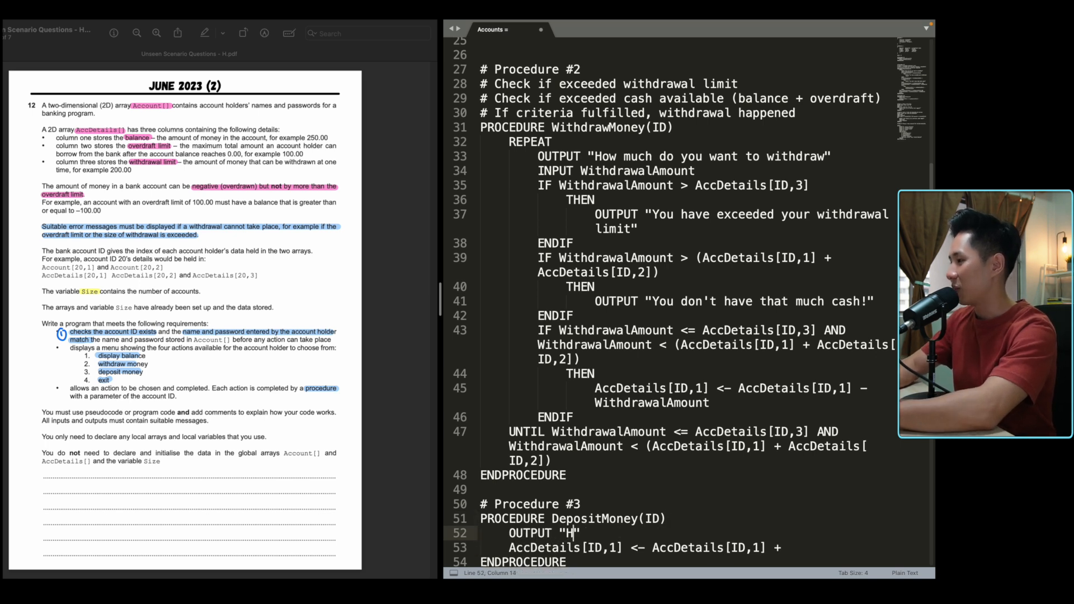
pyautogui.write('ow much are')
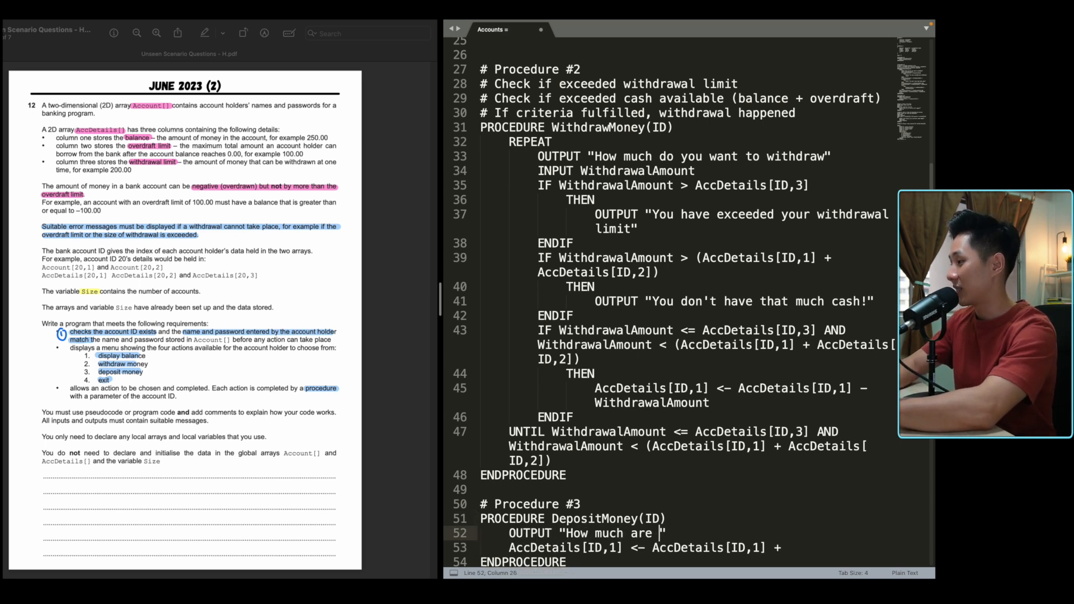
pyautogui.write('you depositing?')
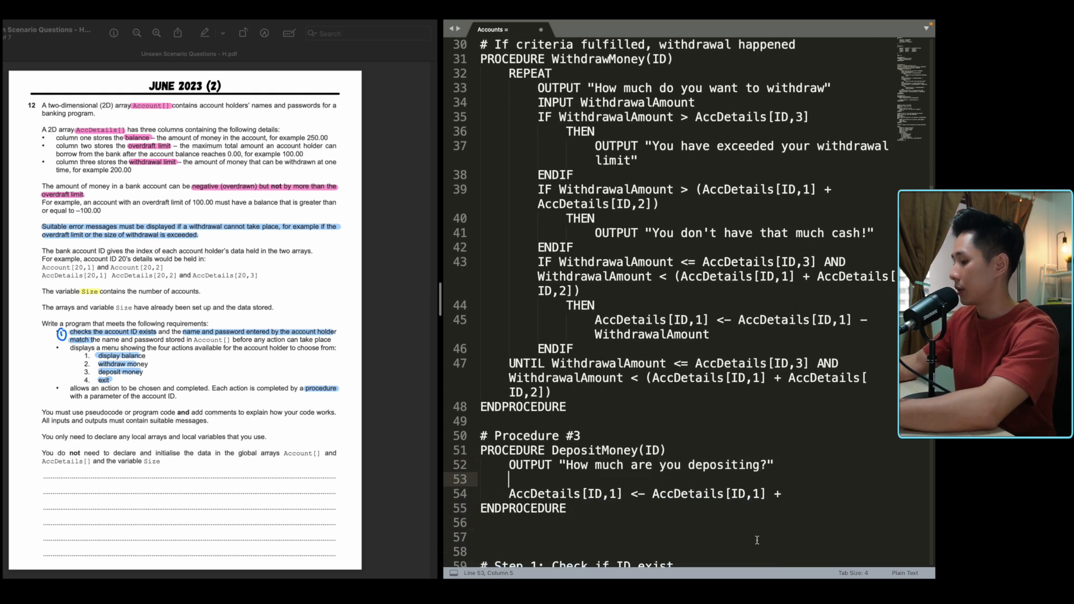
pyautogui.write('INPUT')
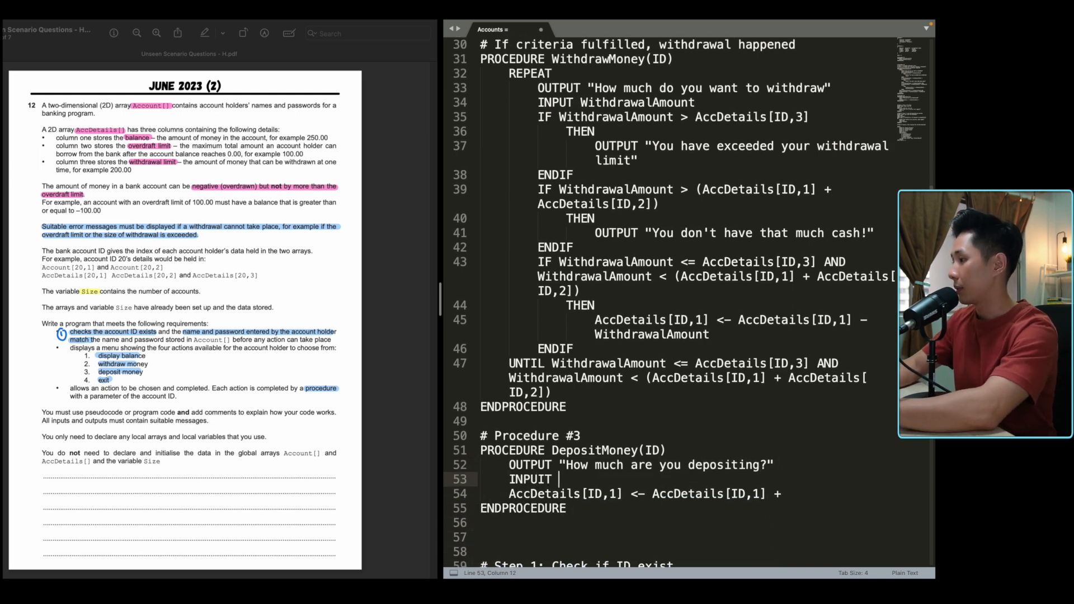
pyautogui.write('Depositi')
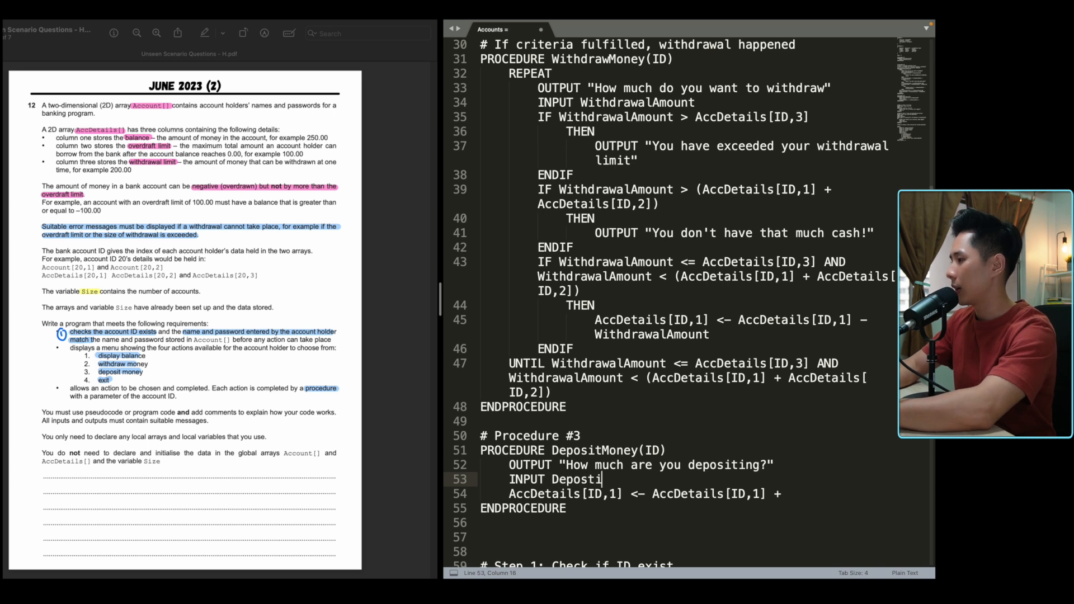
pyautogui.write('Am')
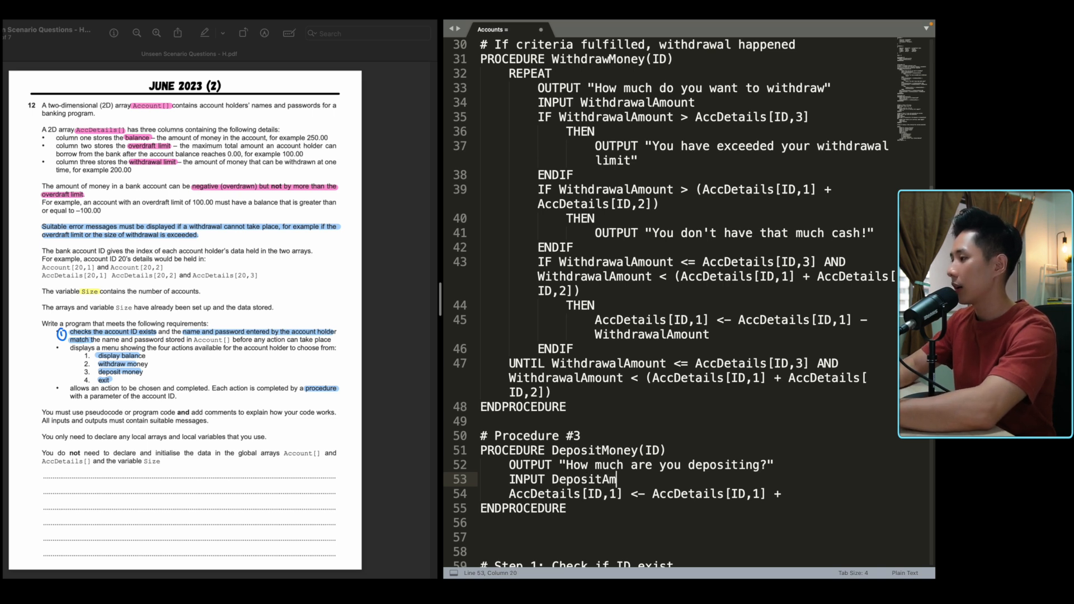
pyautogui.write('ount')
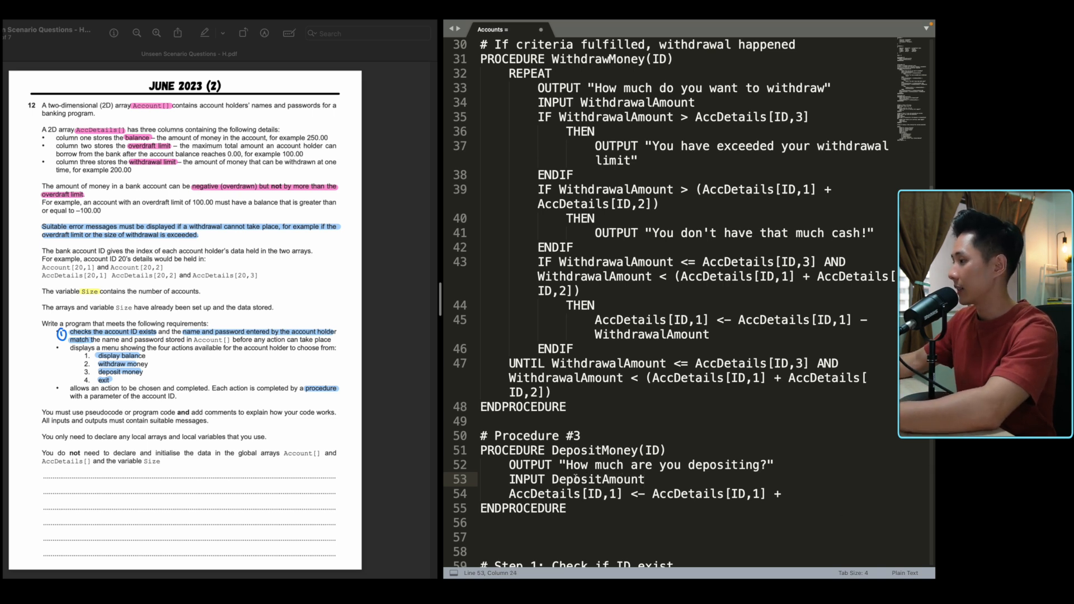
pyautogui.write('DepositAmount')
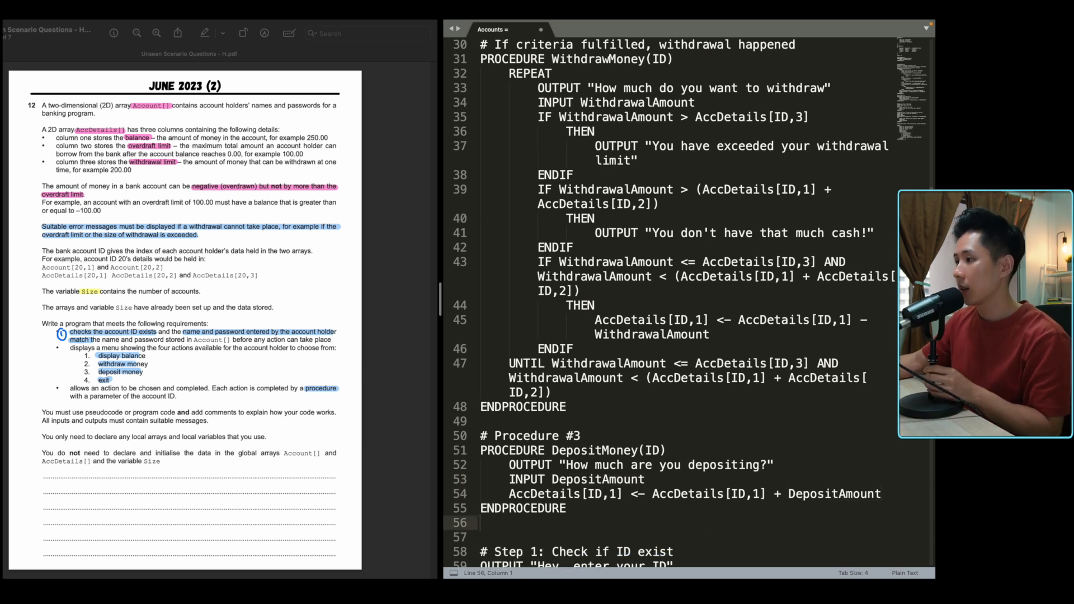
pyautogui.scroll(-3)
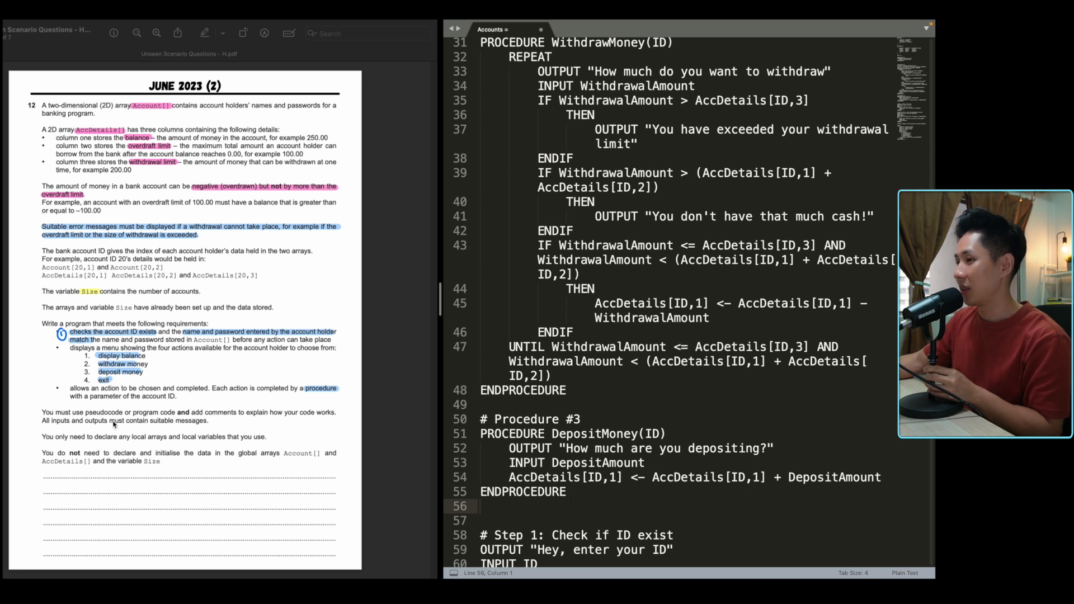
pyautogui.moveTo(156, 446)
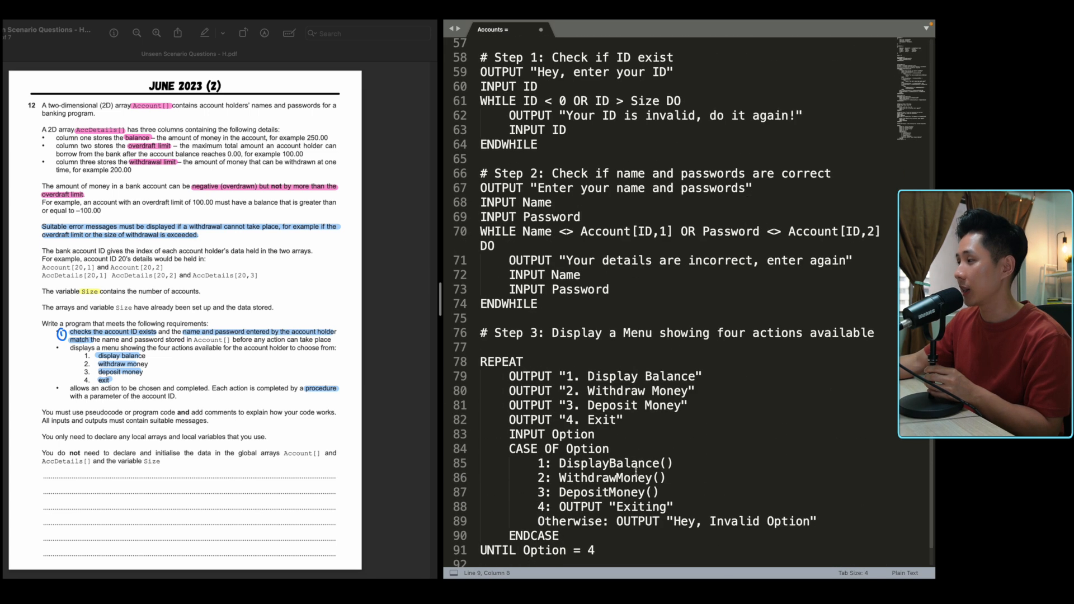
pyautogui.scroll(-3)
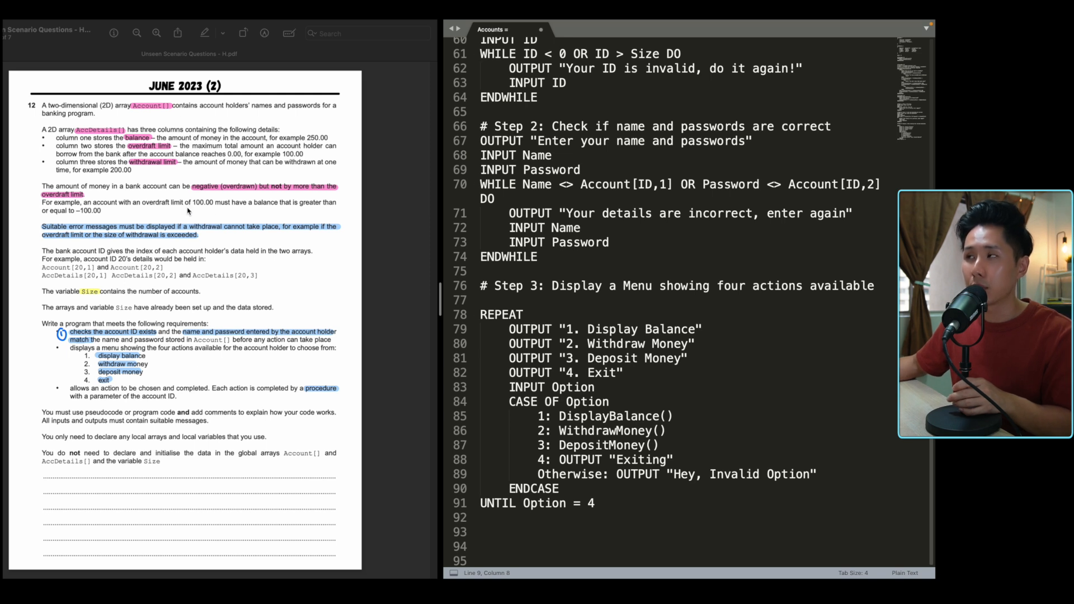
pyautogui.moveTo(51, 156)
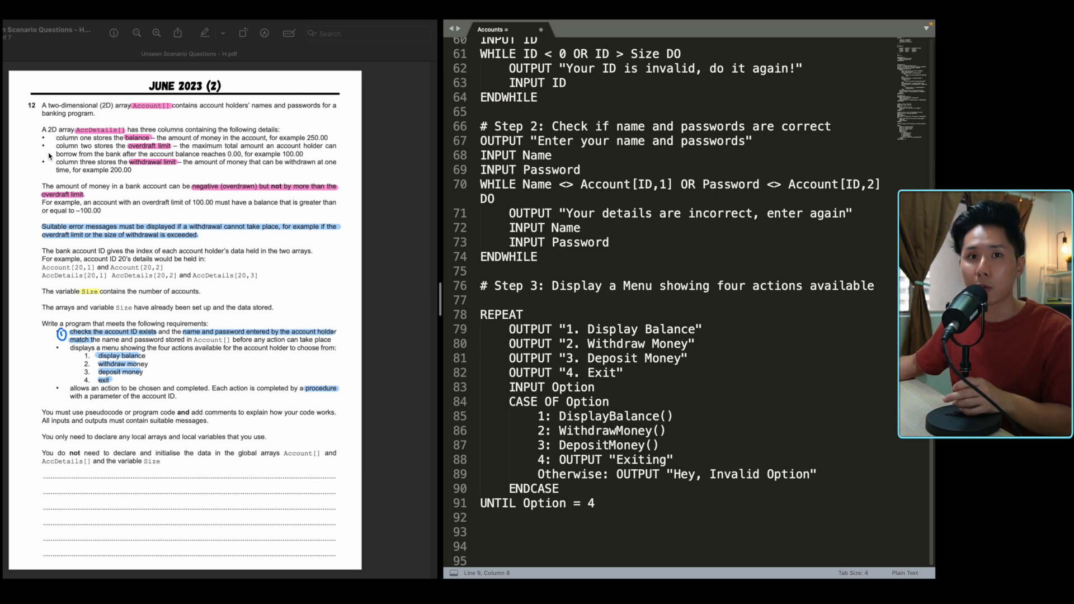